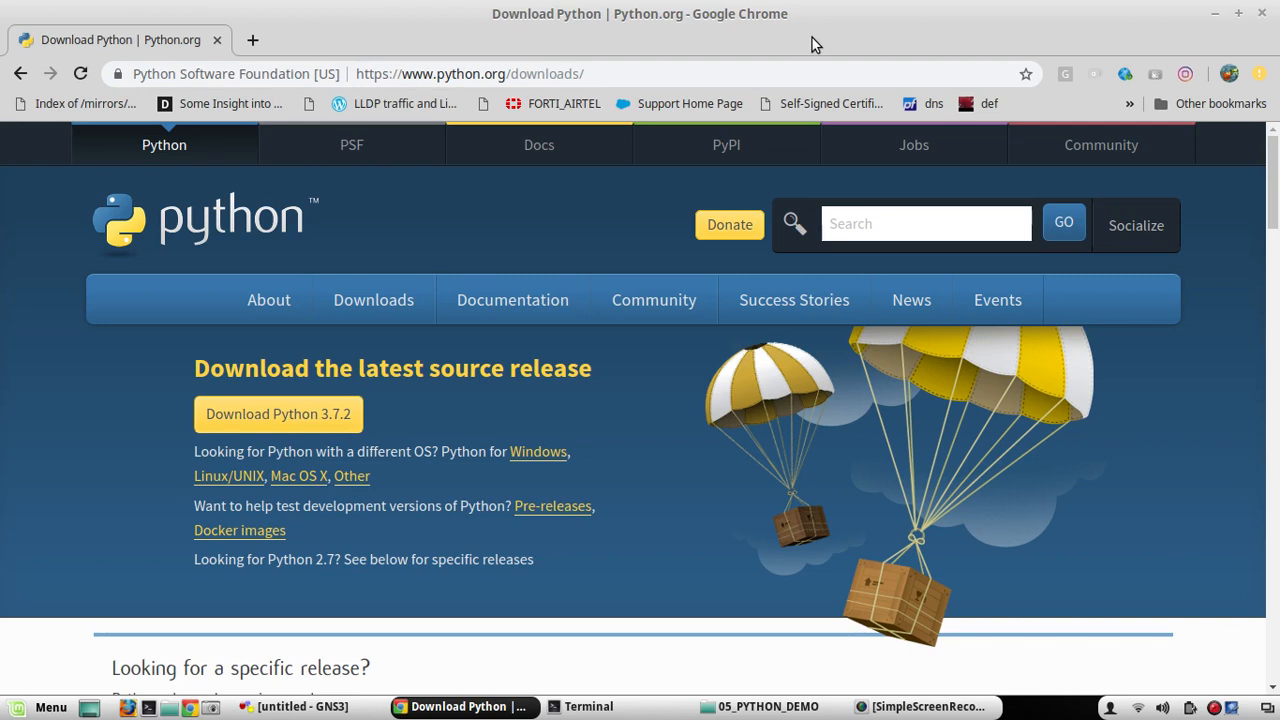
{"action": "mouse_move", "coordinate": [752, 272]}
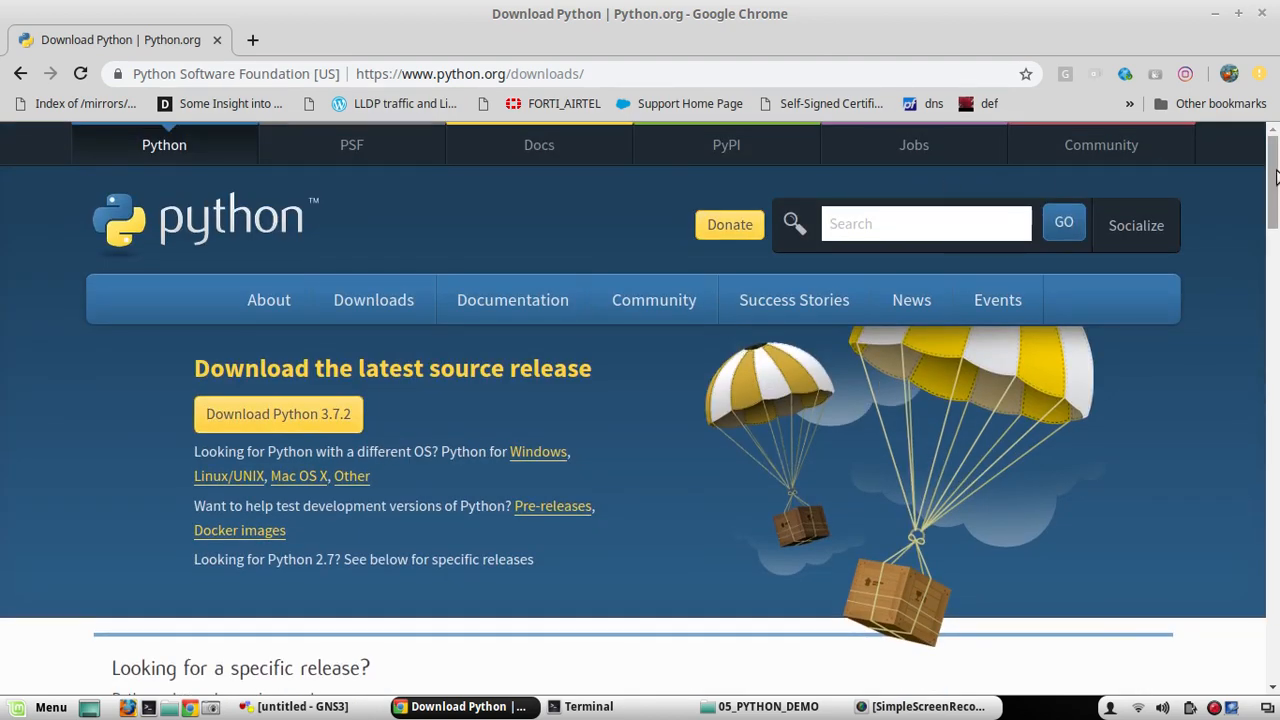
Open PEP 373, the Python 2.7 Release Schedule, from Release Schedules and scroll through it
{"action": "scroll", "scroll_direction": "down", "scroll_amount": 3}
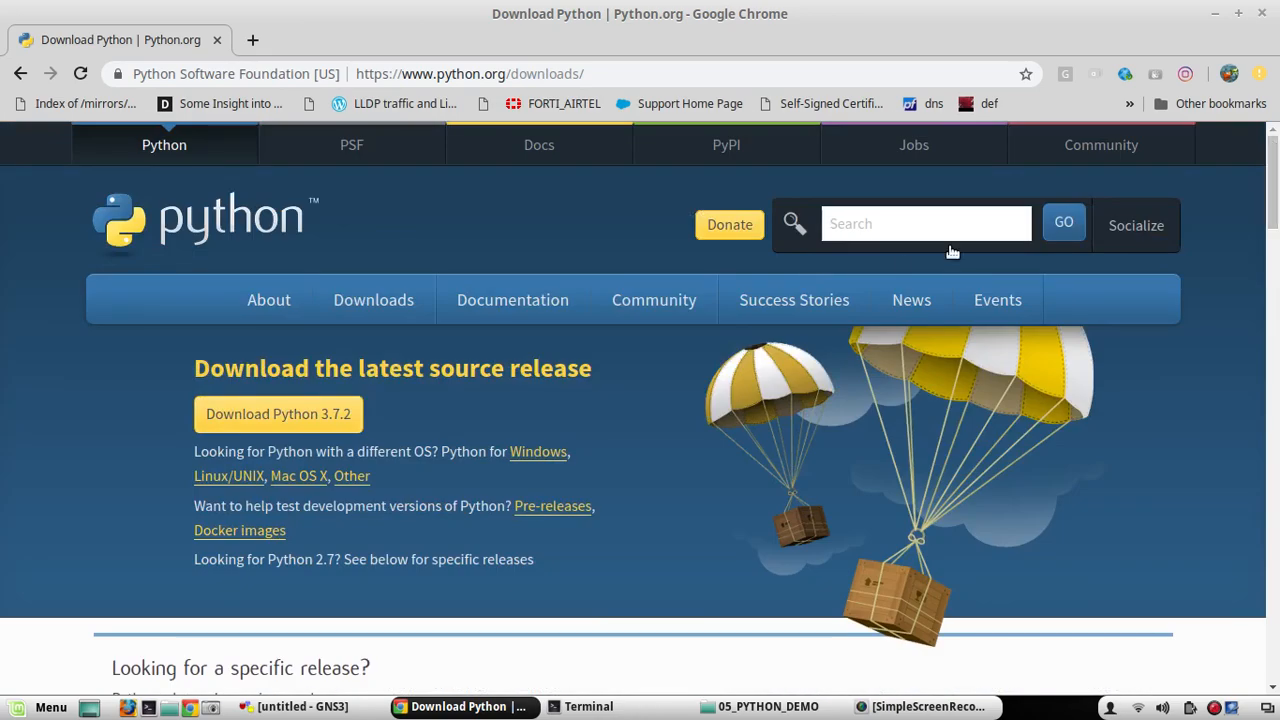
{"action": "scroll", "scroll_direction": "down", "scroll_amount": 3}
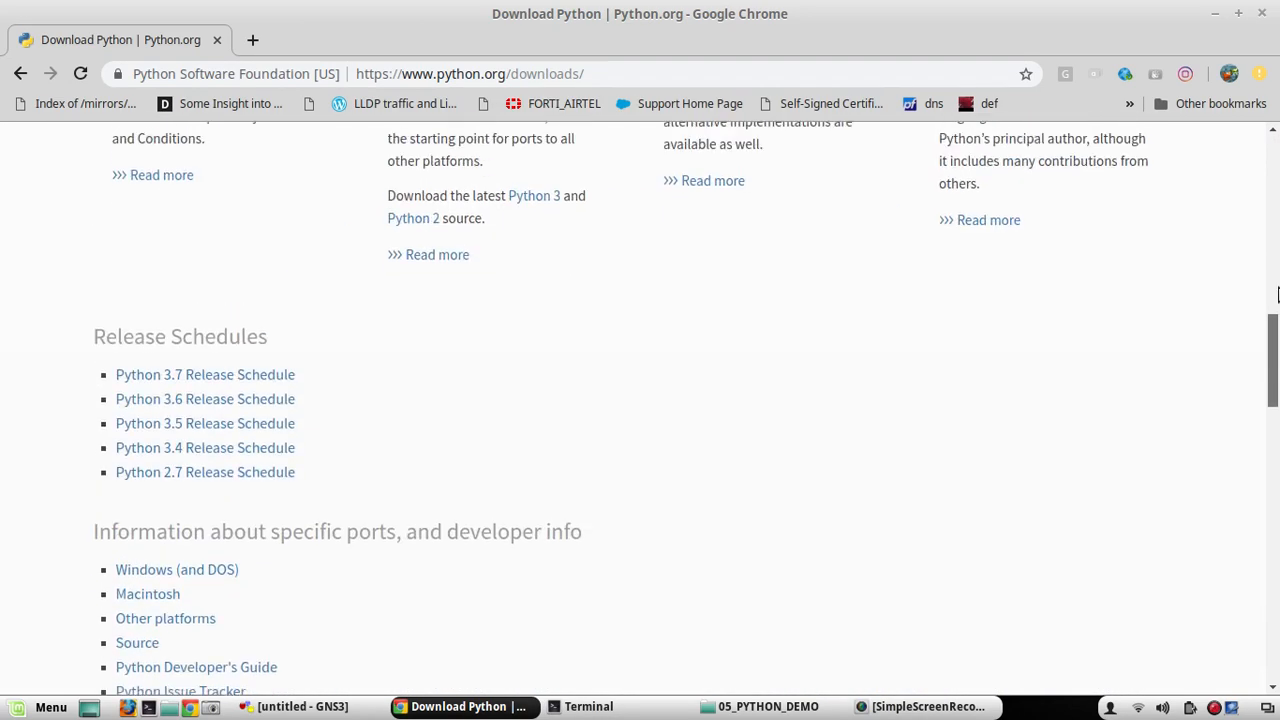
{"action": "scroll", "scroll_direction": "up", "scroll_amount": 3}
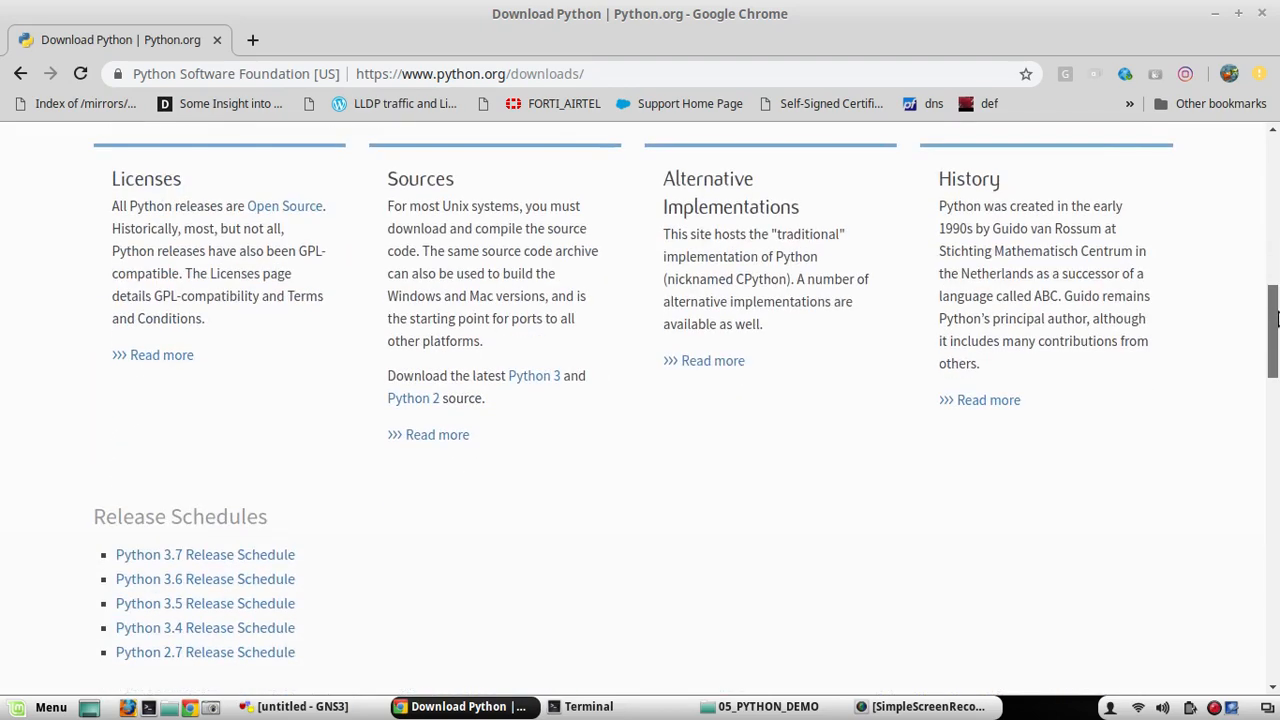
{"action": "scroll", "scroll_direction": "up", "scroll_amount": 3}
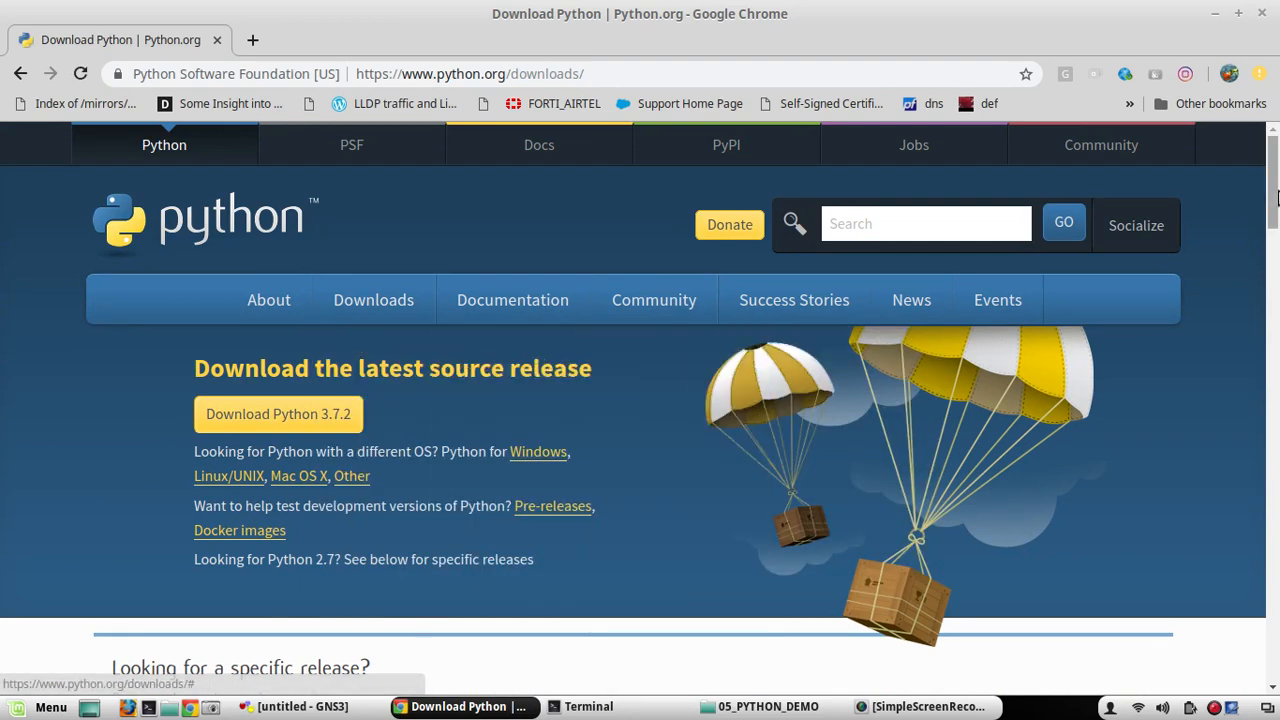
{"action": "scroll", "scroll_direction": "down", "scroll_amount": 3}
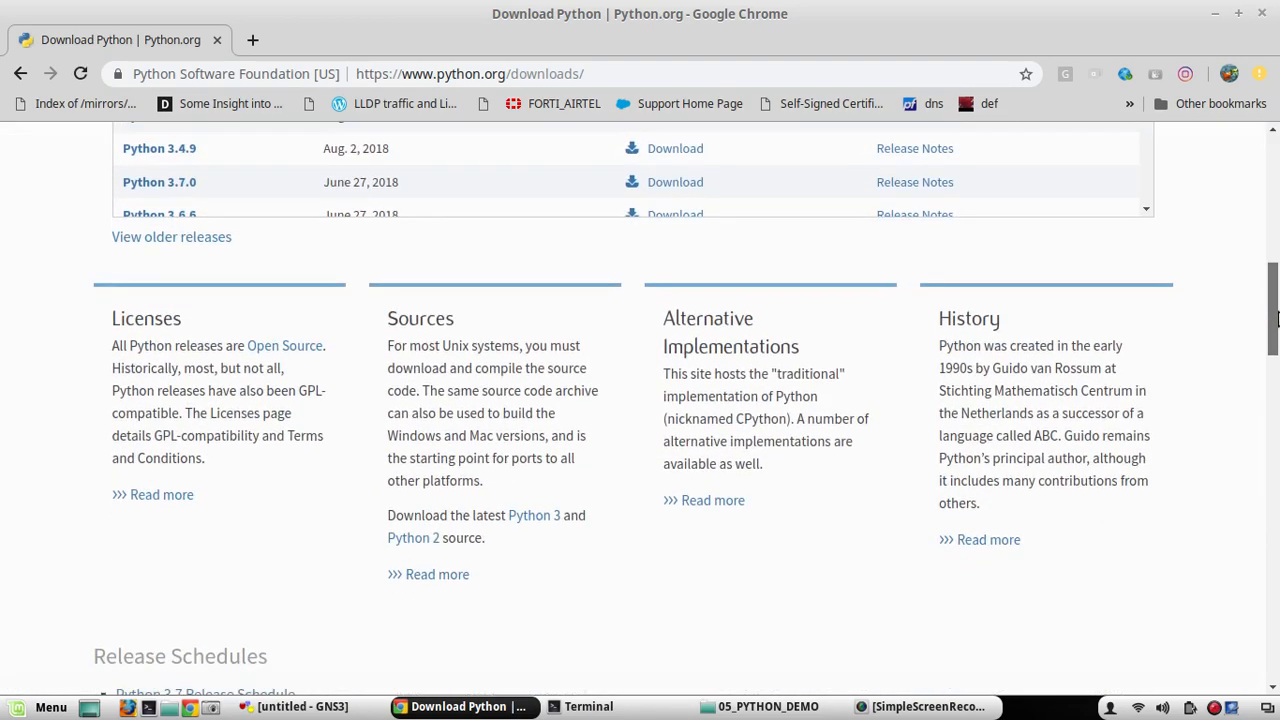
{"action": "scroll", "scroll_direction": "down", "scroll_amount": 3}
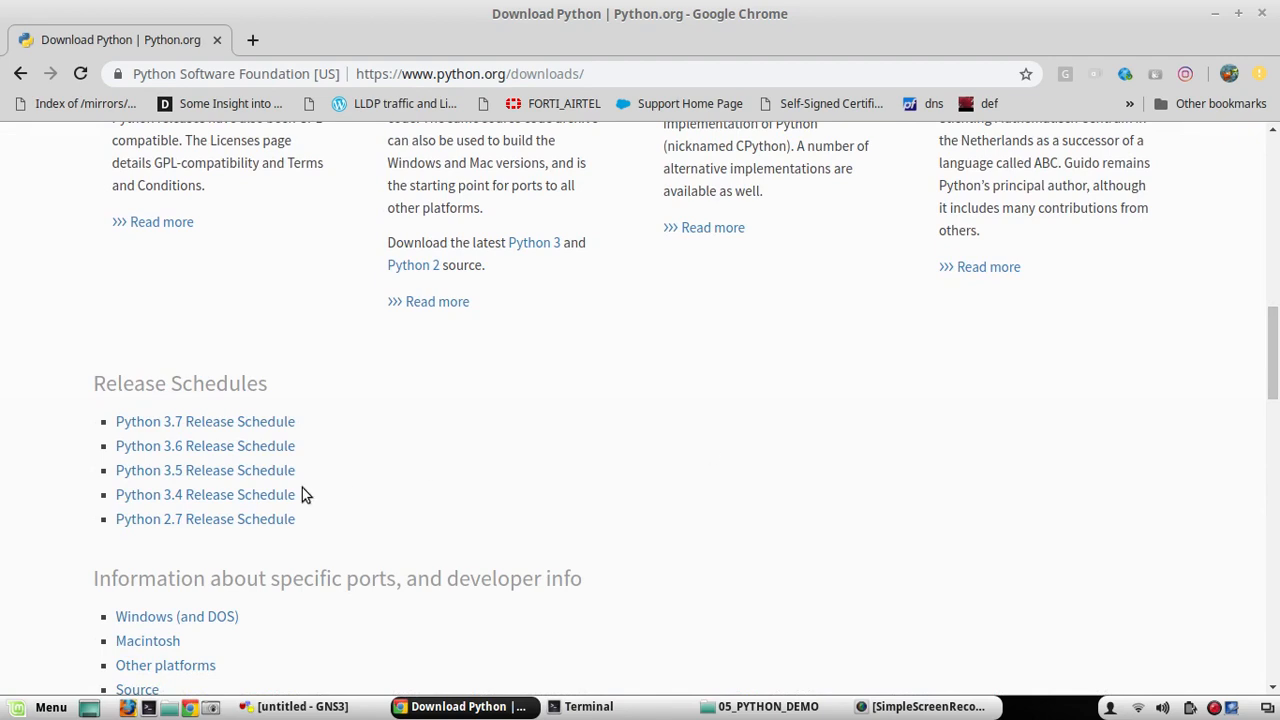
{"action": "mouse_move", "coordinate": [223, 525]}
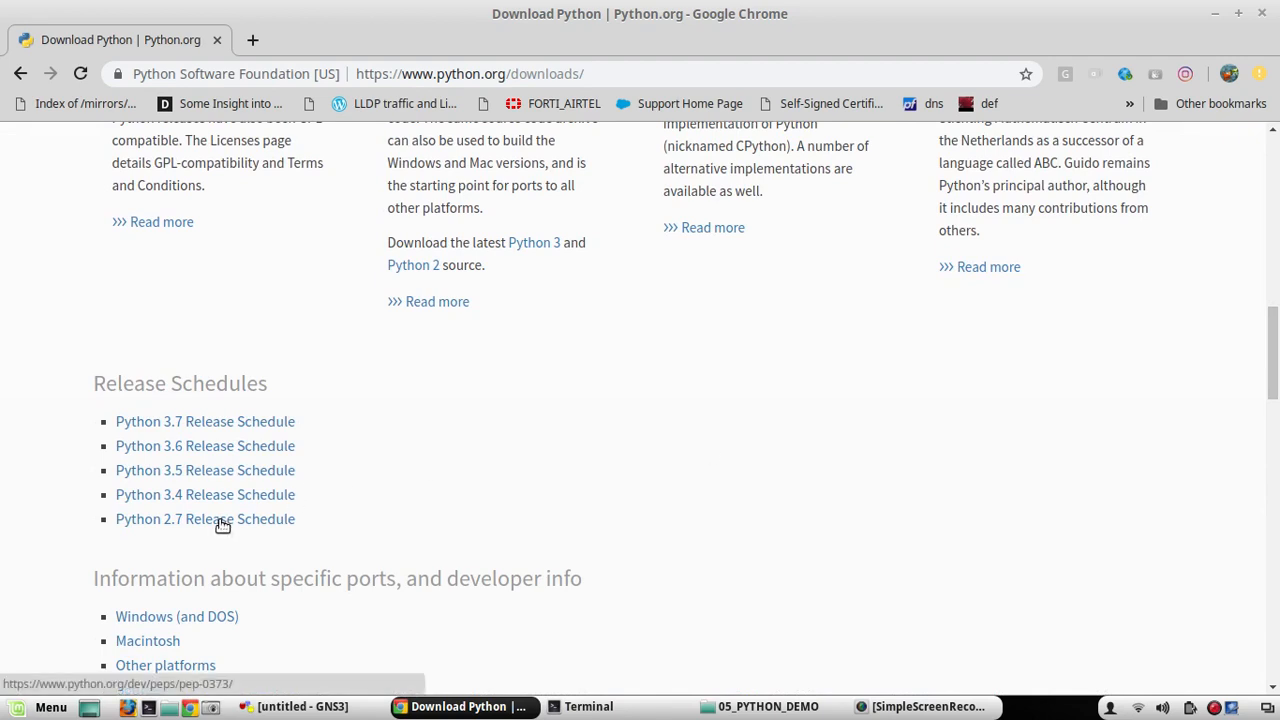
{"action": "left_click", "coordinate": [204, 519]}
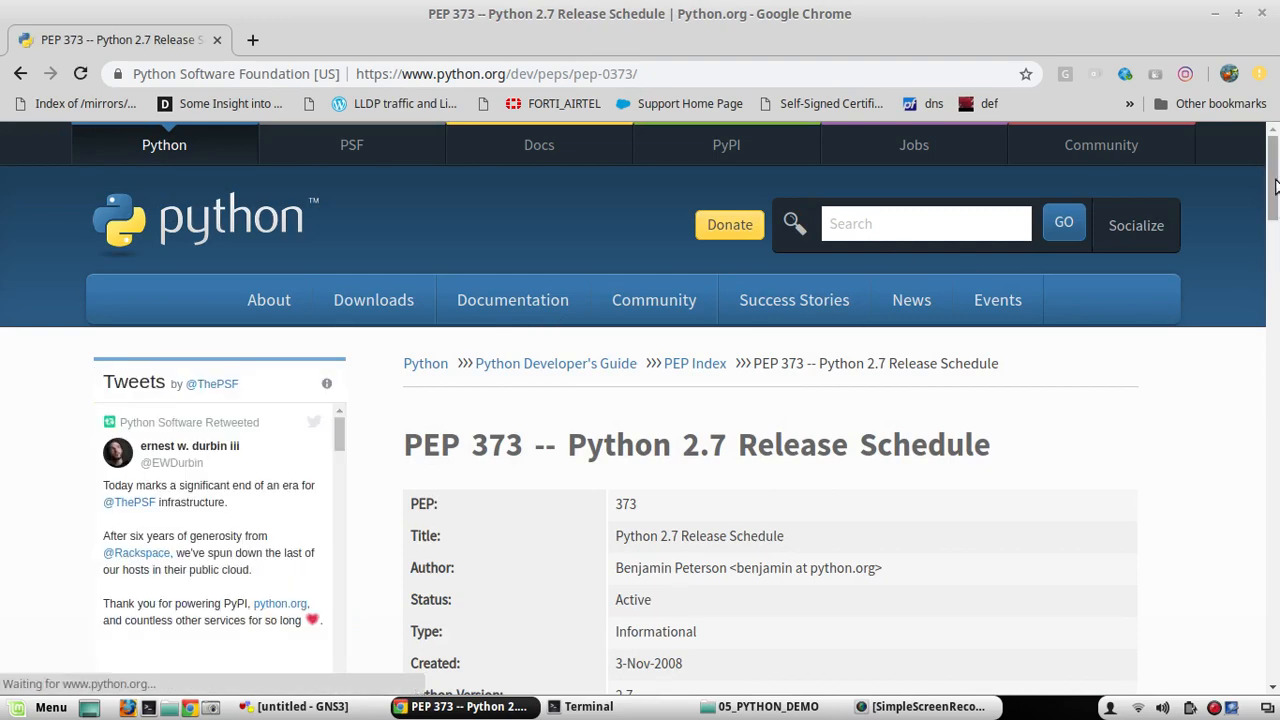
{"action": "scroll", "scroll_direction": "down", "scroll_amount": 3}
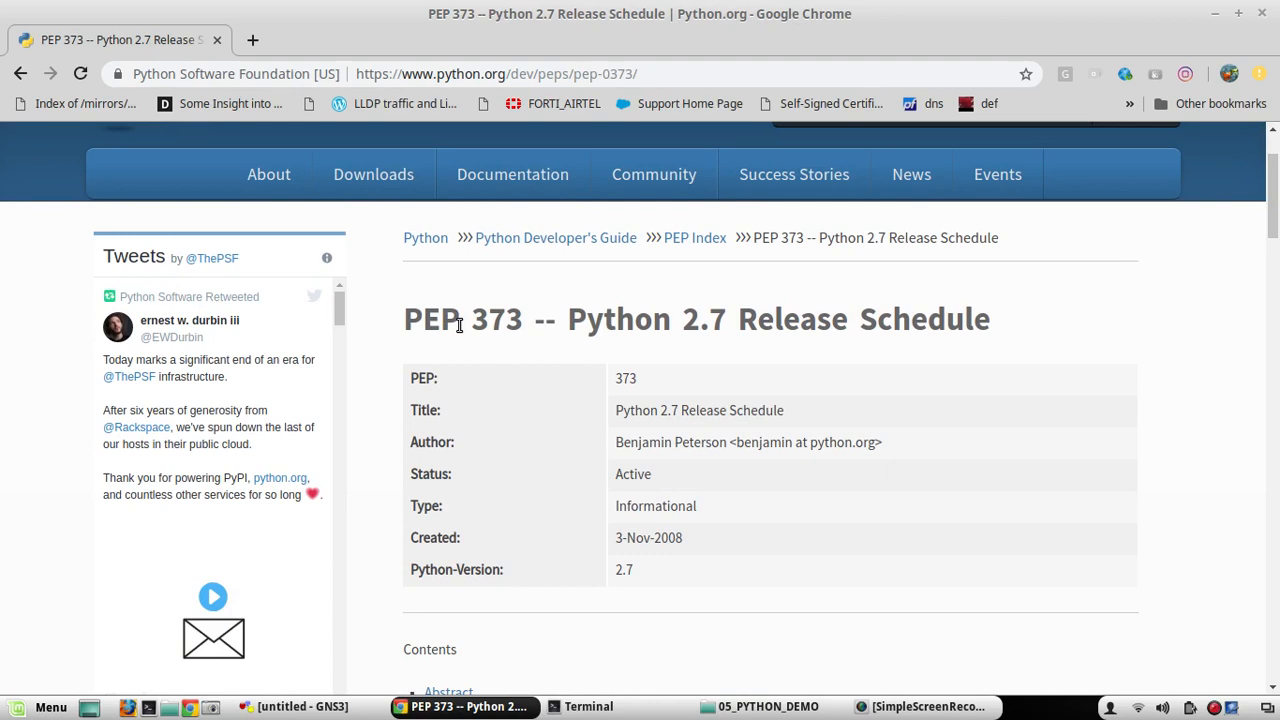
{"action": "mouse_move", "coordinate": [464, 322]}
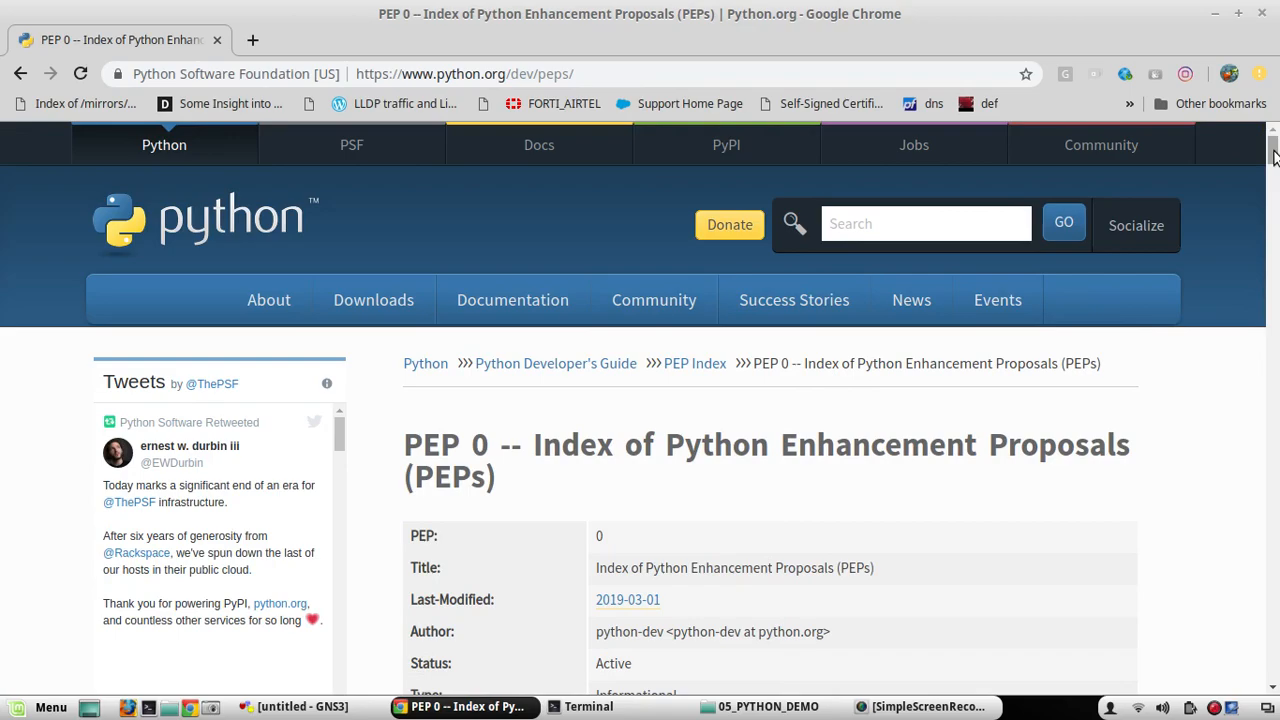
Search the PEP 0 index for '37' to locate PEP 373
{"action": "scroll", "scroll_direction": "down", "scroll_amount": 3}
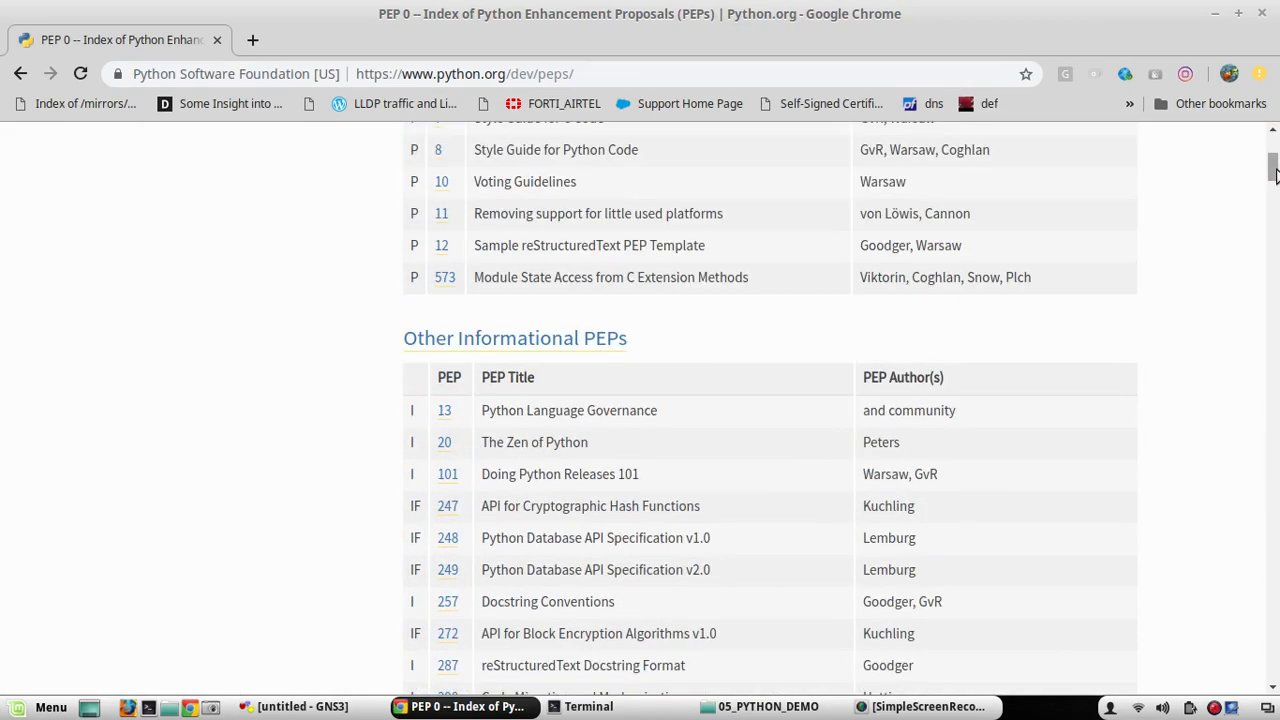
{"action": "scroll", "scroll_direction": "up", "scroll_amount": 3}
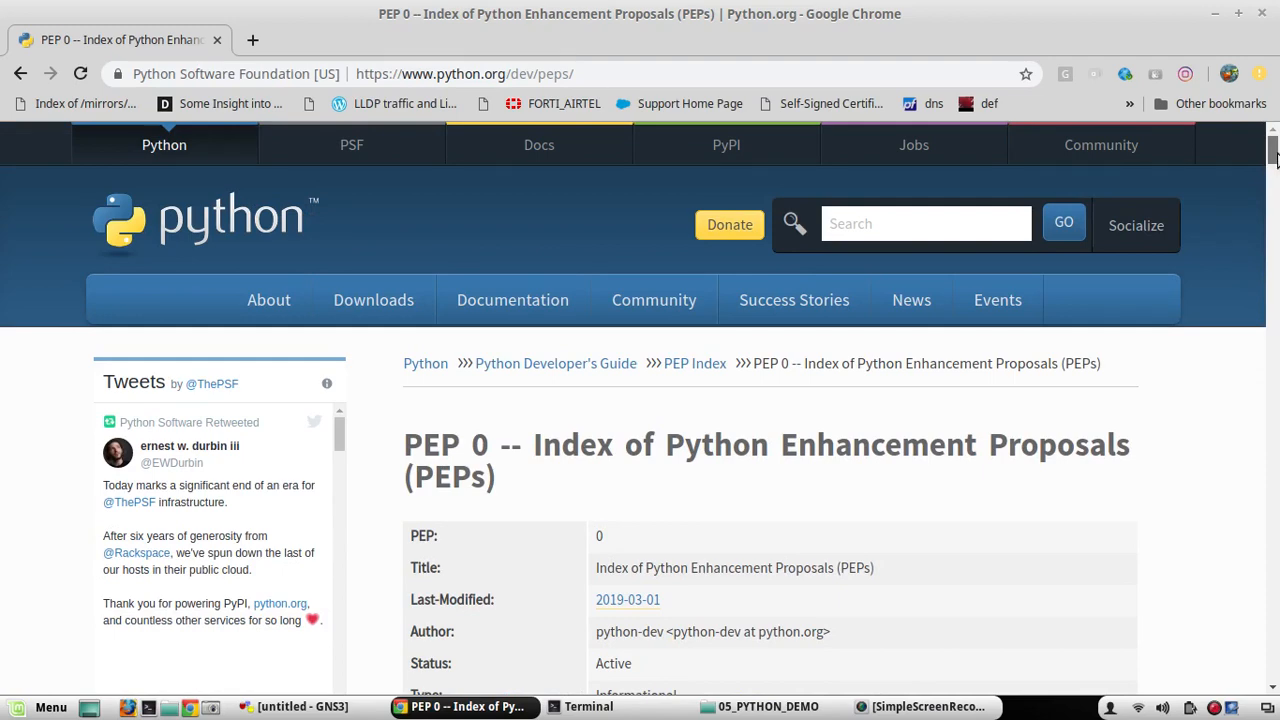
{"action": "scroll", "scroll_direction": "down", "scroll_amount": 3}
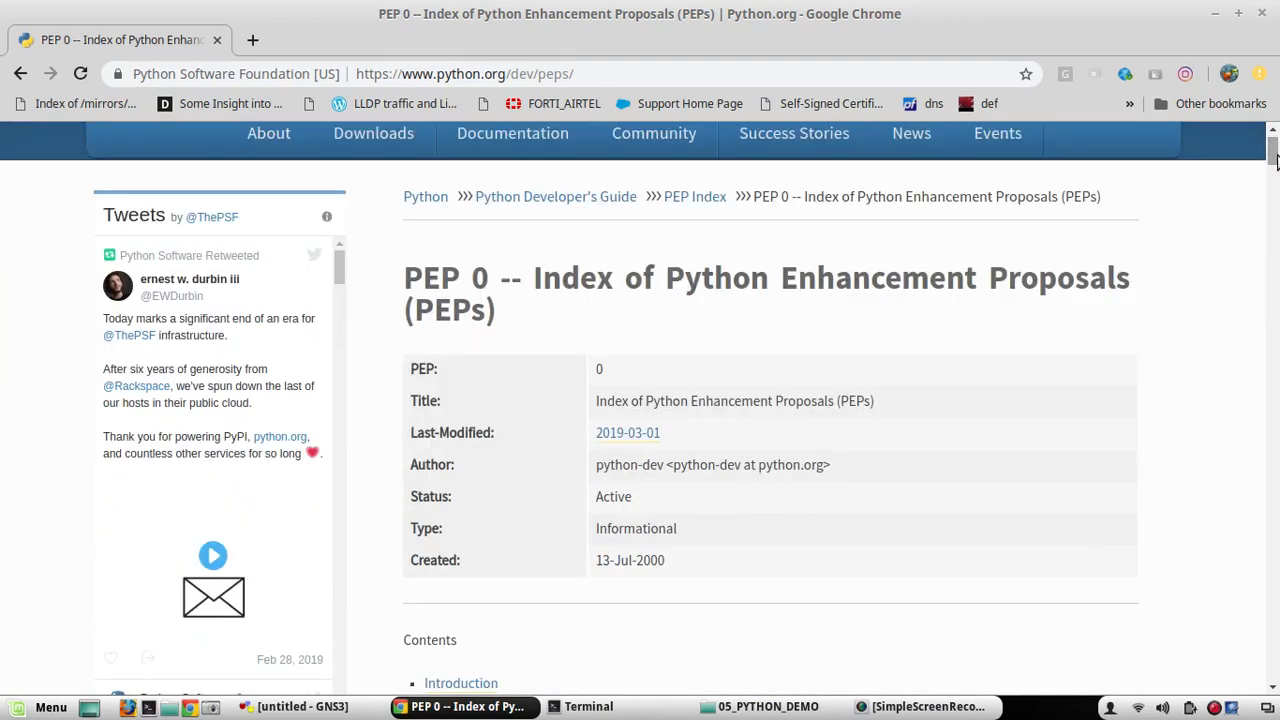
{"action": "type", "text": "3"}
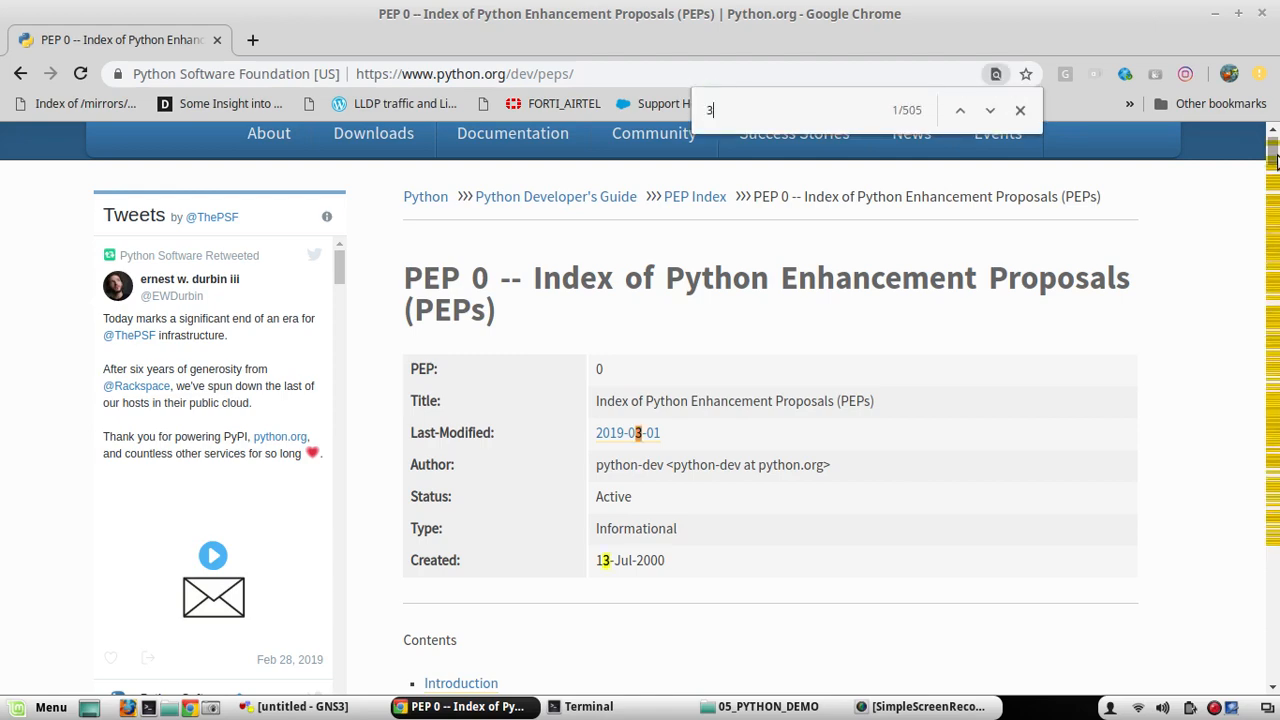
{"action": "type", "text": "7"}
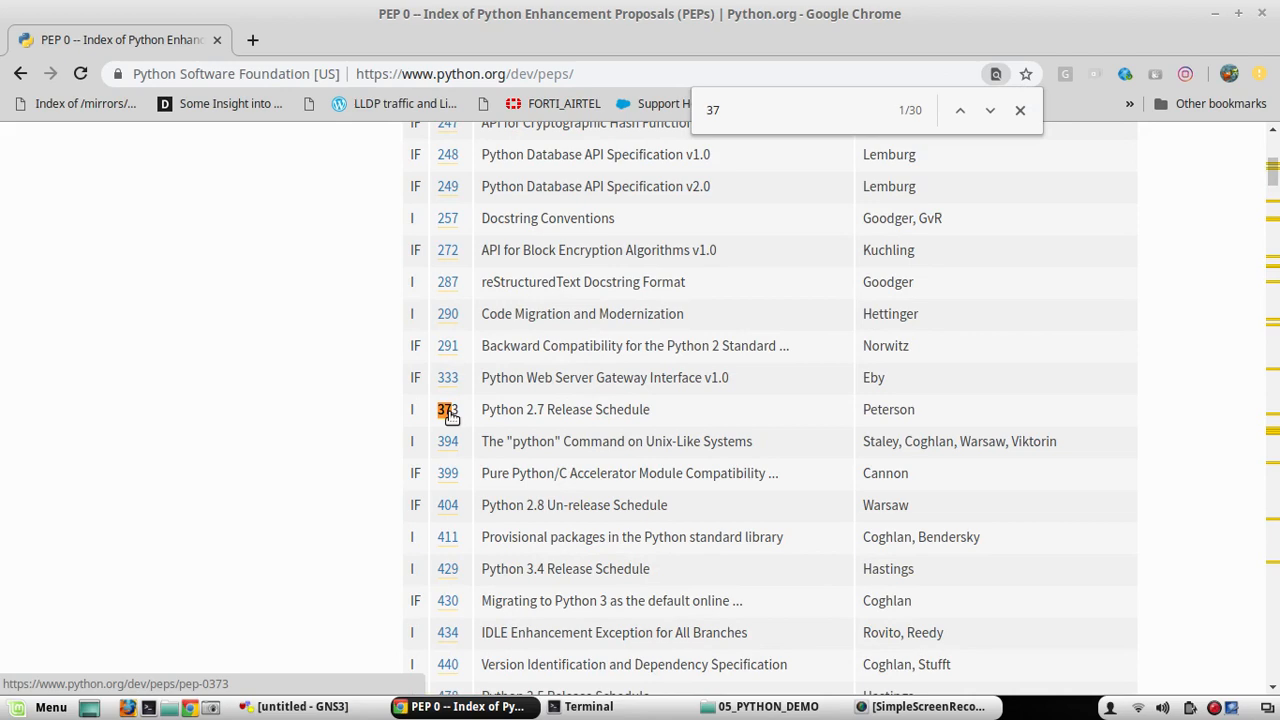
{"action": "mouse_move", "coordinate": [445, 418]}
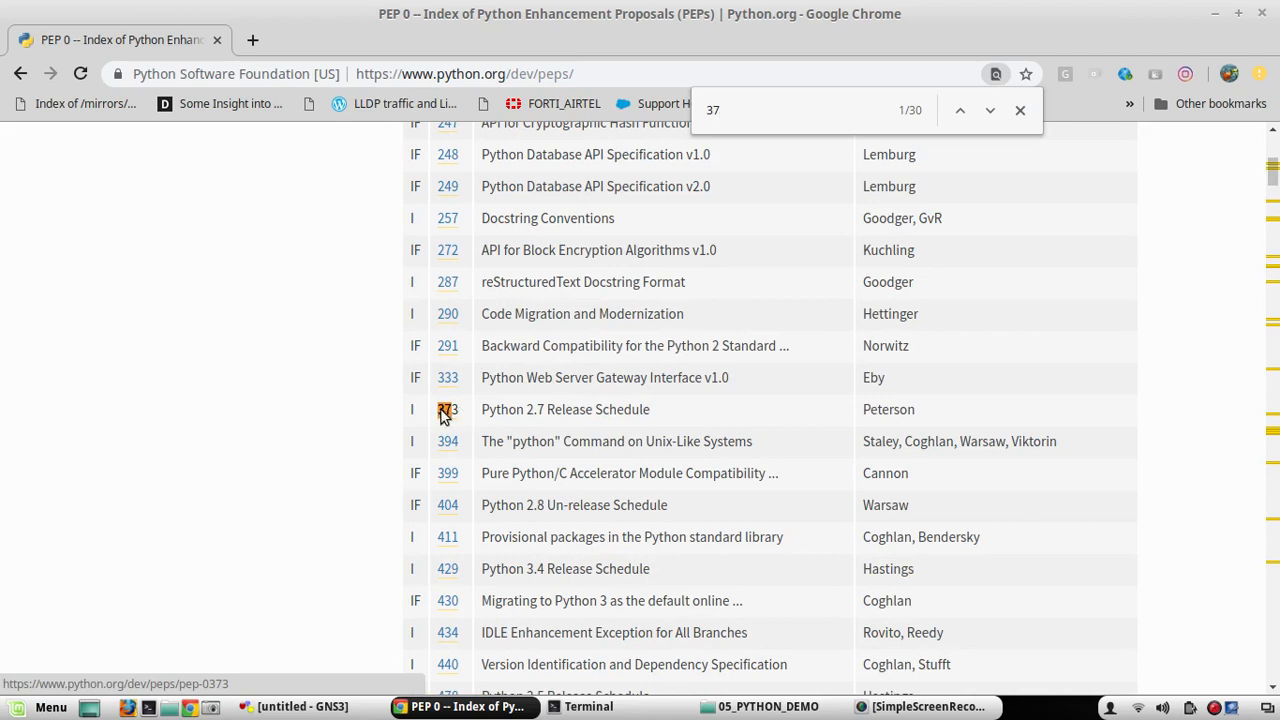
{"action": "left_click", "coordinate": [447, 409]}
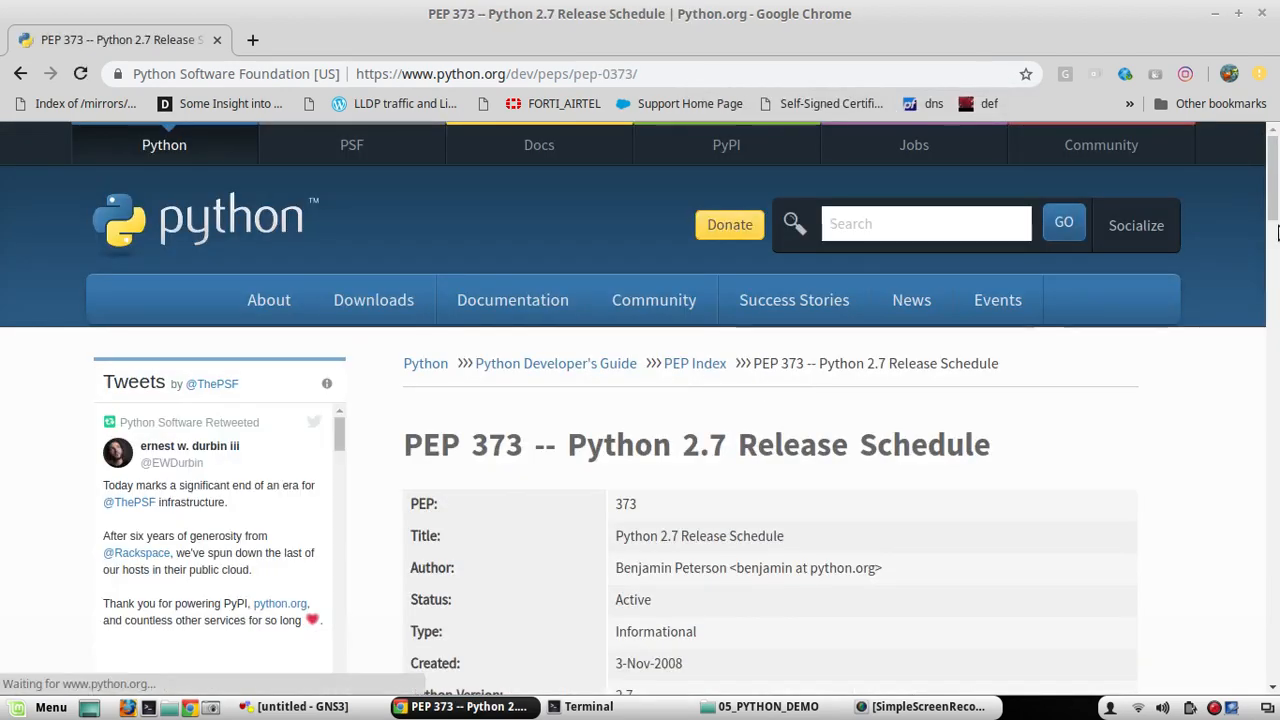
{"action": "scroll", "scroll_direction": "down", "scroll_amount": 3}
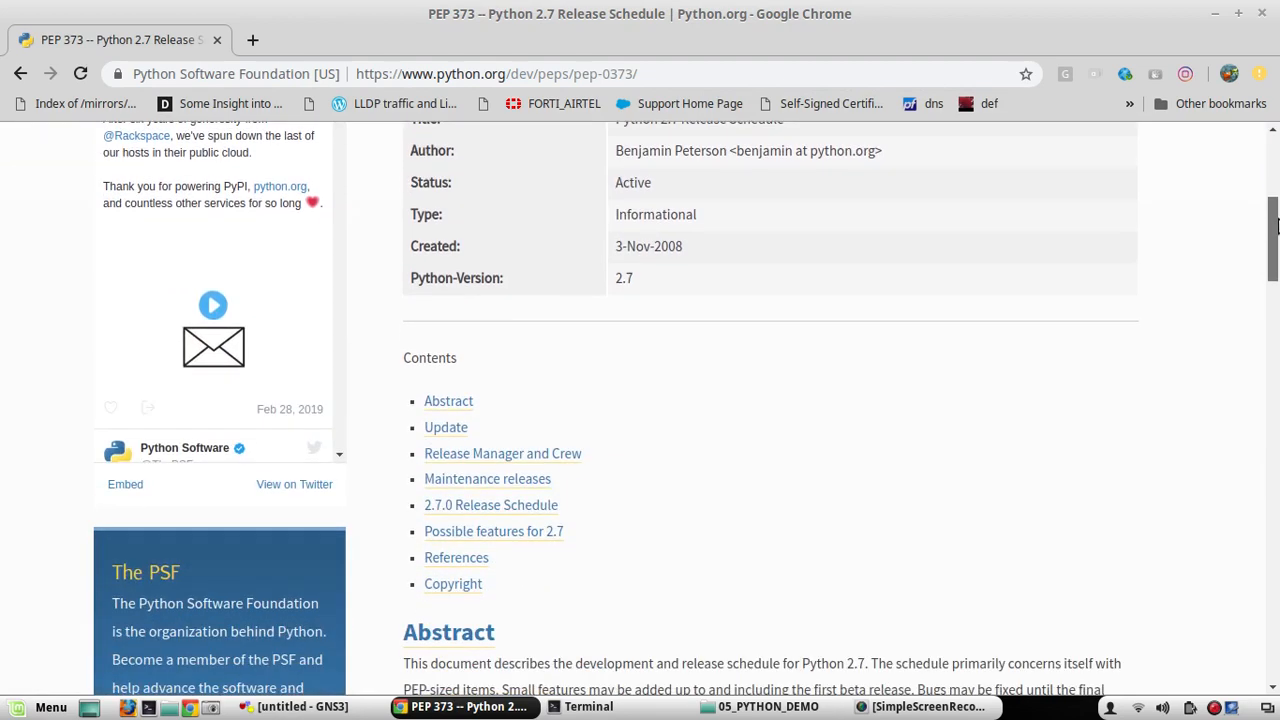
{"action": "scroll", "scroll_direction": "down", "scroll_amount": 3}
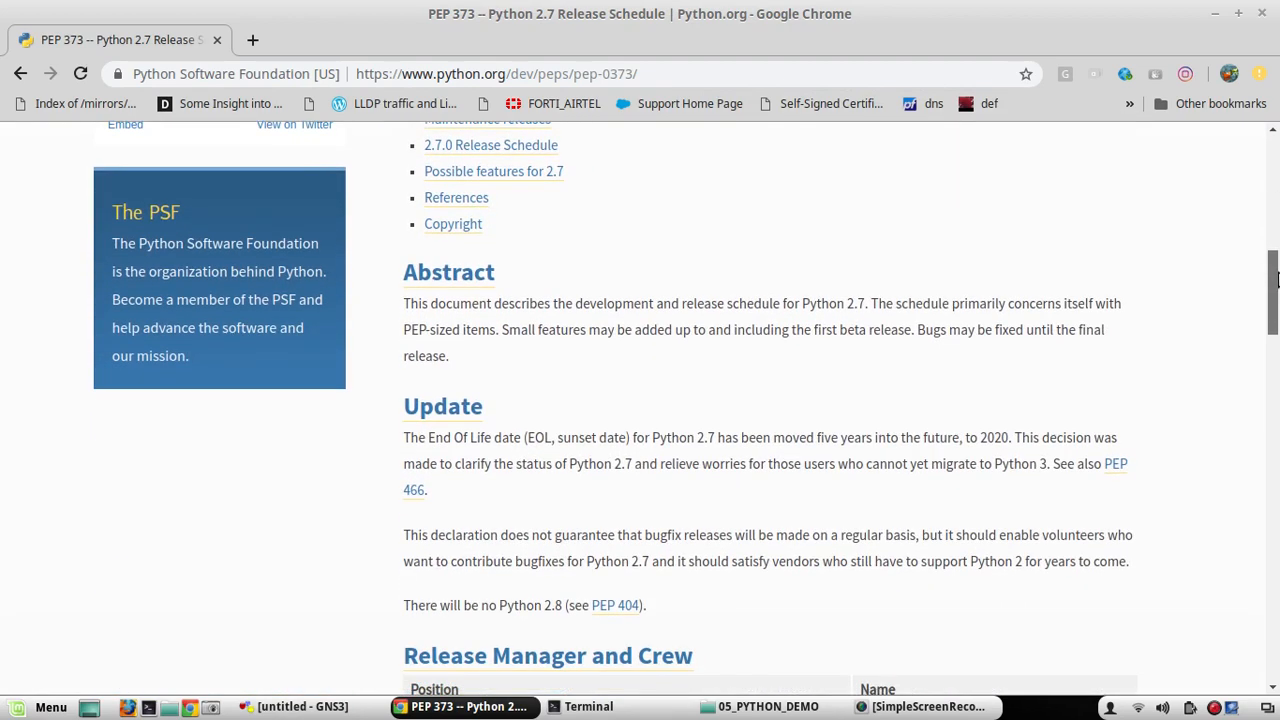
{"action": "scroll", "scroll_direction": "down", "scroll_amount": 3}
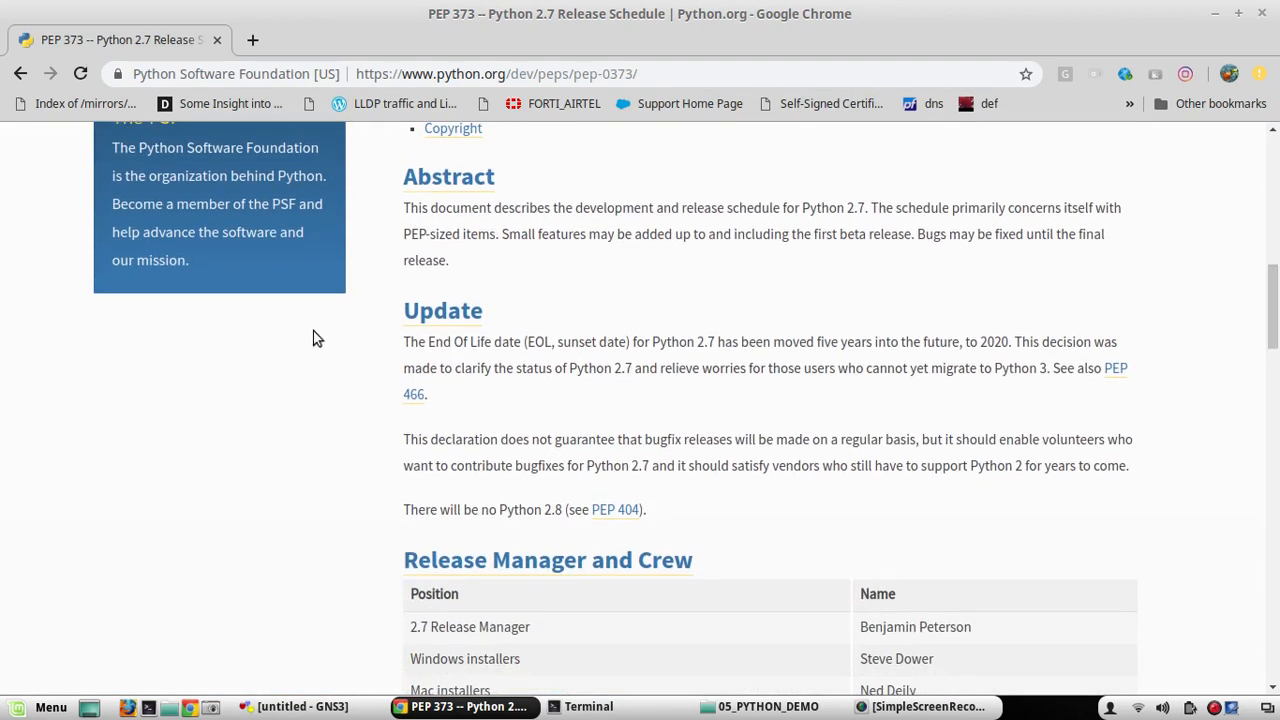
{"action": "mouse_move", "coordinate": [406, 340]}
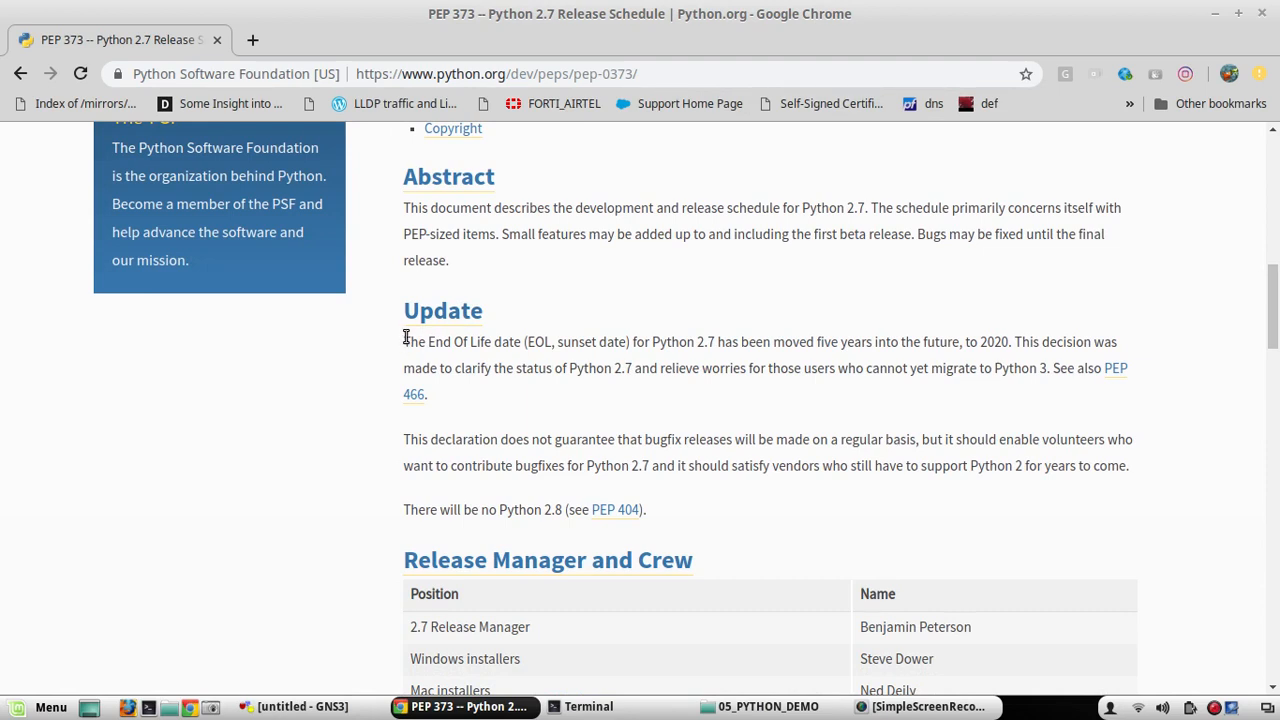
{"action": "left_click_drag", "start_coordinate": [403, 341], "coordinate": [521, 341]}
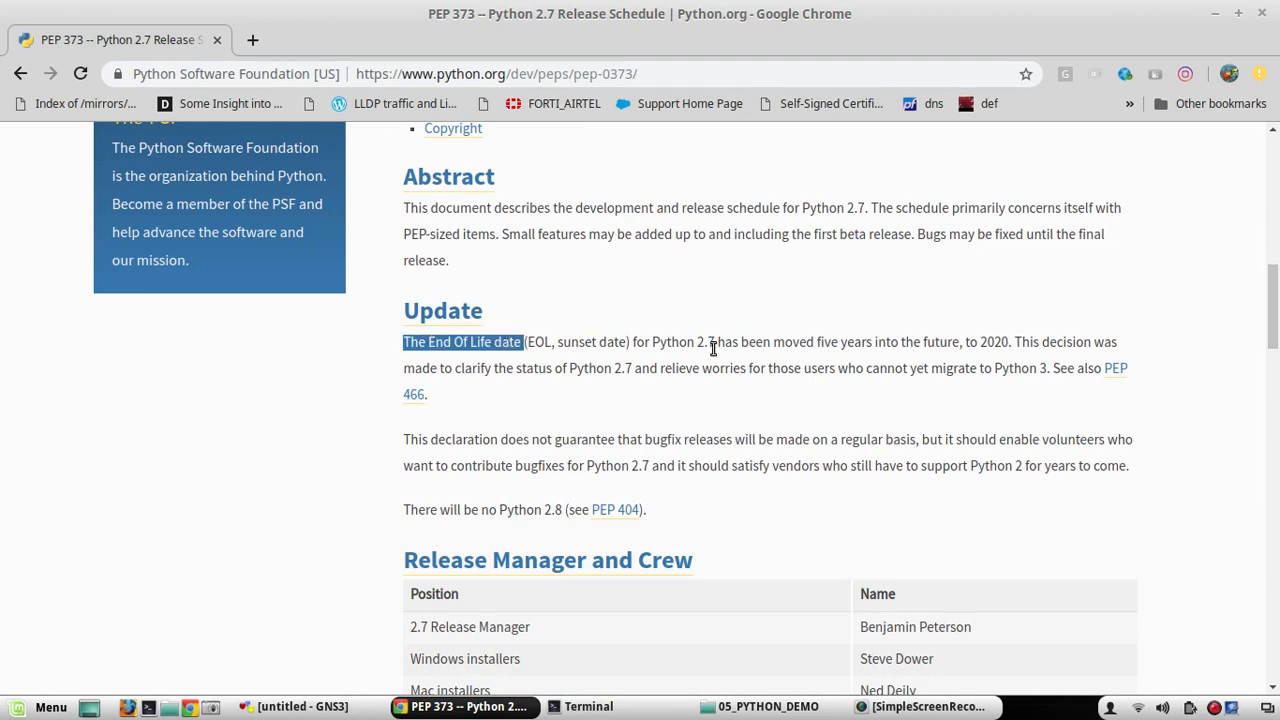
{"action": "left_click_drag", "start_coordinate": [648, 341], "coordinate": [842, 341]}
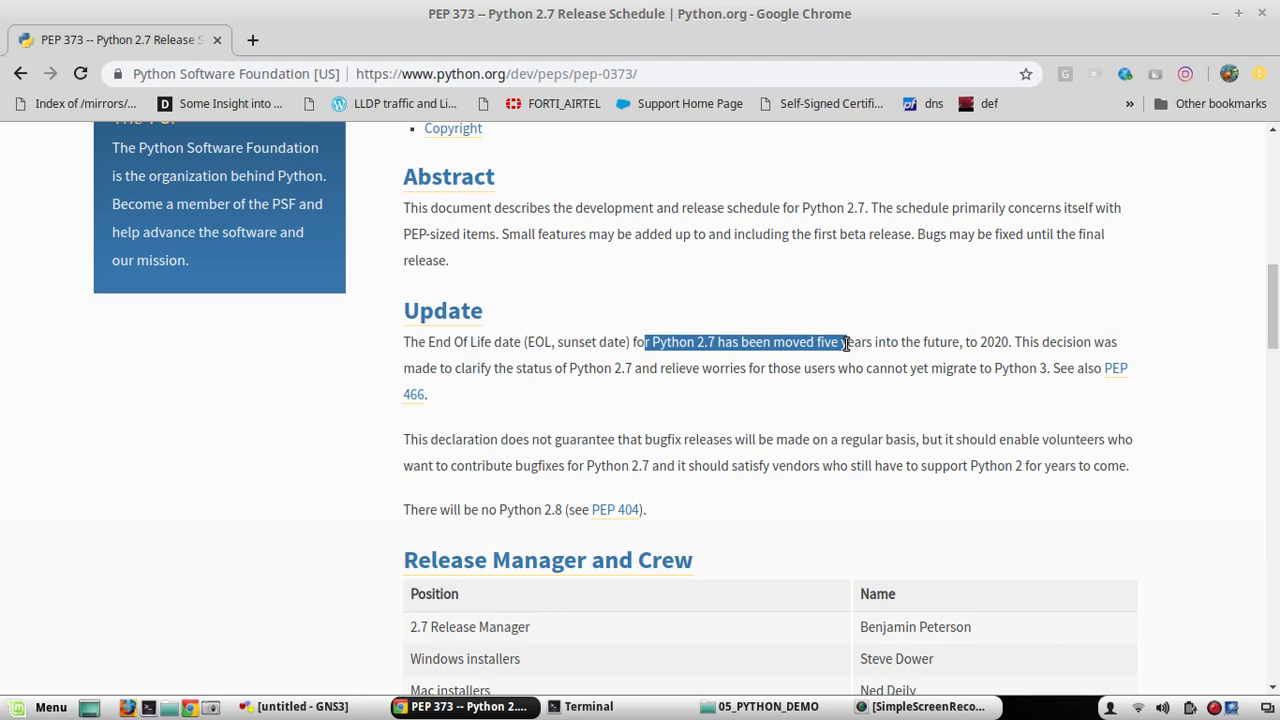
{"action": "mouse_move", "coordinate": [1008, 341]}
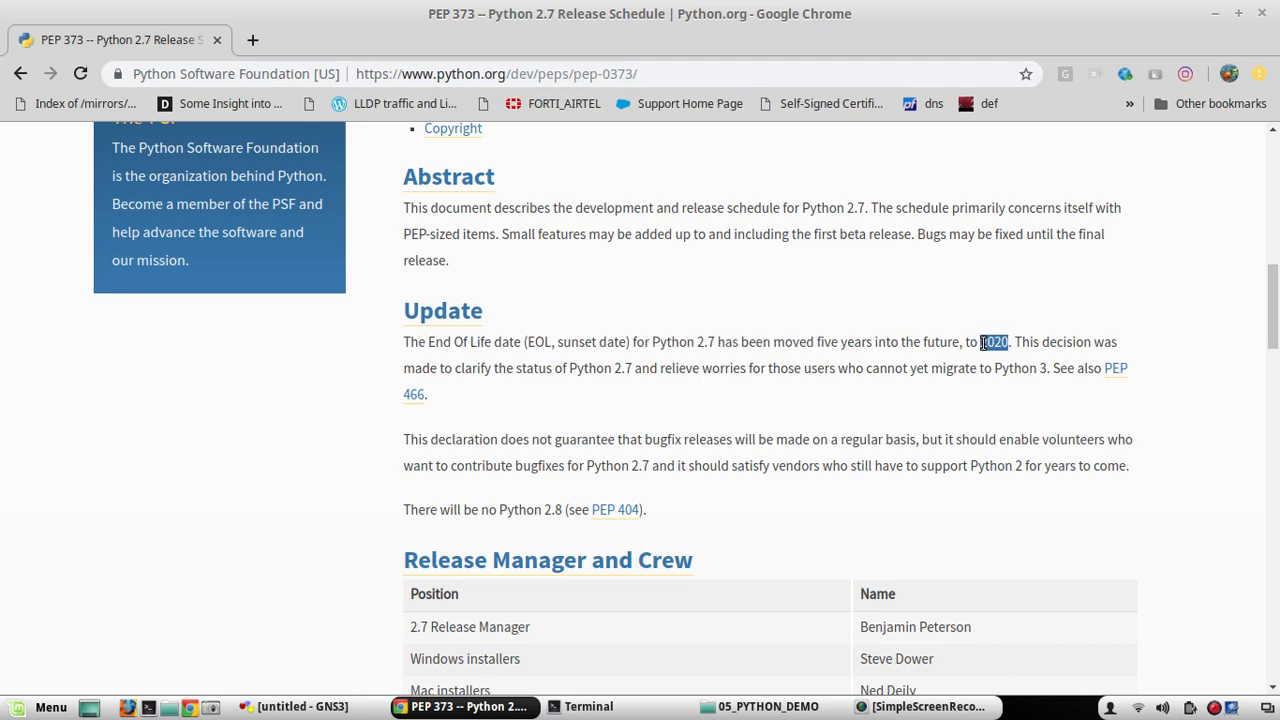
{"action": "left_click", "coordinate": [857, 335]}
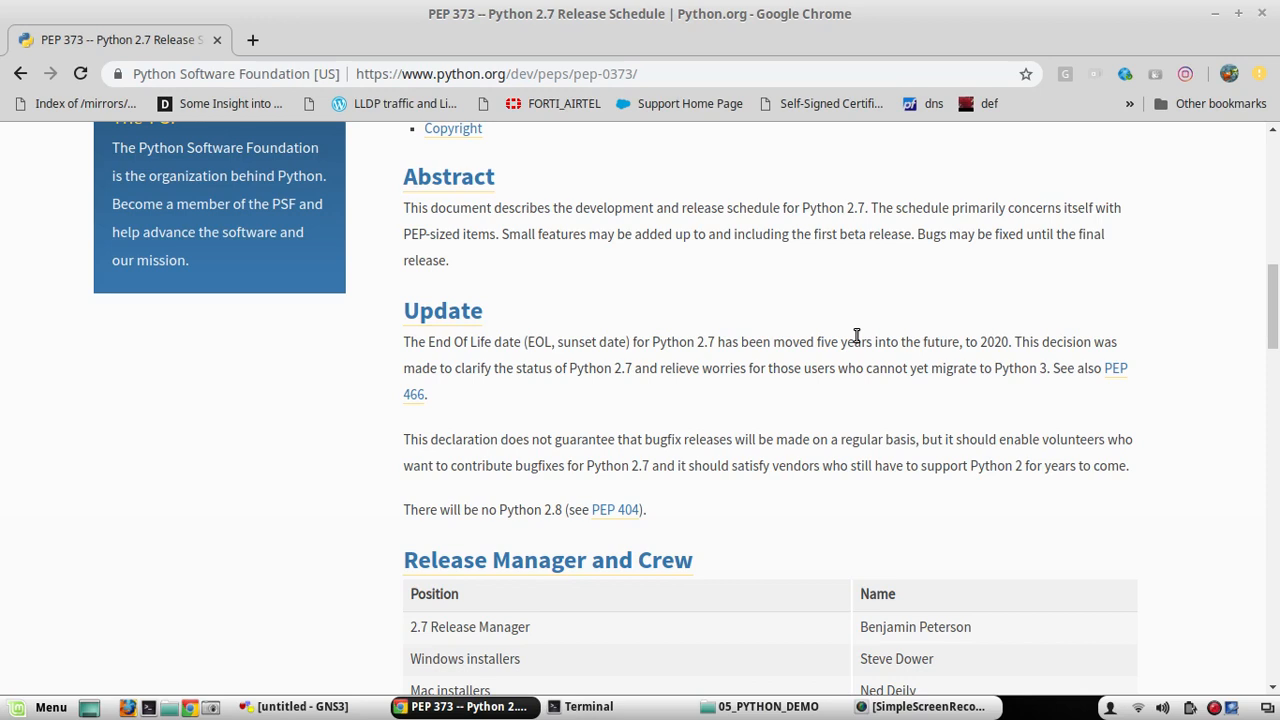
{"action": "mouse_move", "coordinate": [691, 358]}
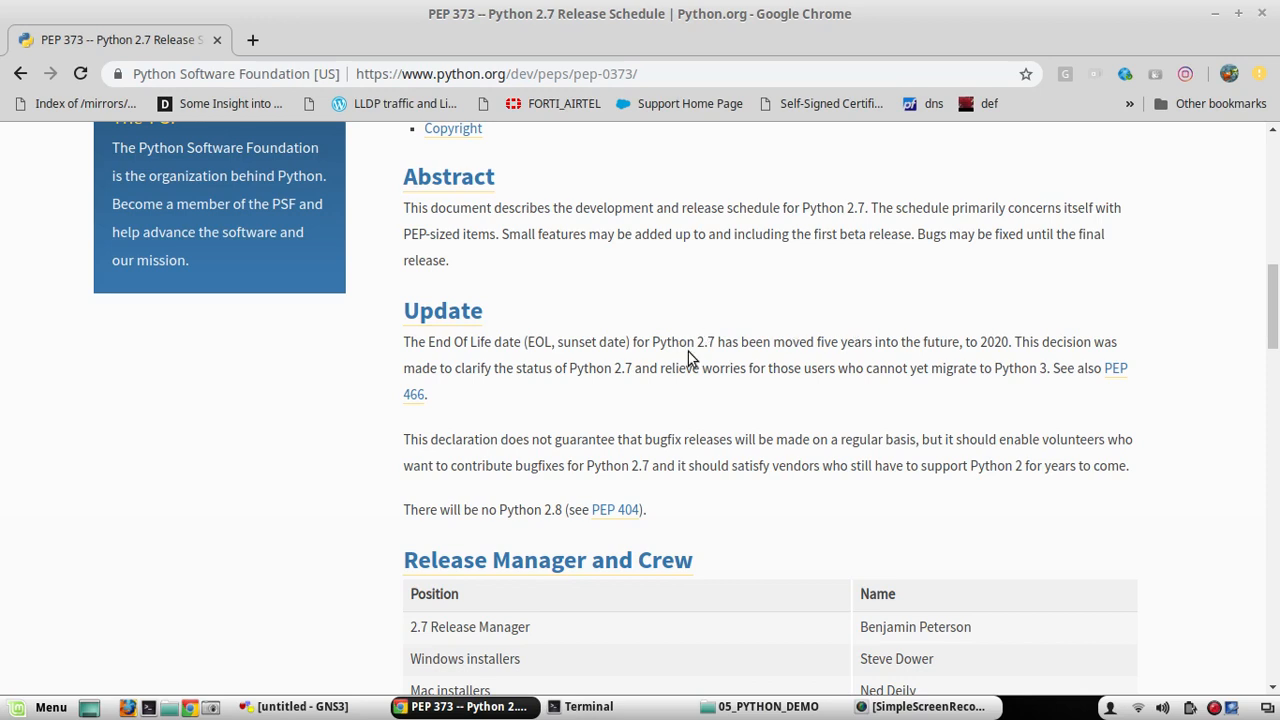
{"action": "left_click_drag", "start_coordinate": [773, 341], "coordinate": [1013, 341]}
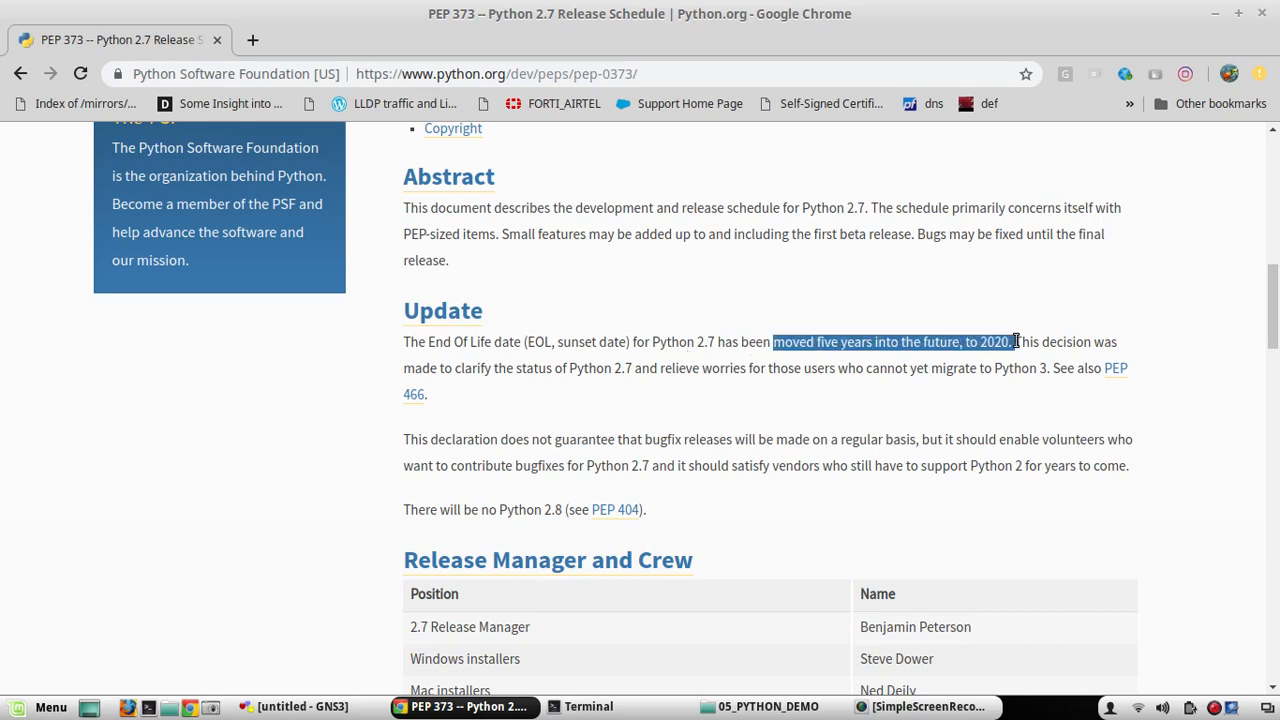
{"action": "left_click", "coordinate": [1181, 315]}
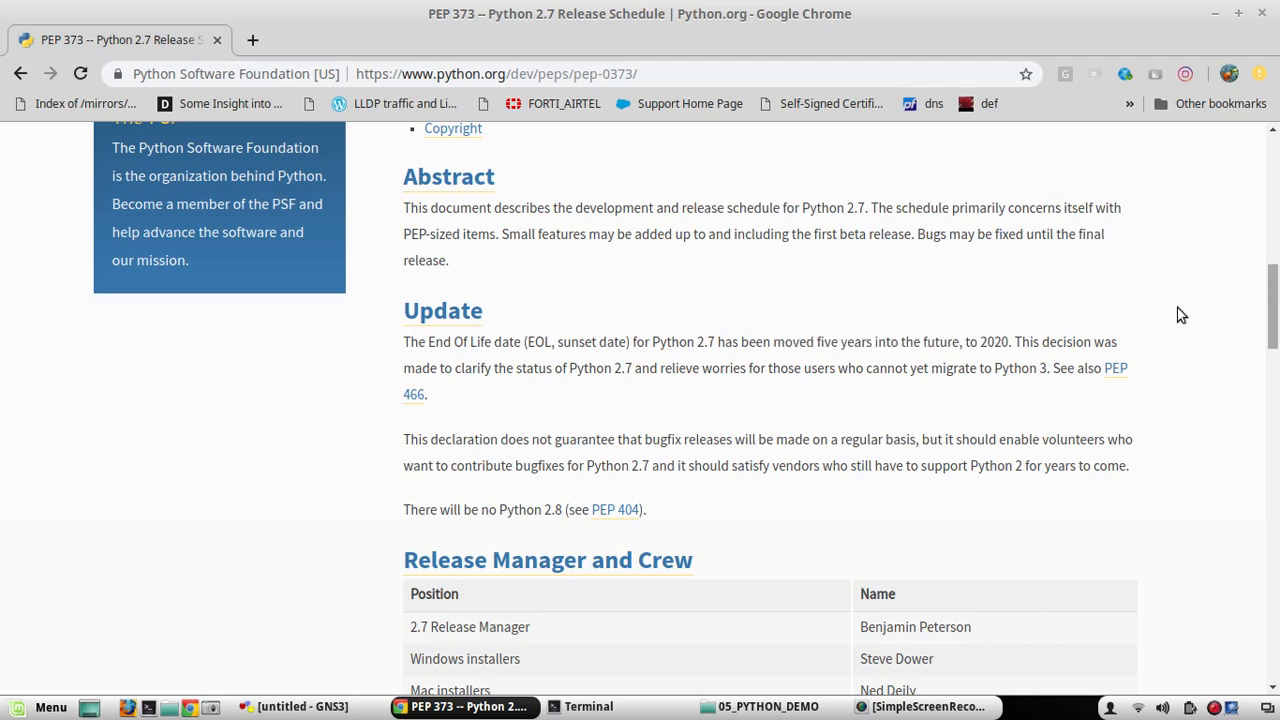
{"action": "mouse_move", "coordinate": [610, 404]}
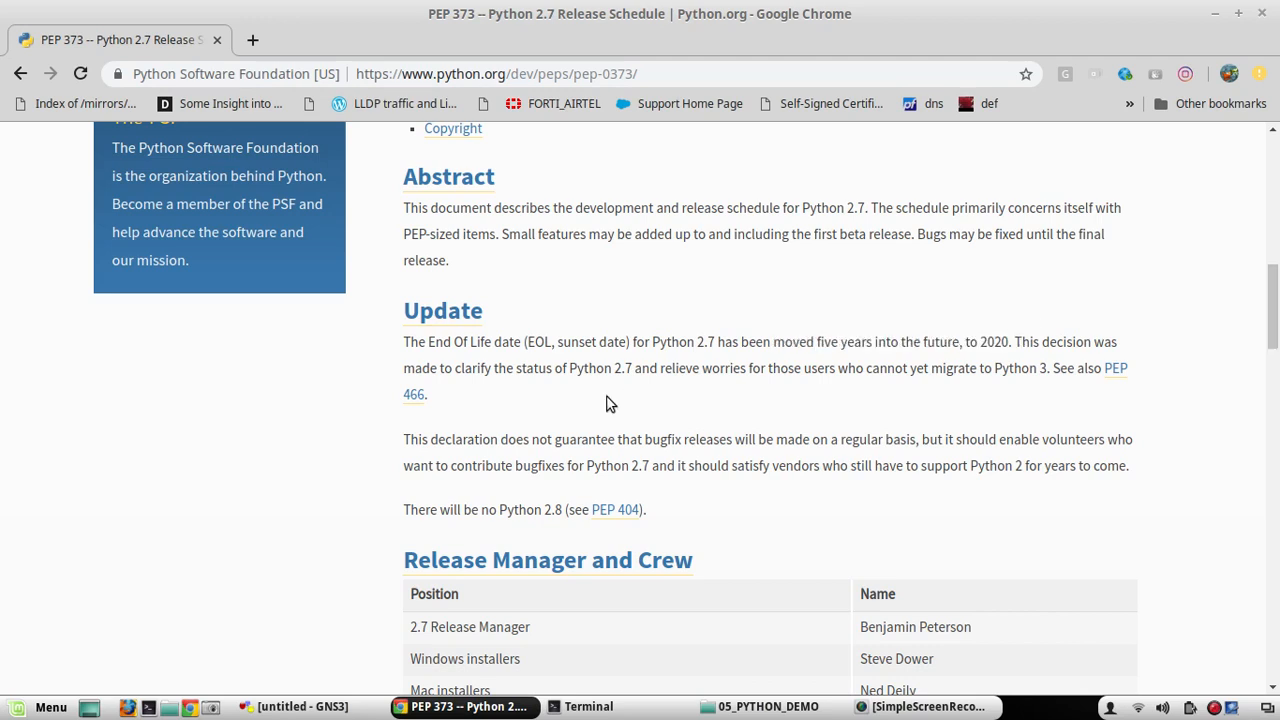
{"action": "mouse_move", "coordinate": [575, 368]}
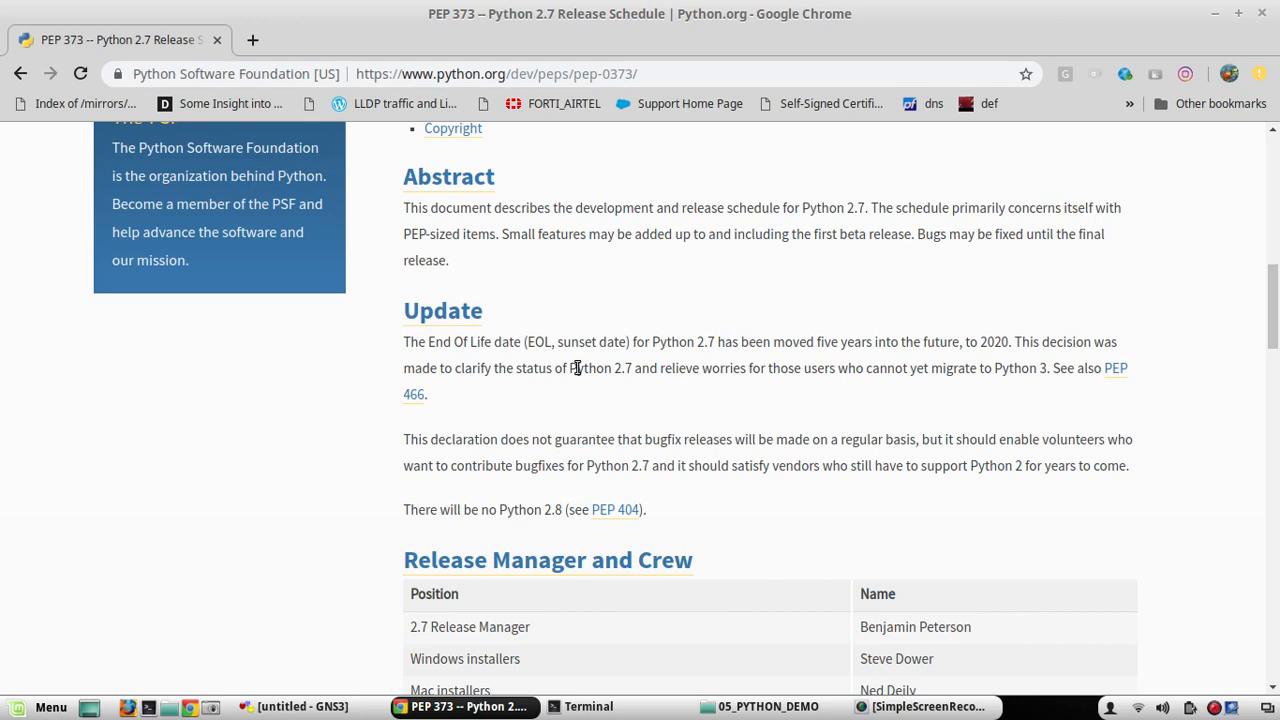
{"action": "mouse_move", "coordinate": [796, 366]}
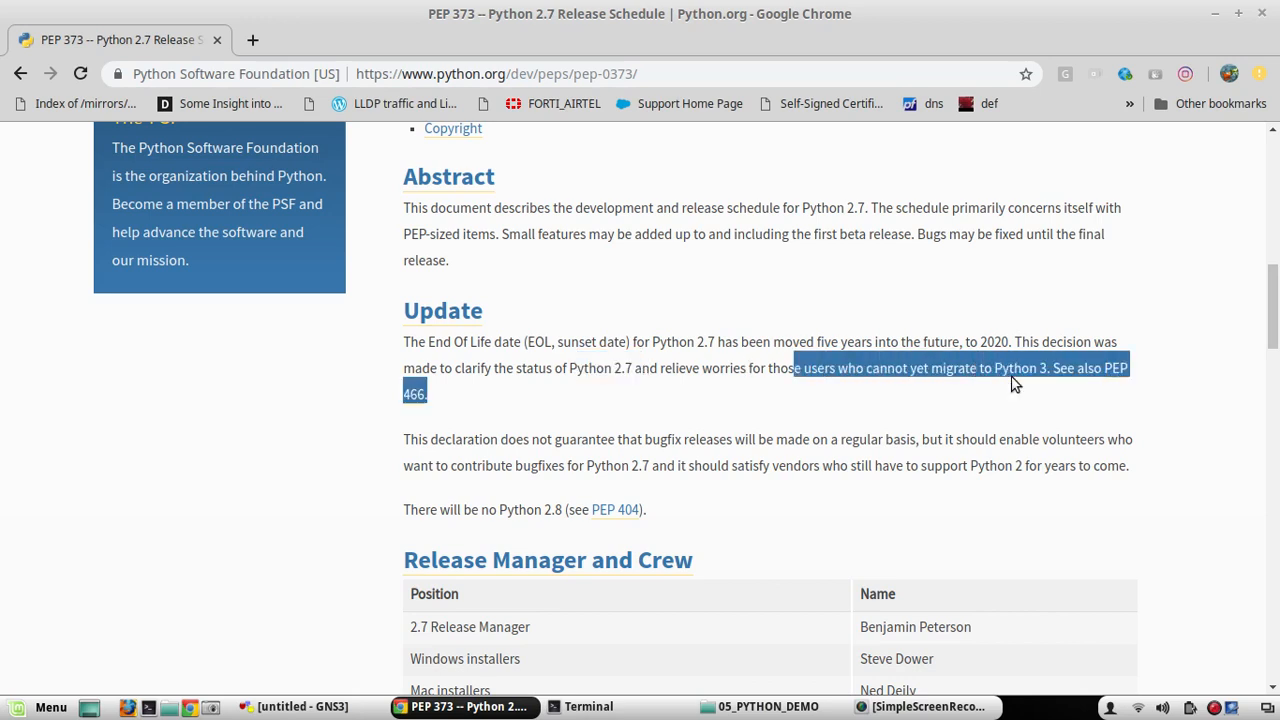
{"action": "scroll", "scroll_direction": "down", "scroll_amount": 3}
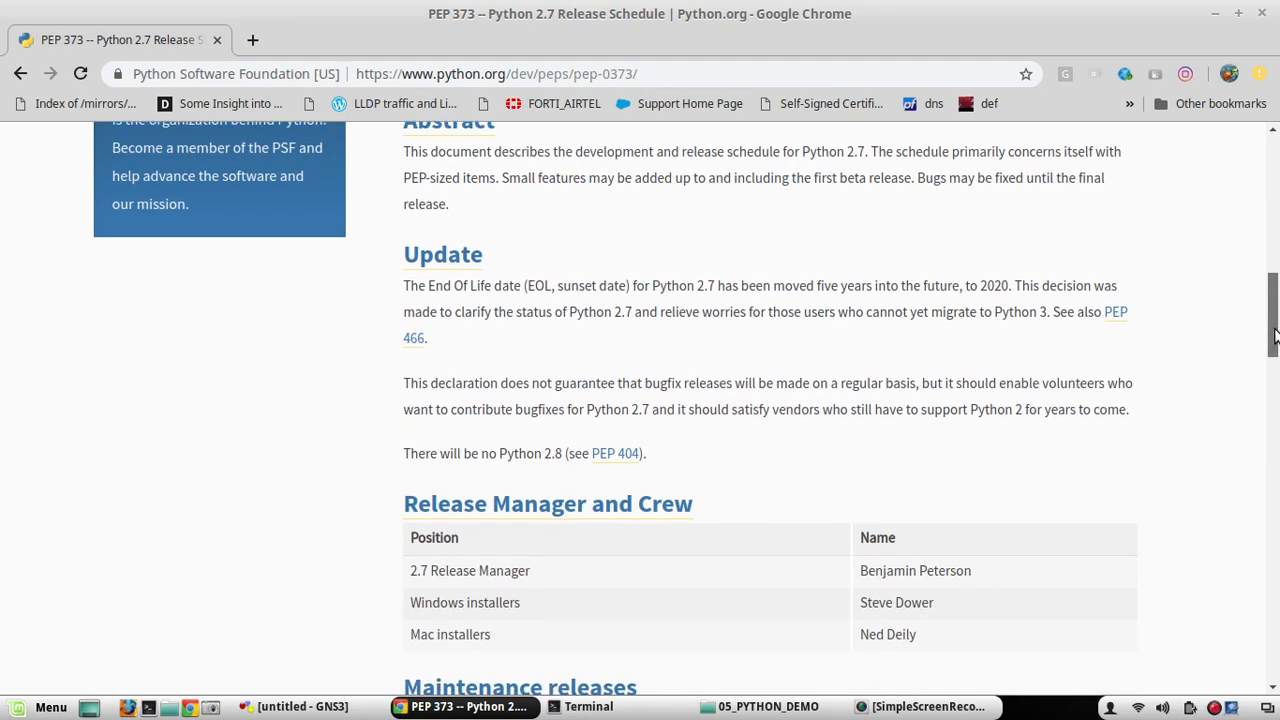
{"action": "scroll", "scroll_direction": "down", "scroll_amount": 3}
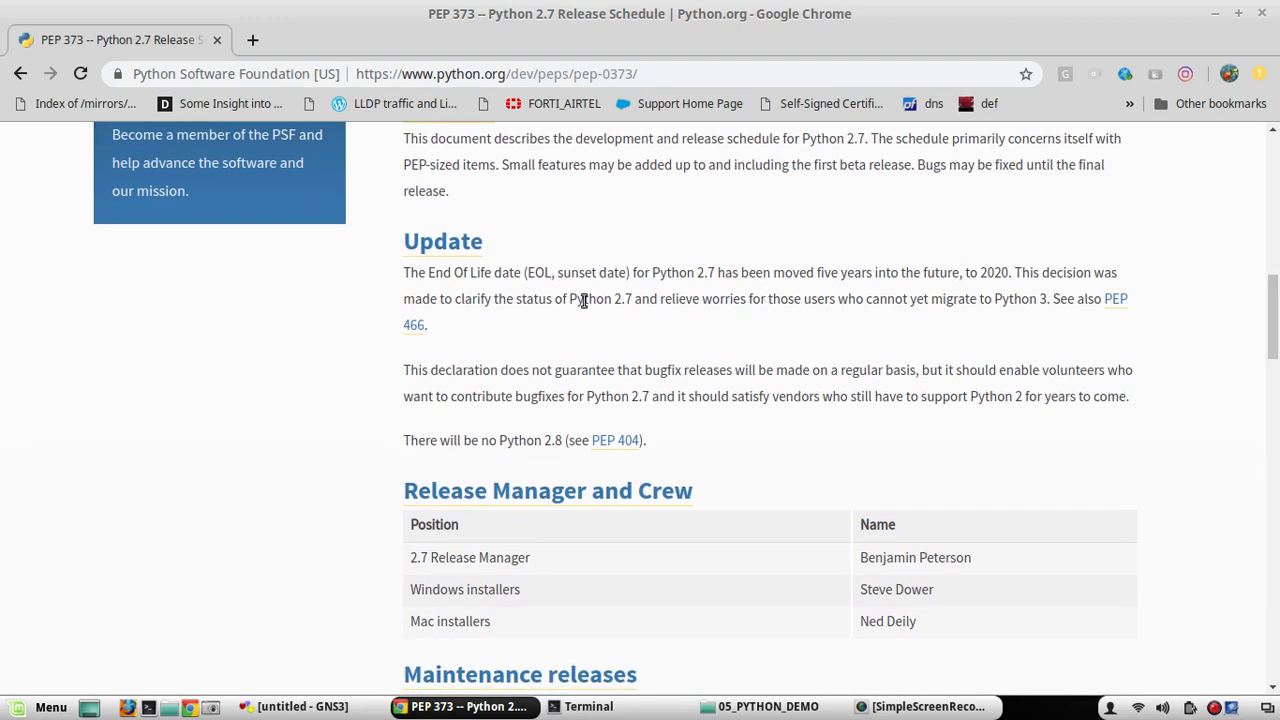
{"action": "mouse_move", "coordinate": [659, 302]}
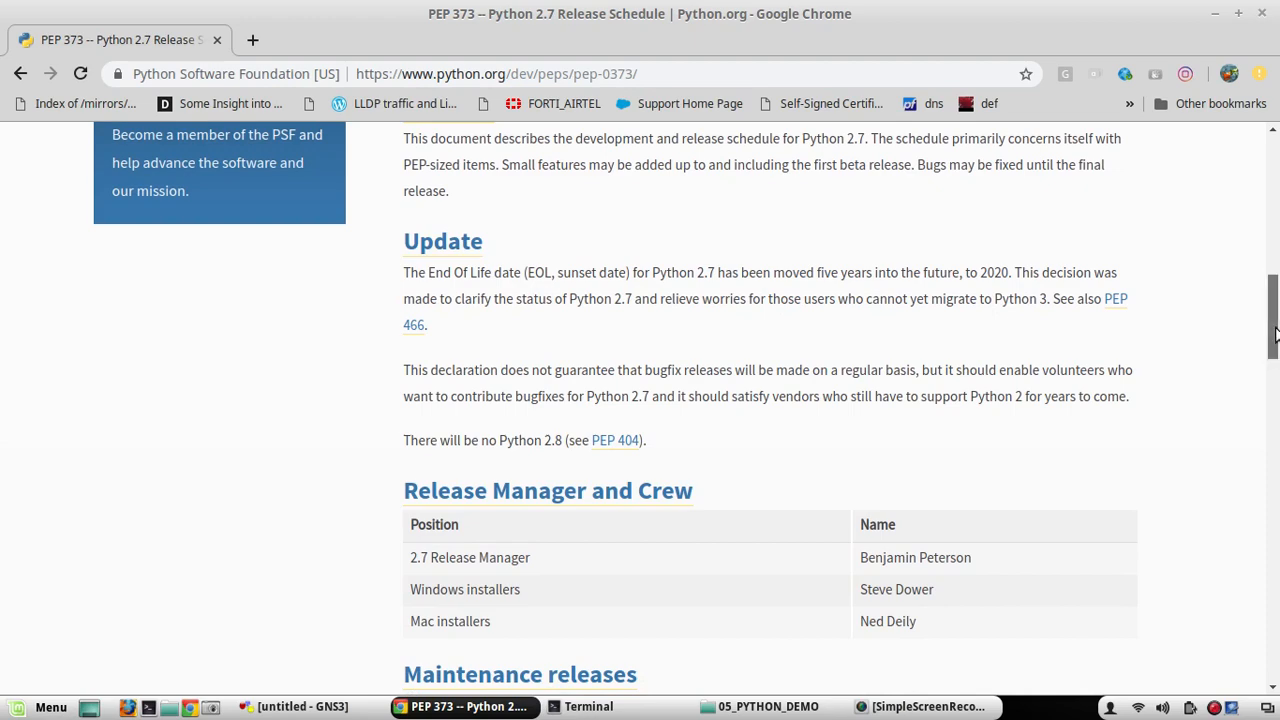
{"action": "scroll", "scroll_direction": "down", "scroll_amount": 3}
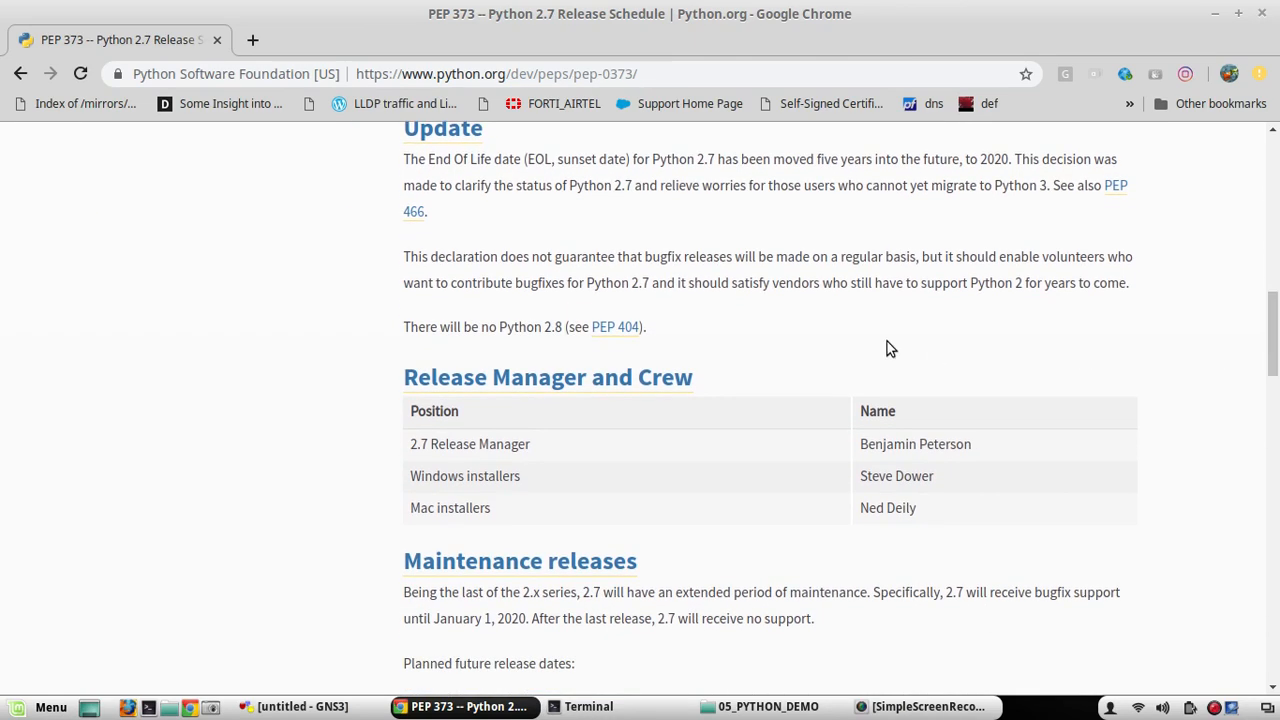
{"action": "mouse_move", "coordinate": [413, 258]}
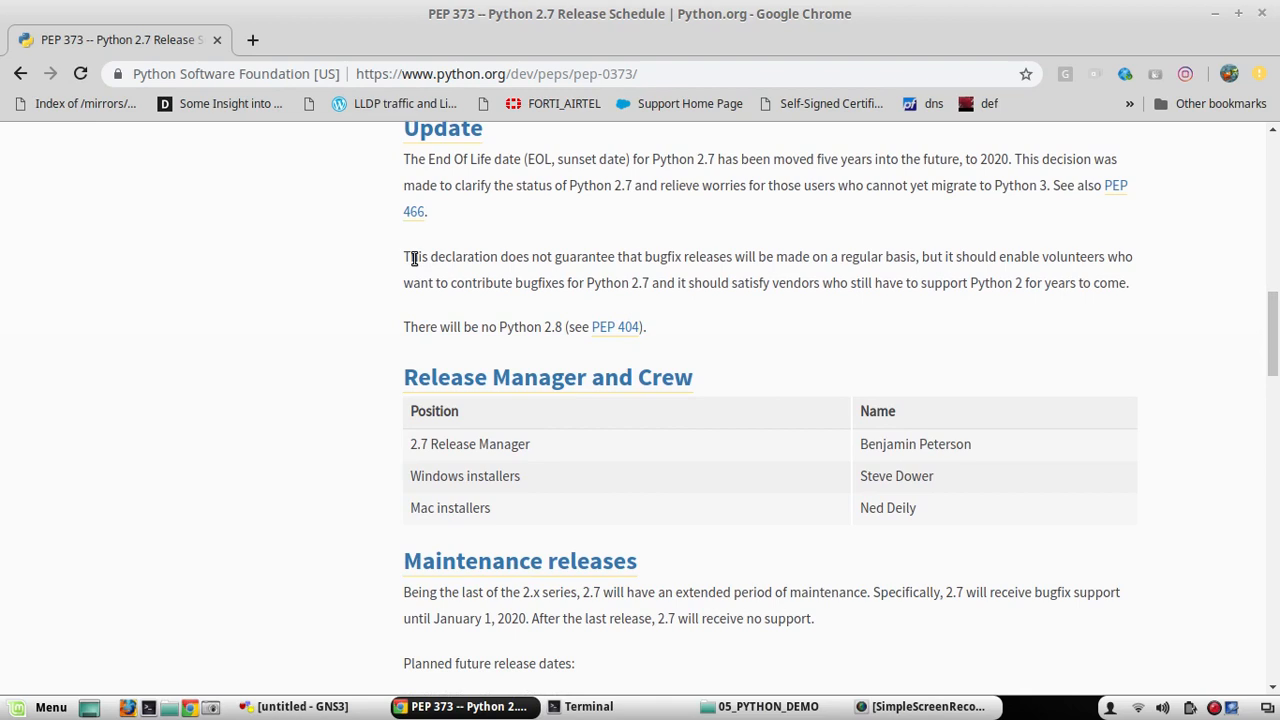
{"action": "mouse_move", "coordinate": [527, 258]}
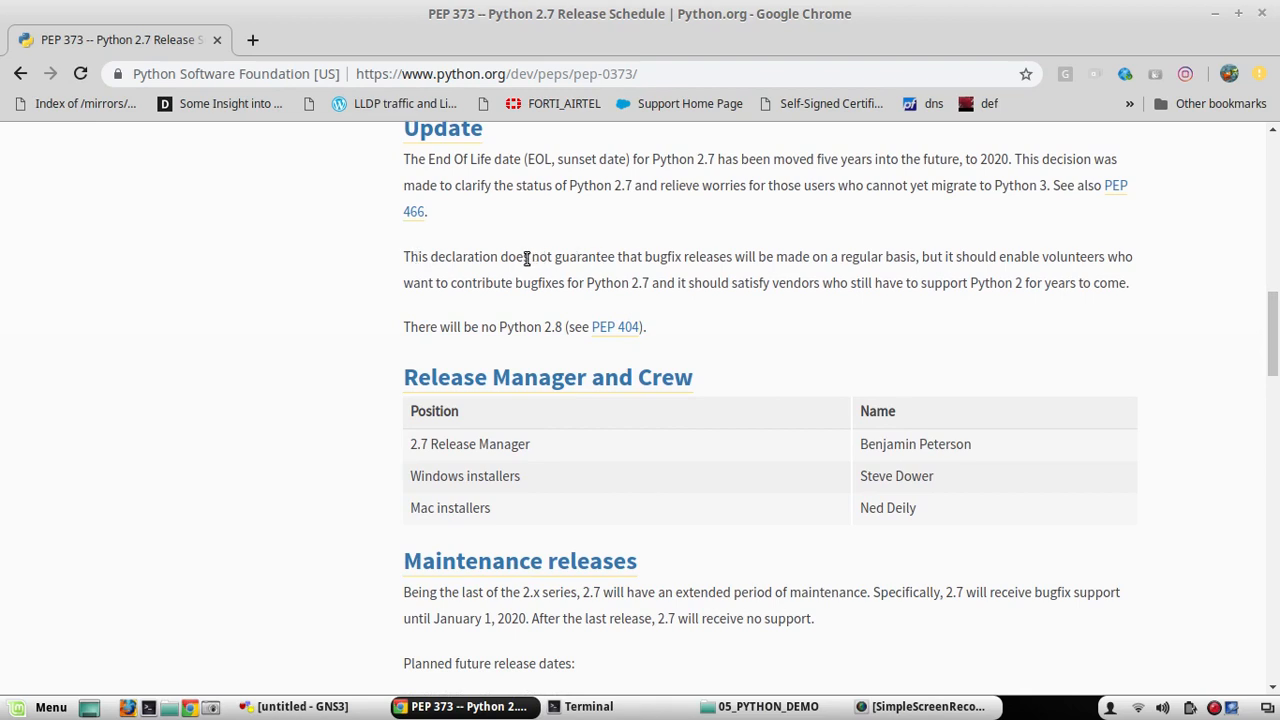
{"action": "left_click_drag", "start_coordinate": [517, 257], "coordinate": [740, 257]}
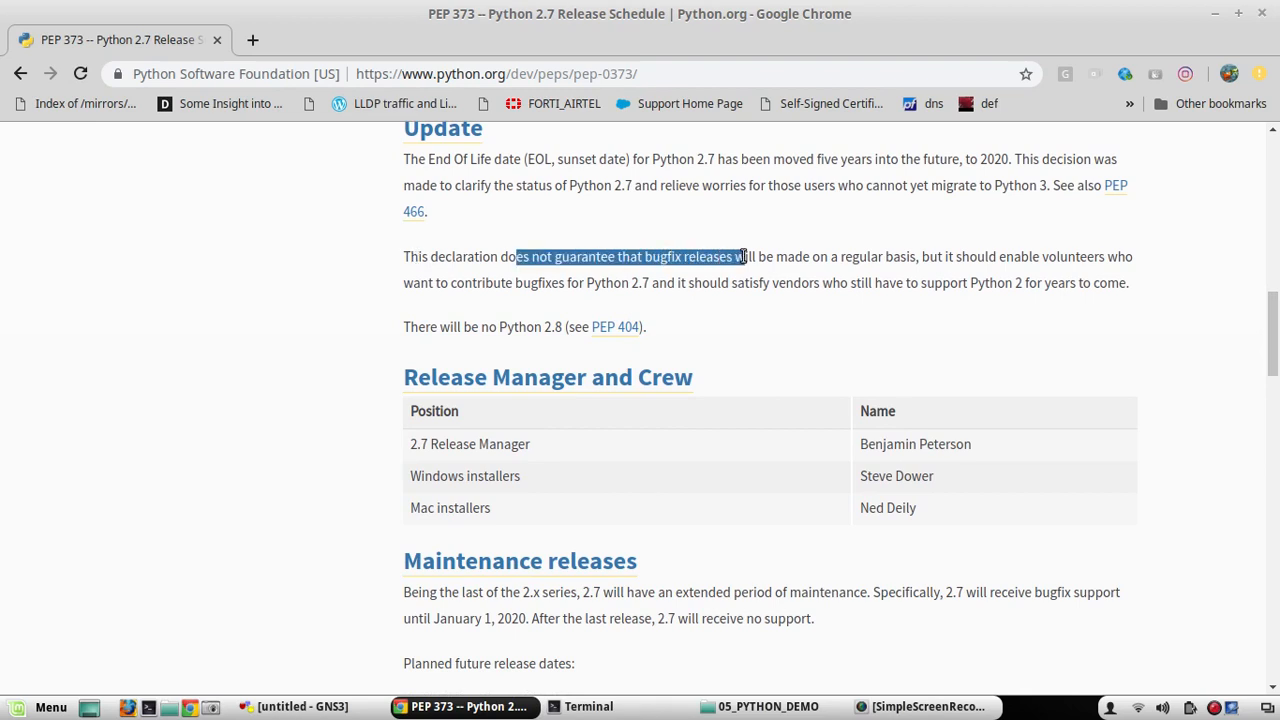
{"action": "scroll", "scroll_direction": "down", "scroll_amount": 3}
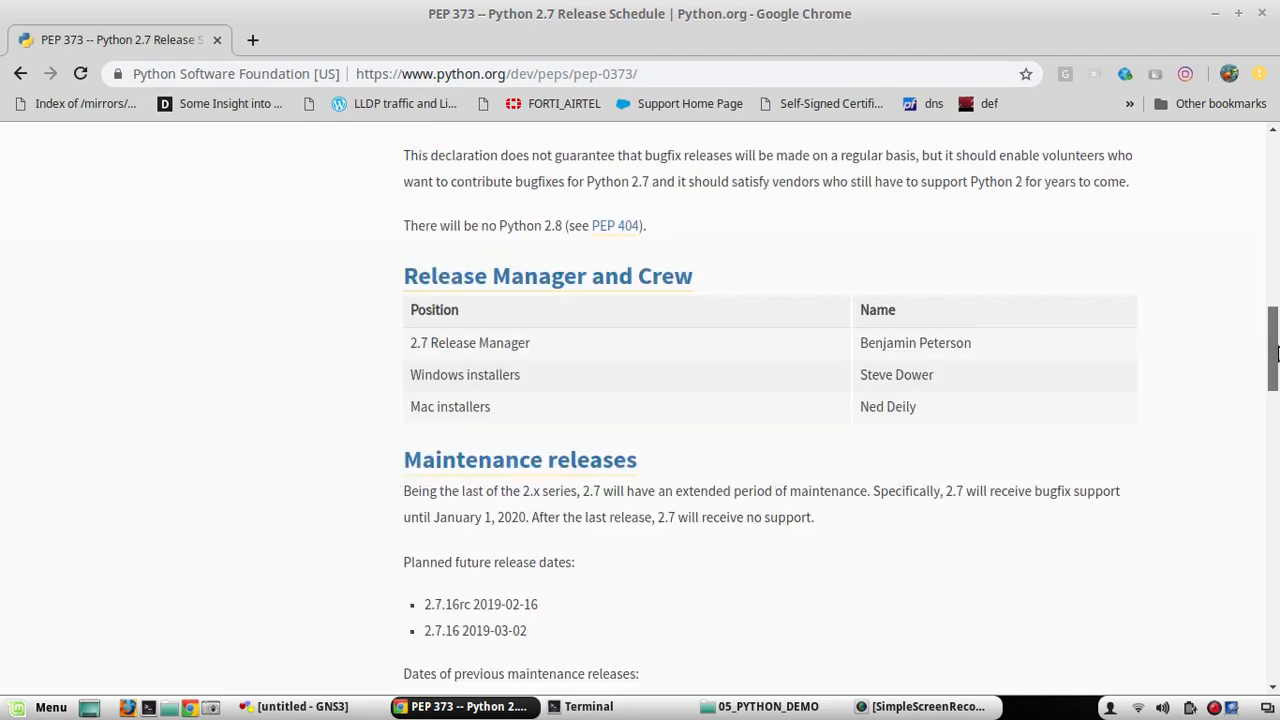
{"action": "scroll", "scroll_direction": "down", "scroll_amount": 3}
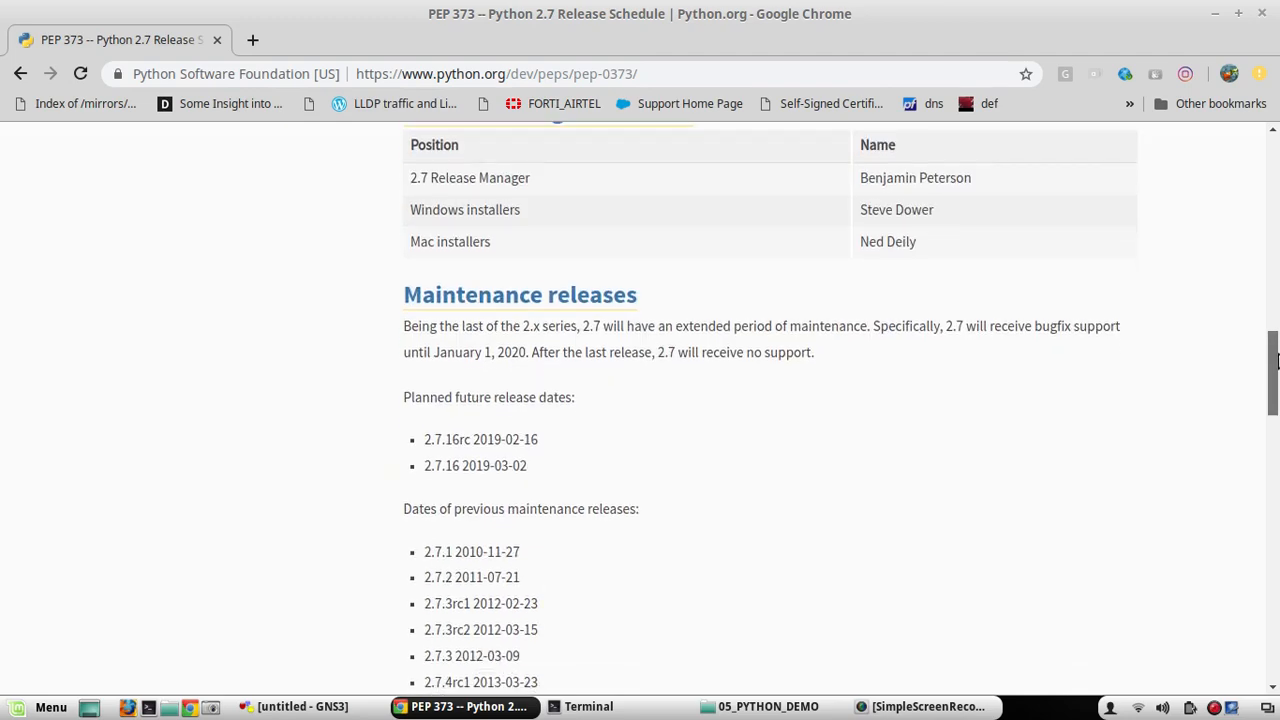
{"action": "scroll", "scroll_direction": "down", "scroll_amount": 3}
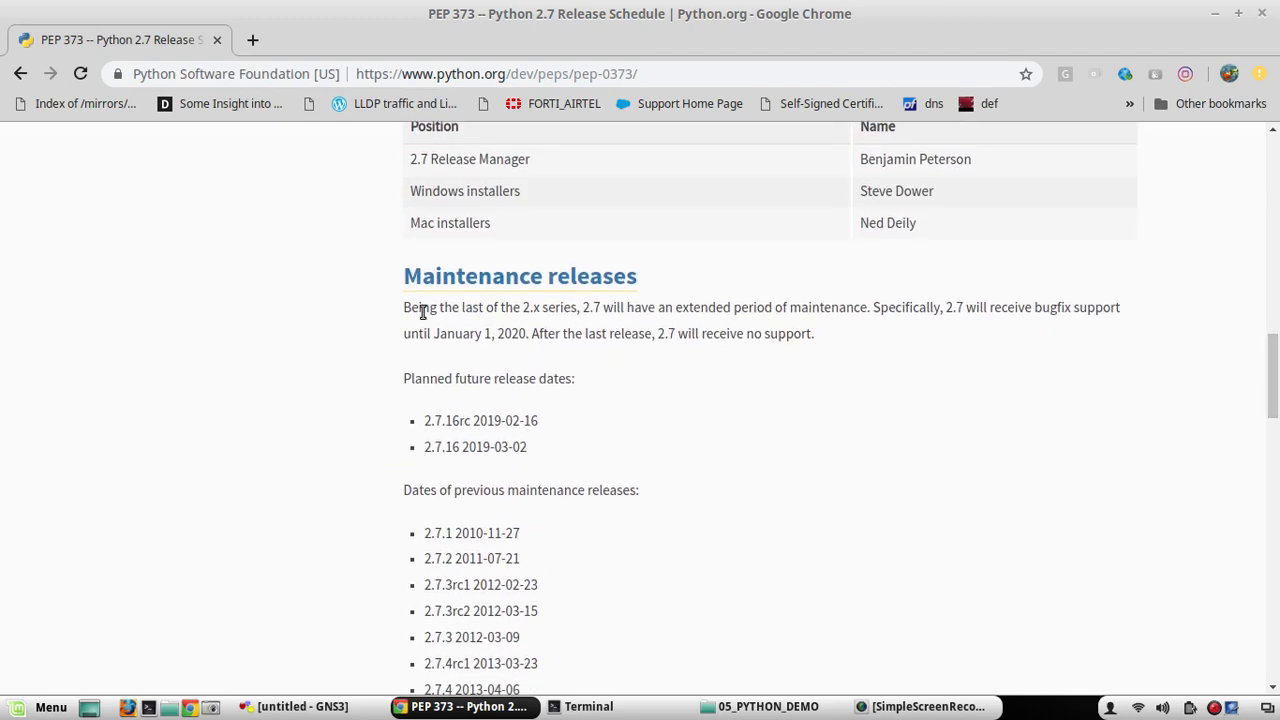
{"action": "left_click_drag", "start_coordinate": [403, 307], "coordinate": [593, 307]}
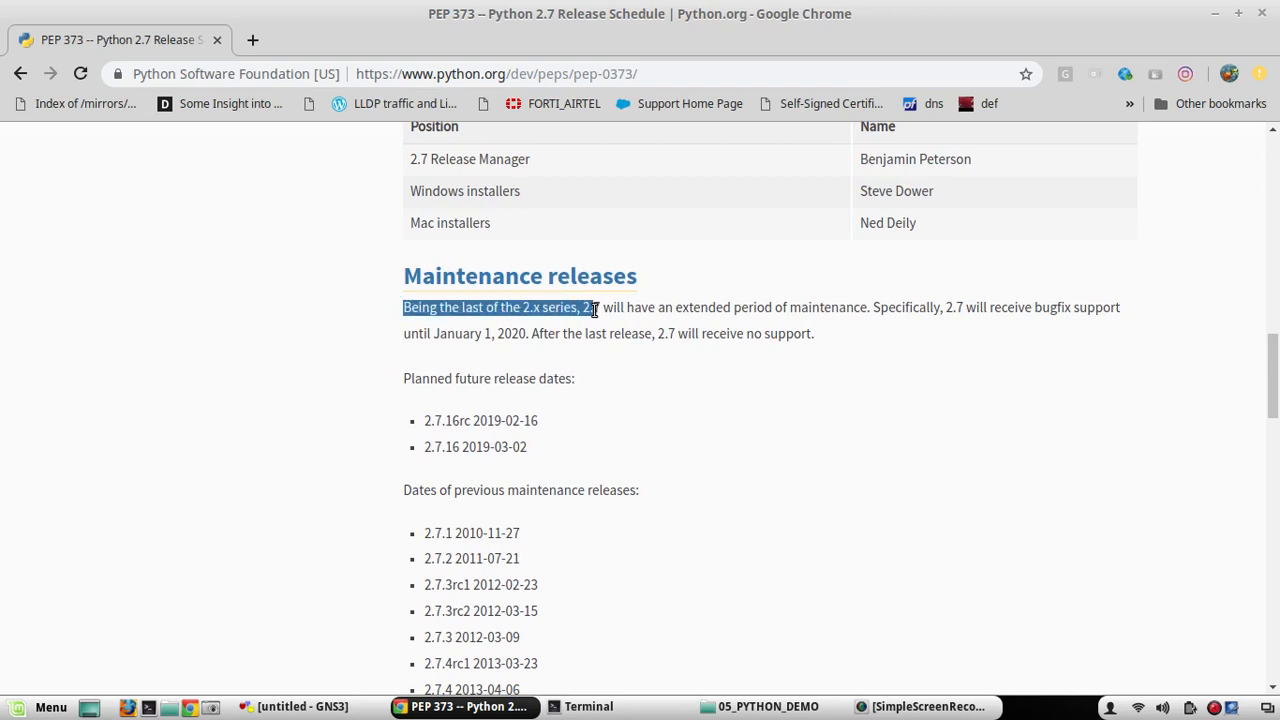
{"action": "left_click", "coordinate": [547, 313]}
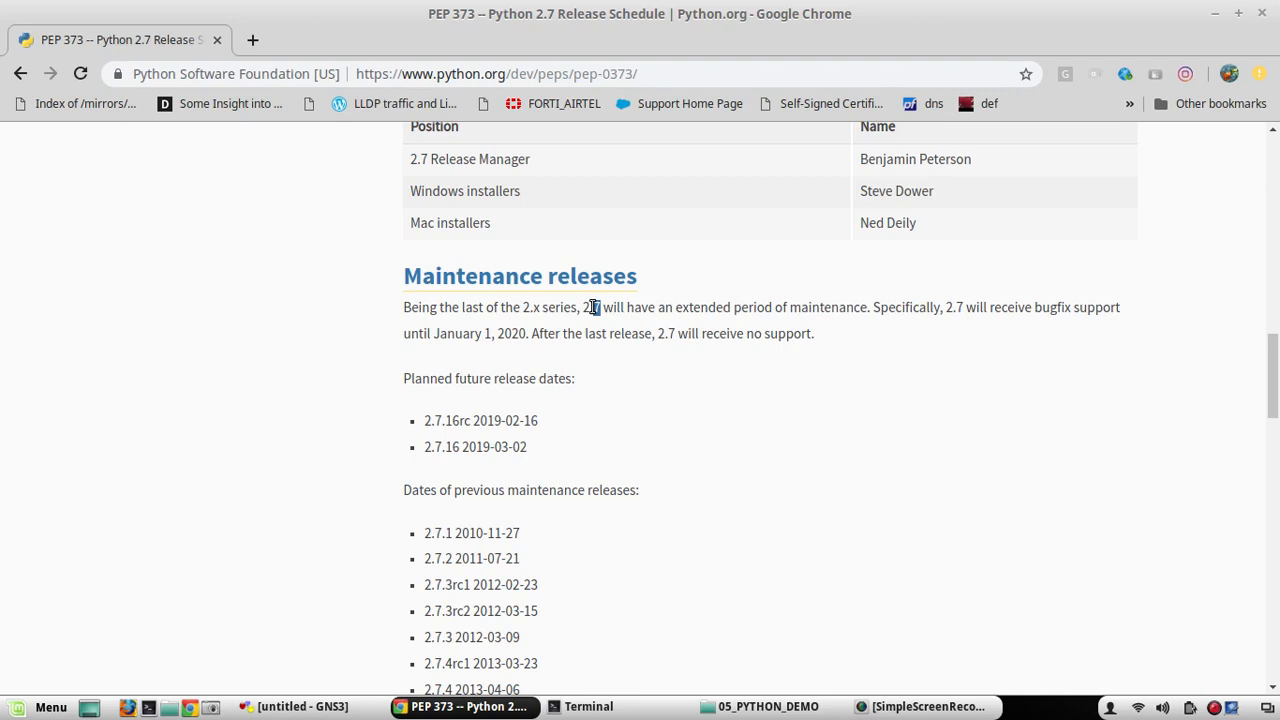
{"action": "double_click", "coordinate": [591, 307]}
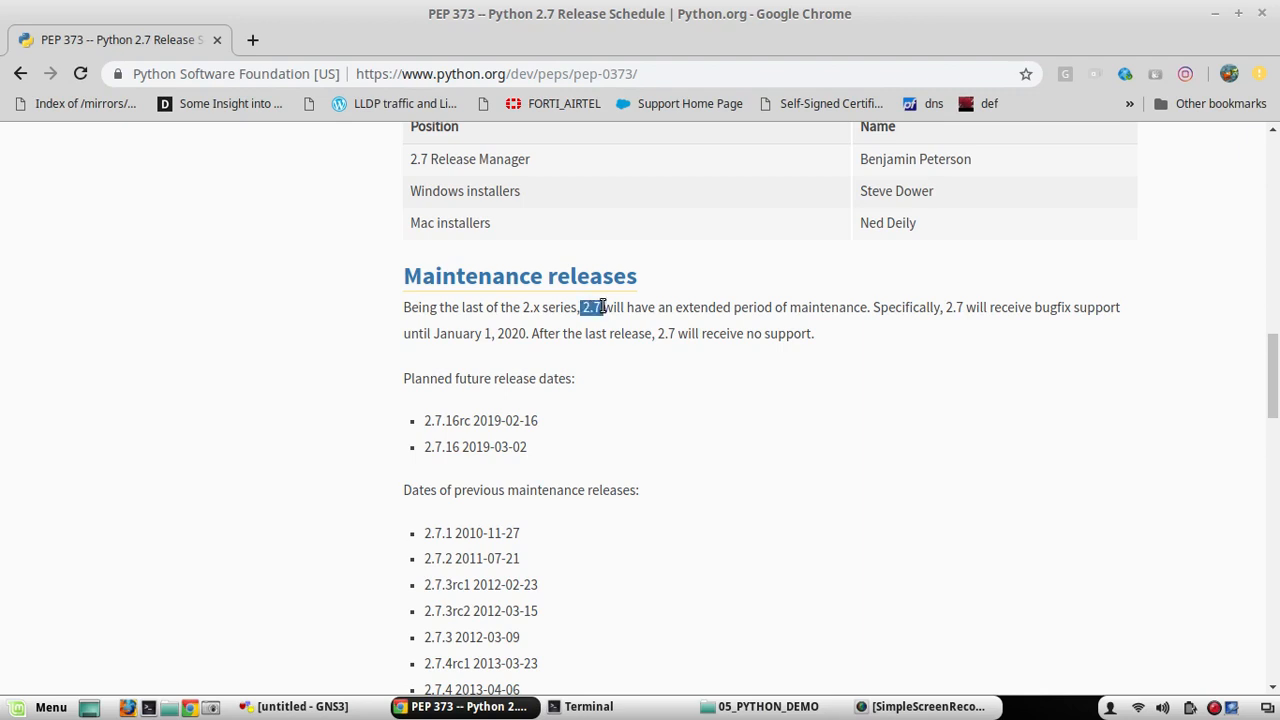
{"action": "left_click", "coordinate": [522, 307]}
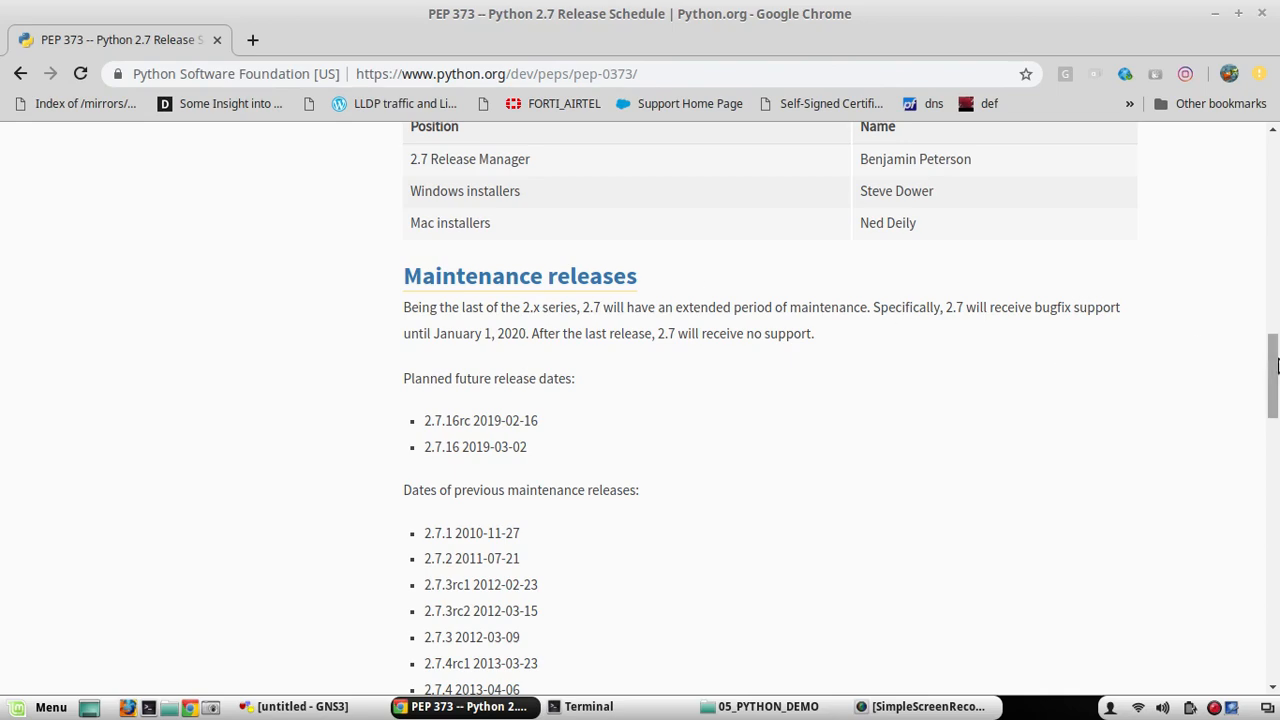
{"action": "scroll", "scroll_direction": "down", "scroll_amount": 3}
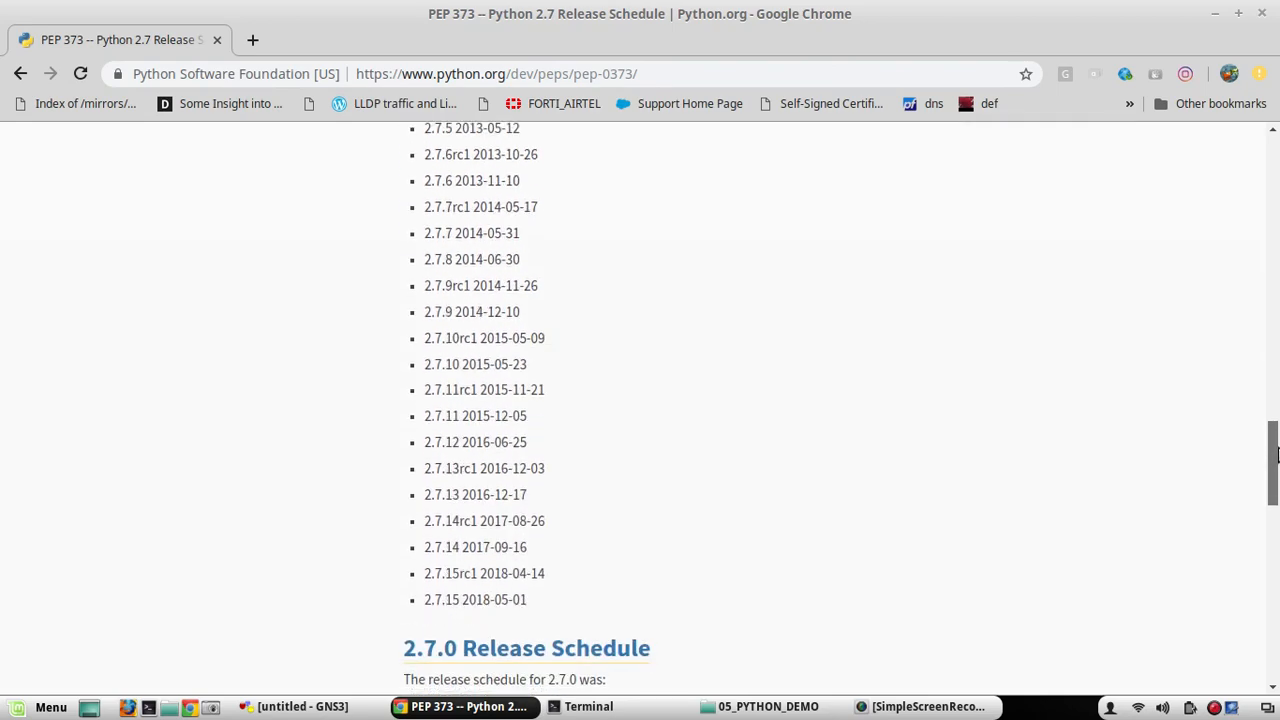
{"action": "scroll", "scroll_direction": "up", "scroll_amount": 3}
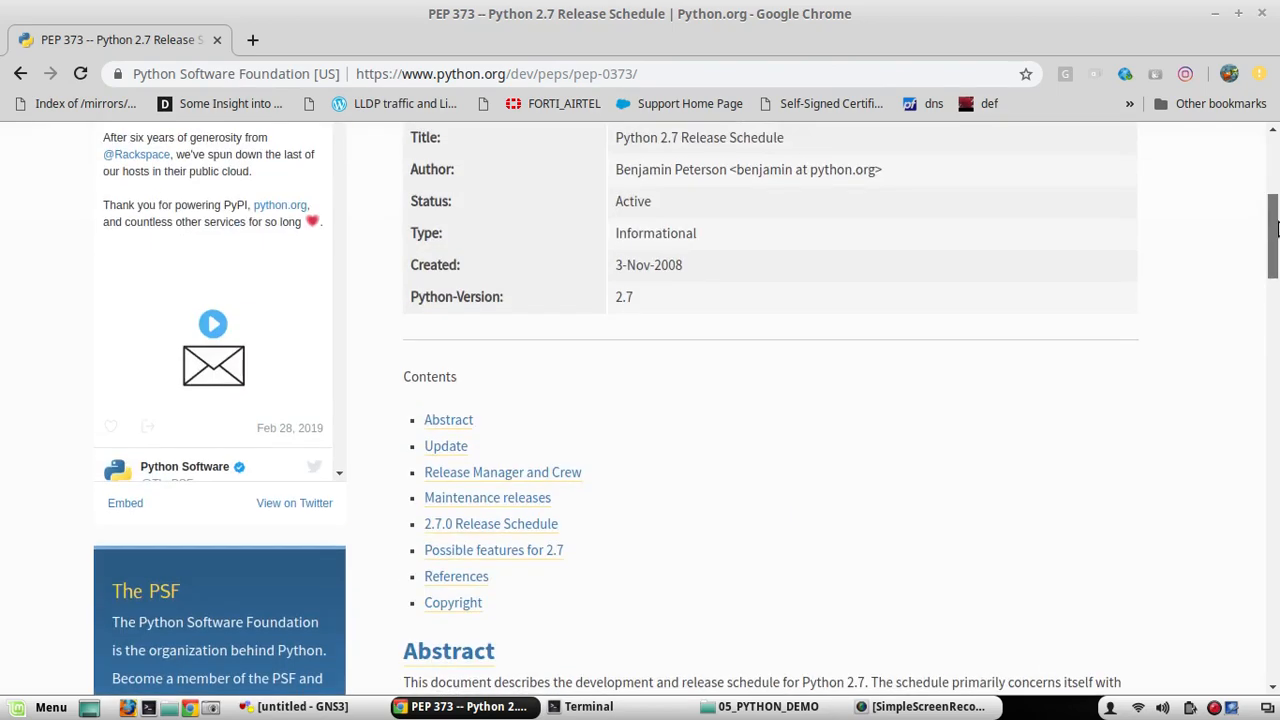
{"action": "scroll", "scroll_direction": "up", "scroll_amount": 3}
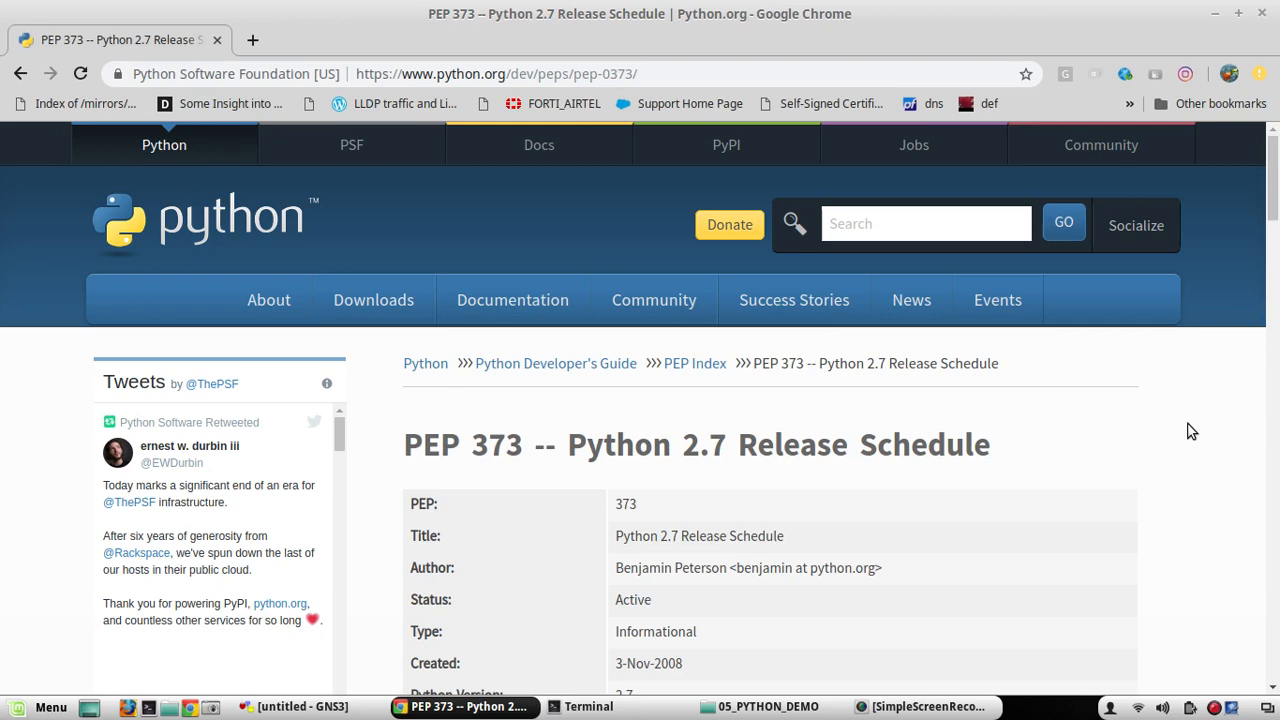
{"action": "mouse_move", "coordinate": [520, 358]}
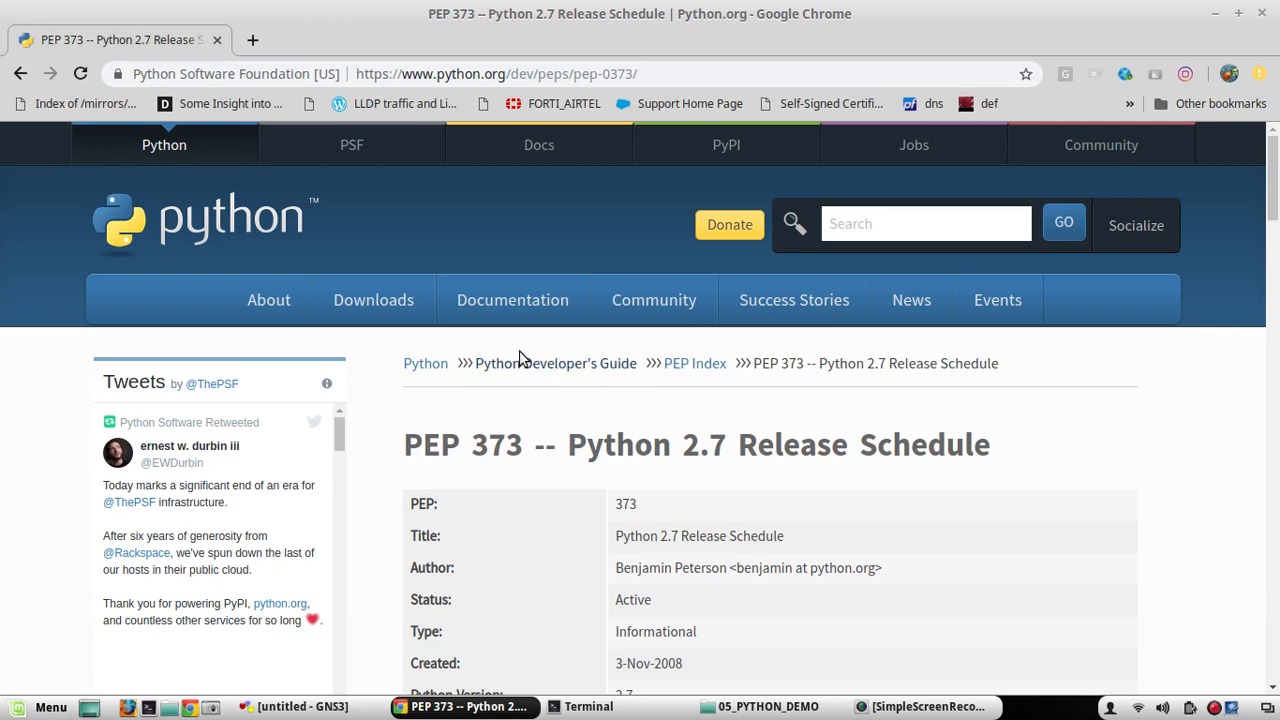
Reach the Python 3.7.2 docs home and open the all "What's new" documents index
{"action": "left_click", "coordinate": [512, 299]}
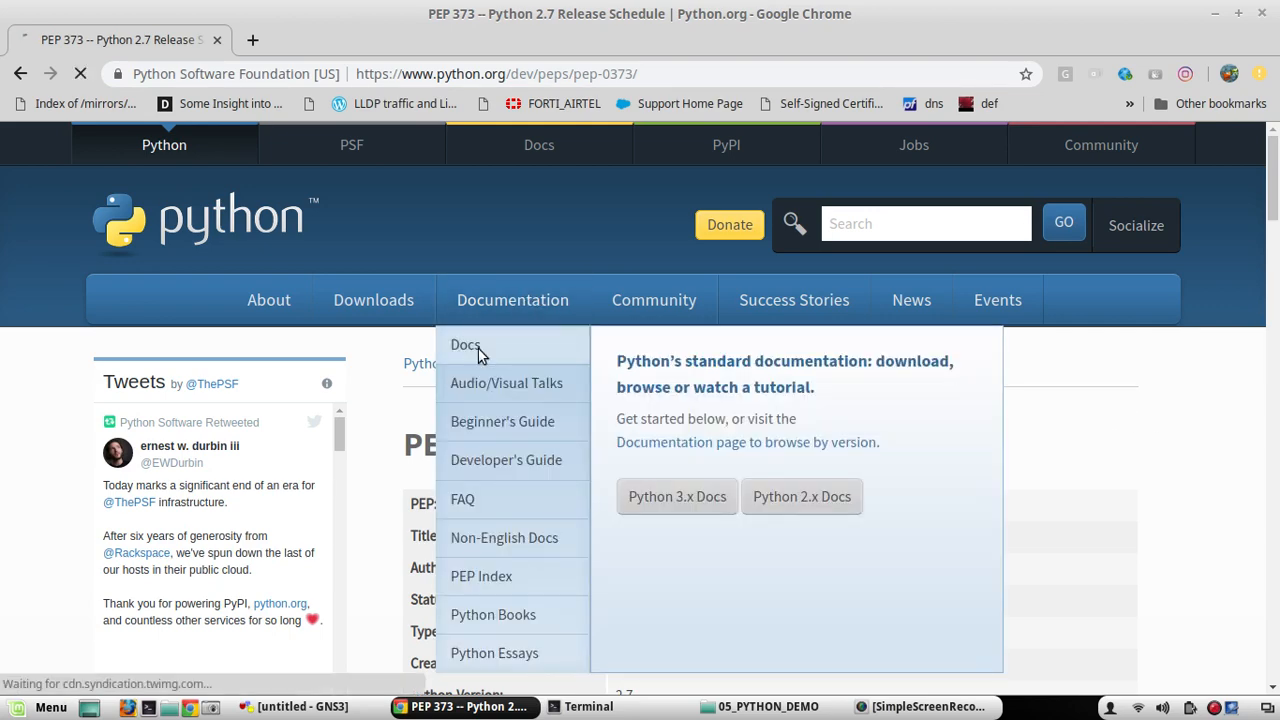
{"action": "left_click", "coordinate": [464, 344]}
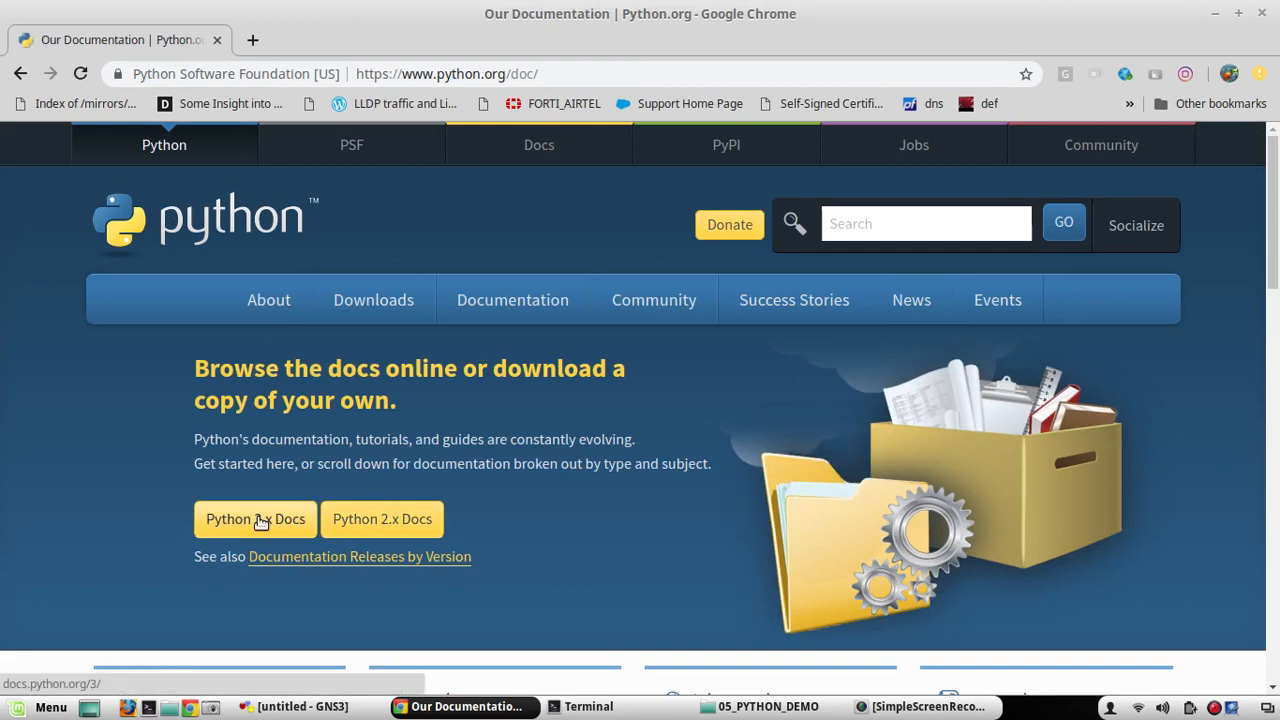
{"action": "left_click", "coordinate": [255, 519]}
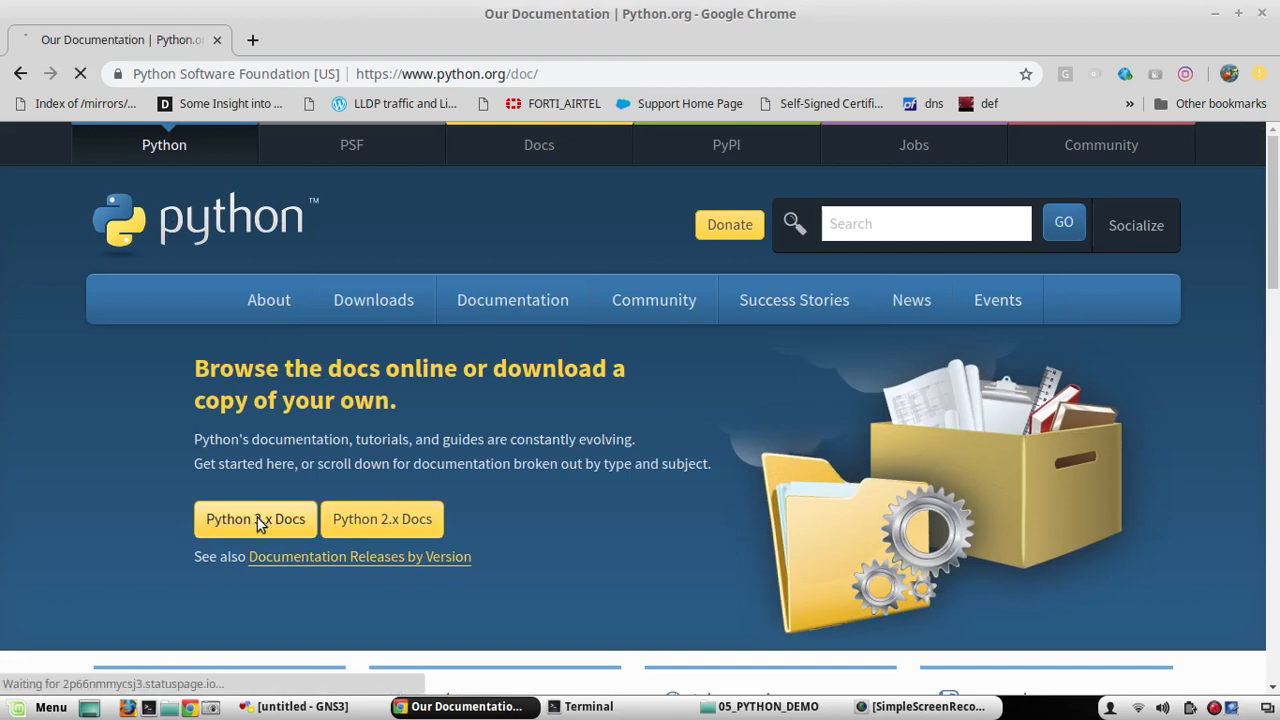
{"action": "left_click", "coordinate": [255, 519]}
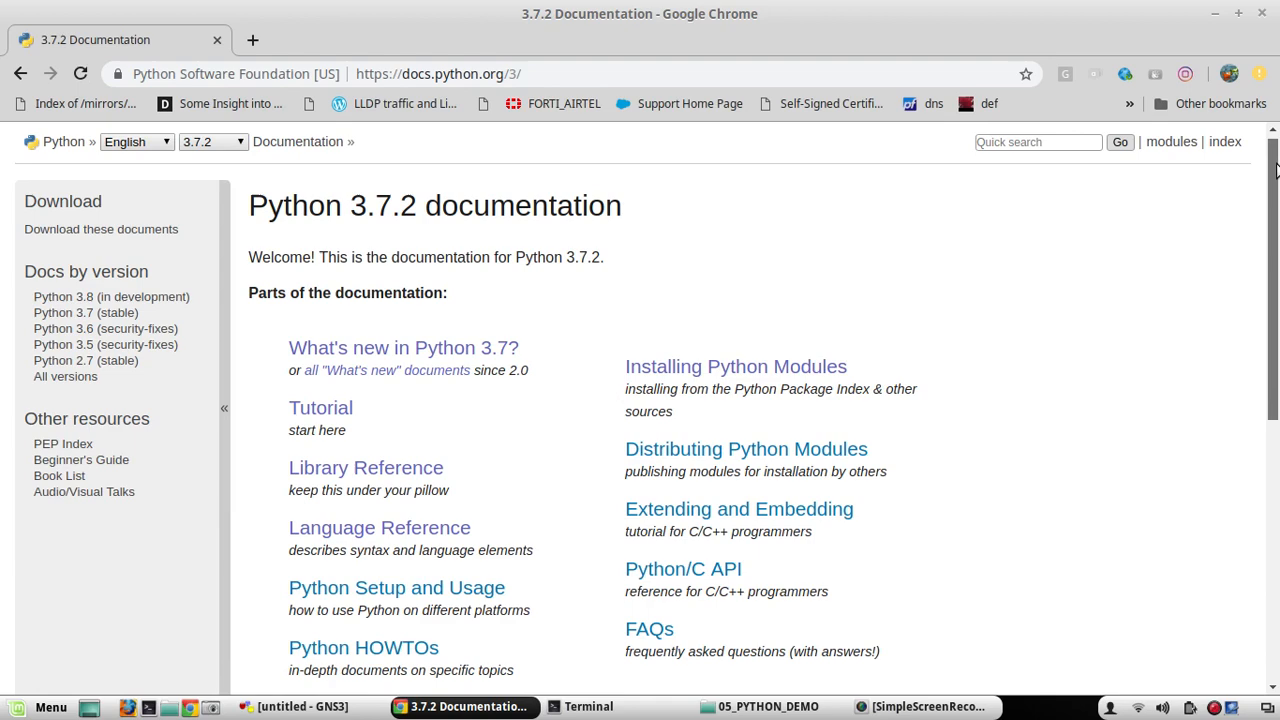
{"action": "scroll", "scroll_direction": "down", "scroll_amount": 3}
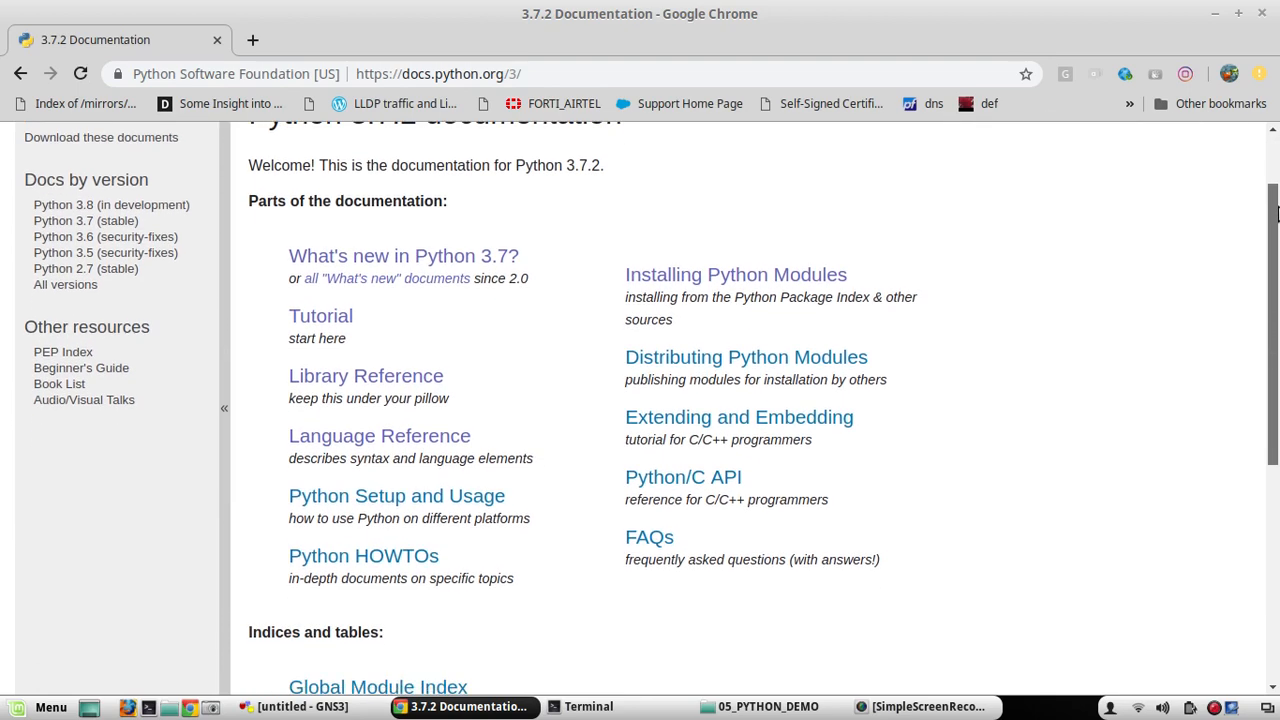
{"action": "mouse_move", "coordinate": [342, 292]}
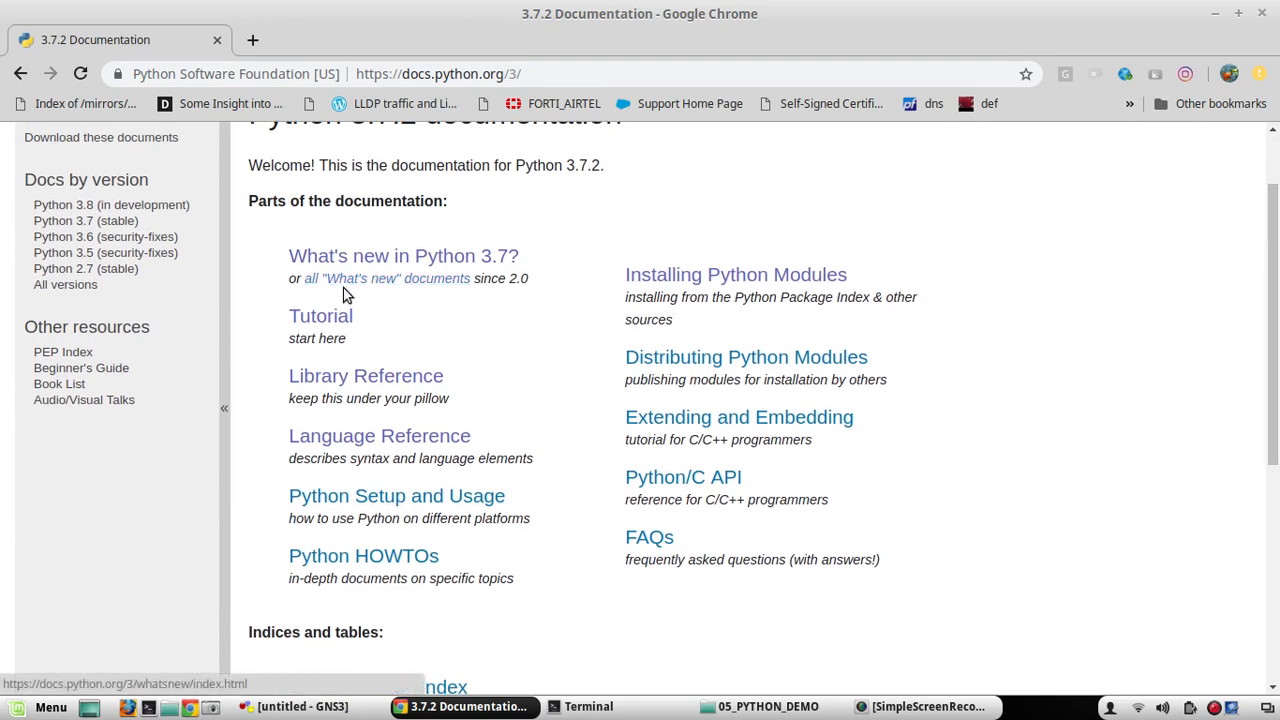
{"action": "mouse_move", "coordinate": [382, 286]}
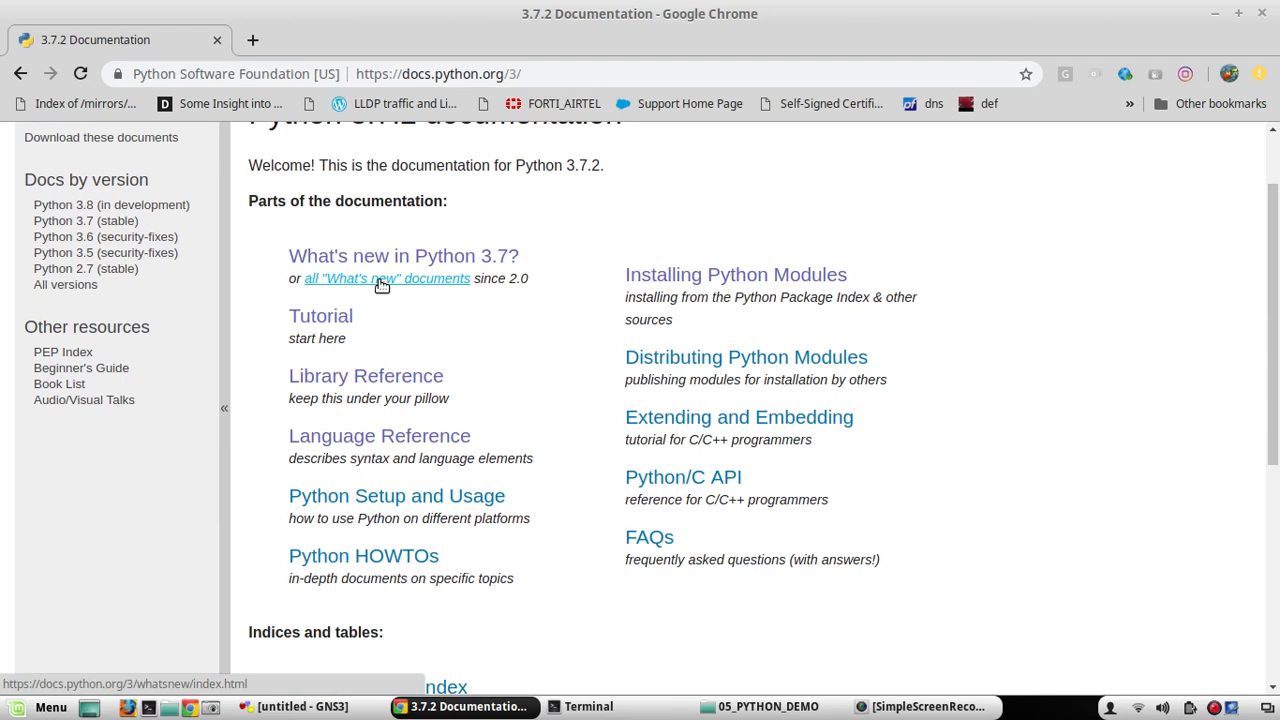
{"action": "left_click", "coordinate": [386, 278]}
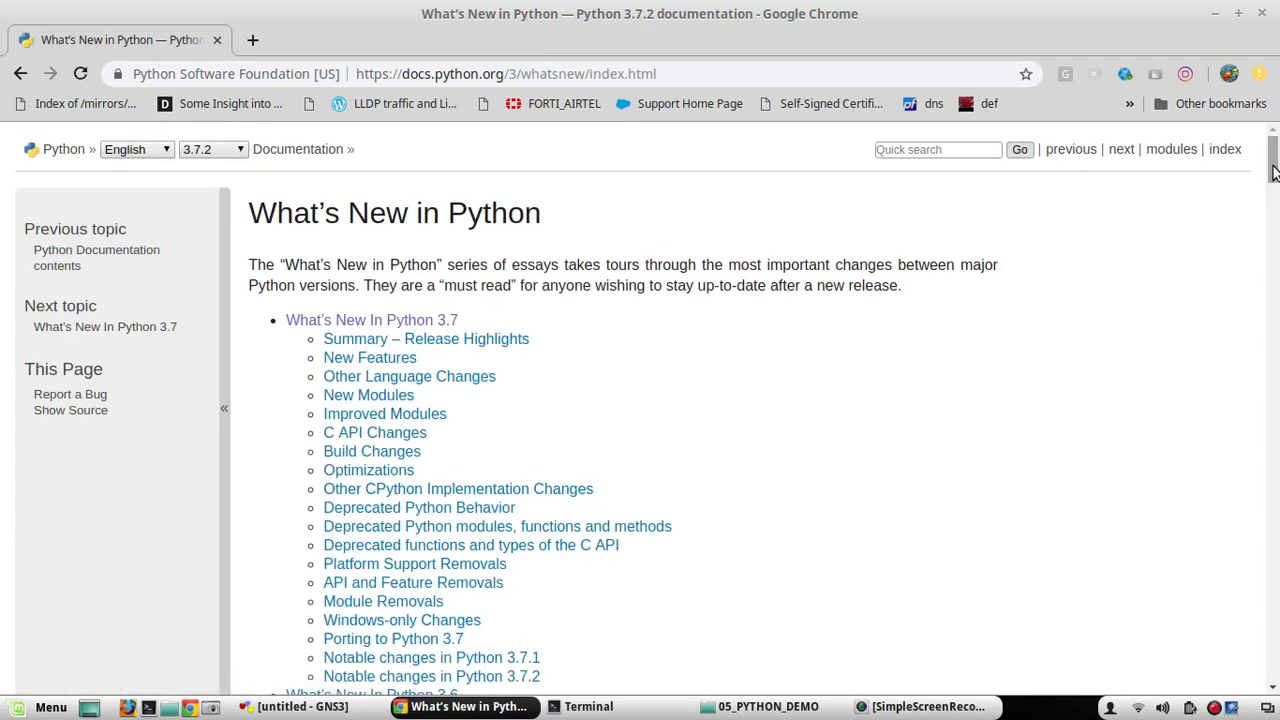
Open What's New in Python 2.7 at 'The Future for Python 2.x' section
{"action": "scroll", "scroll_direction": "down", "scroll_amount": 3}
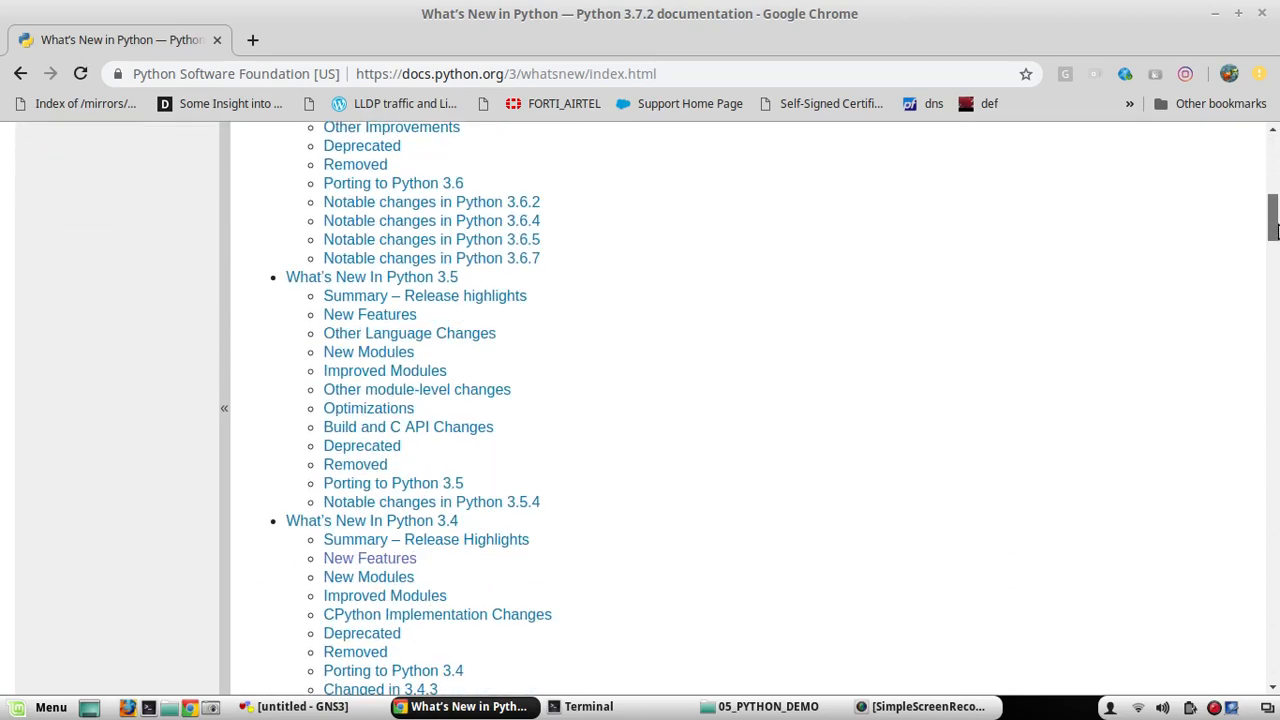
{"action": "scroll", "scroll_direction": "down", "scroll_amount": 3}
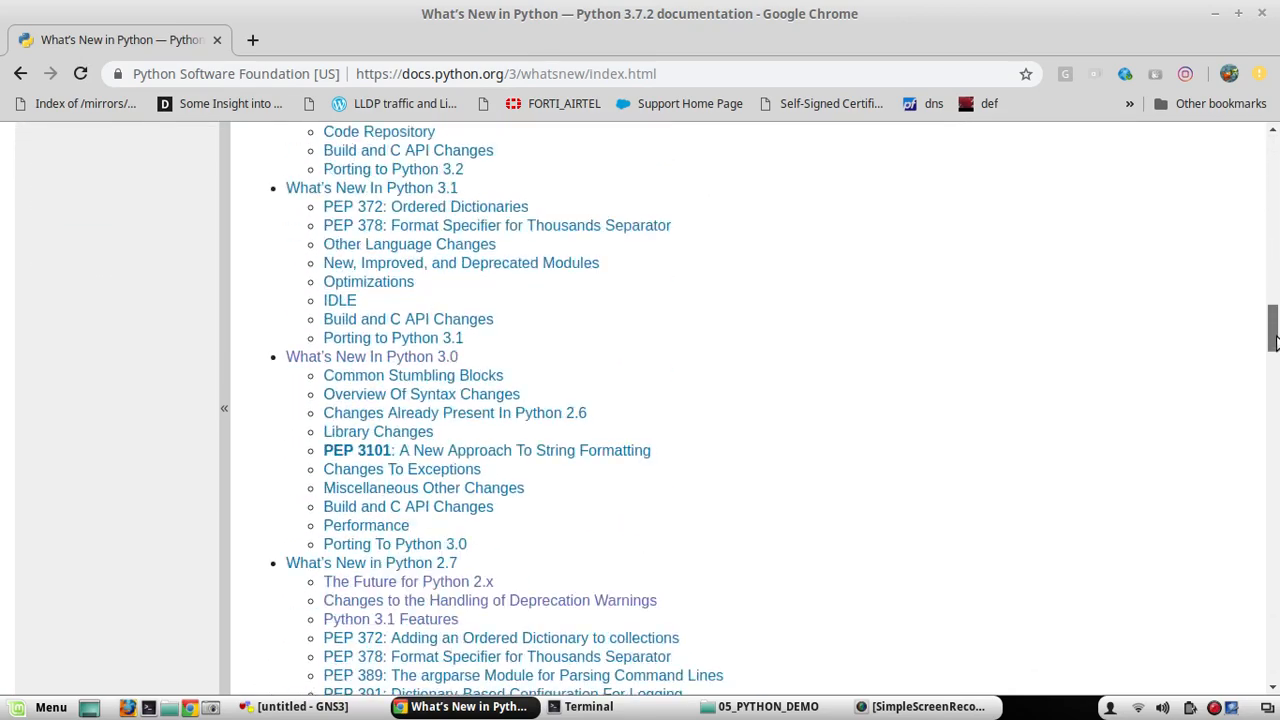
{"action": "scroll", "scroll_direction": "down", "scroll_amount": 3}
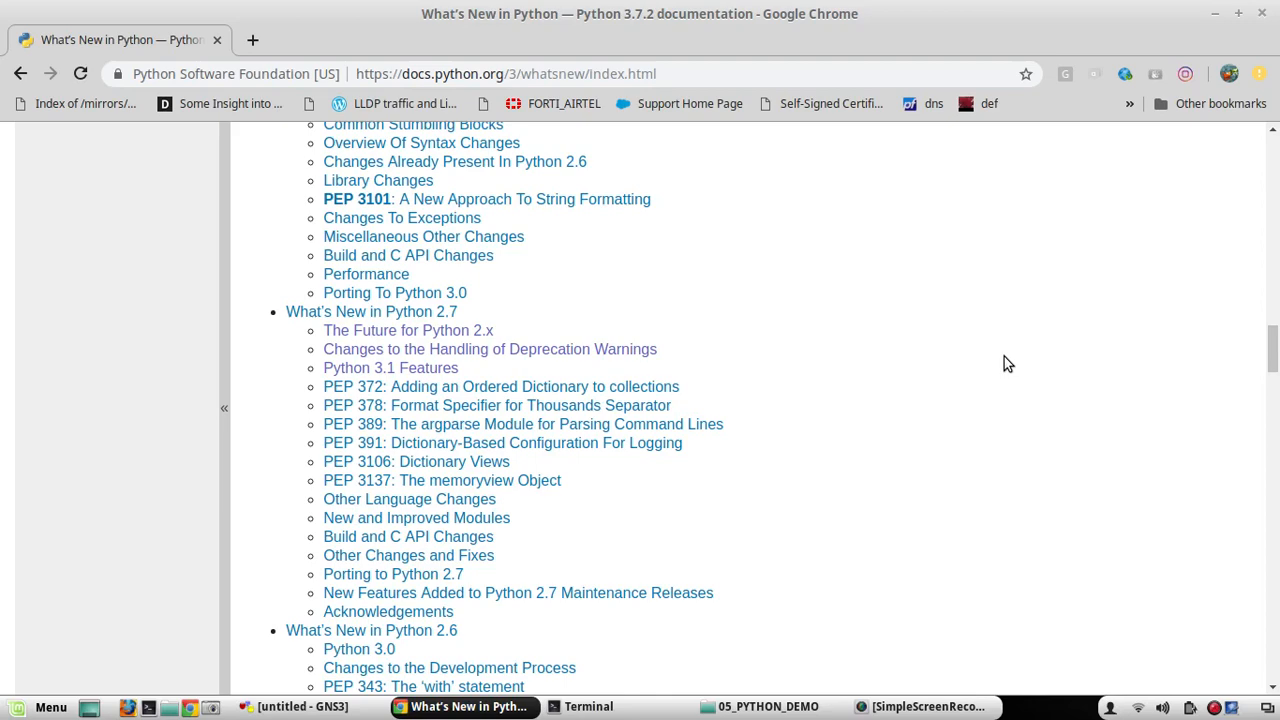
{"action": "mouse_move", "coordinate": [444, 332]}
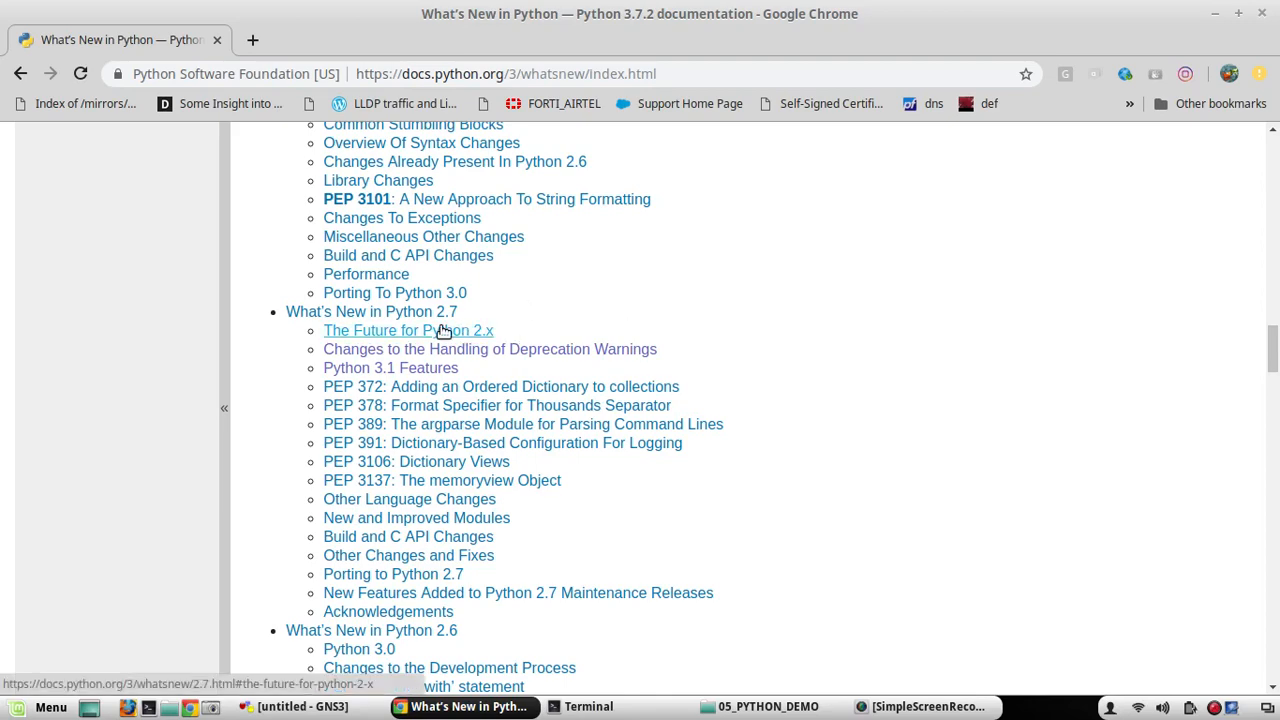
{"action": "mouse_move", "coordinate": [414, 334]}
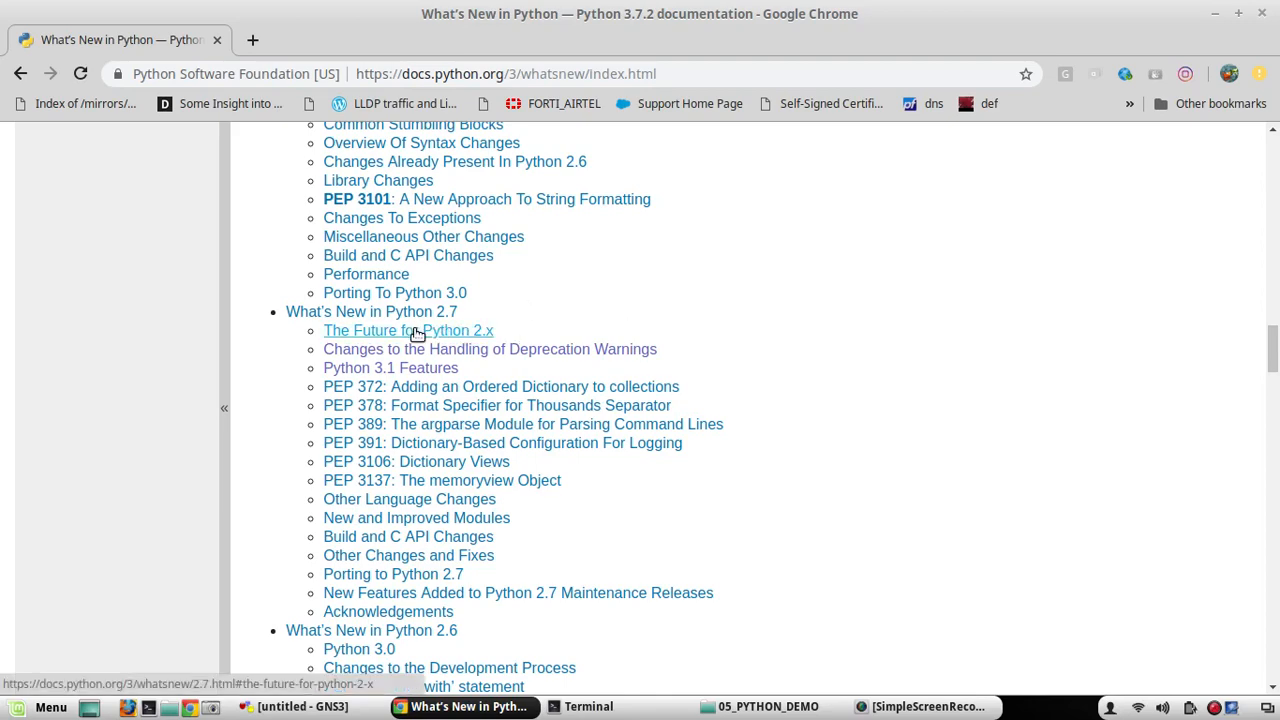
{"action": "left_click", "coordinate": [408, 330]}
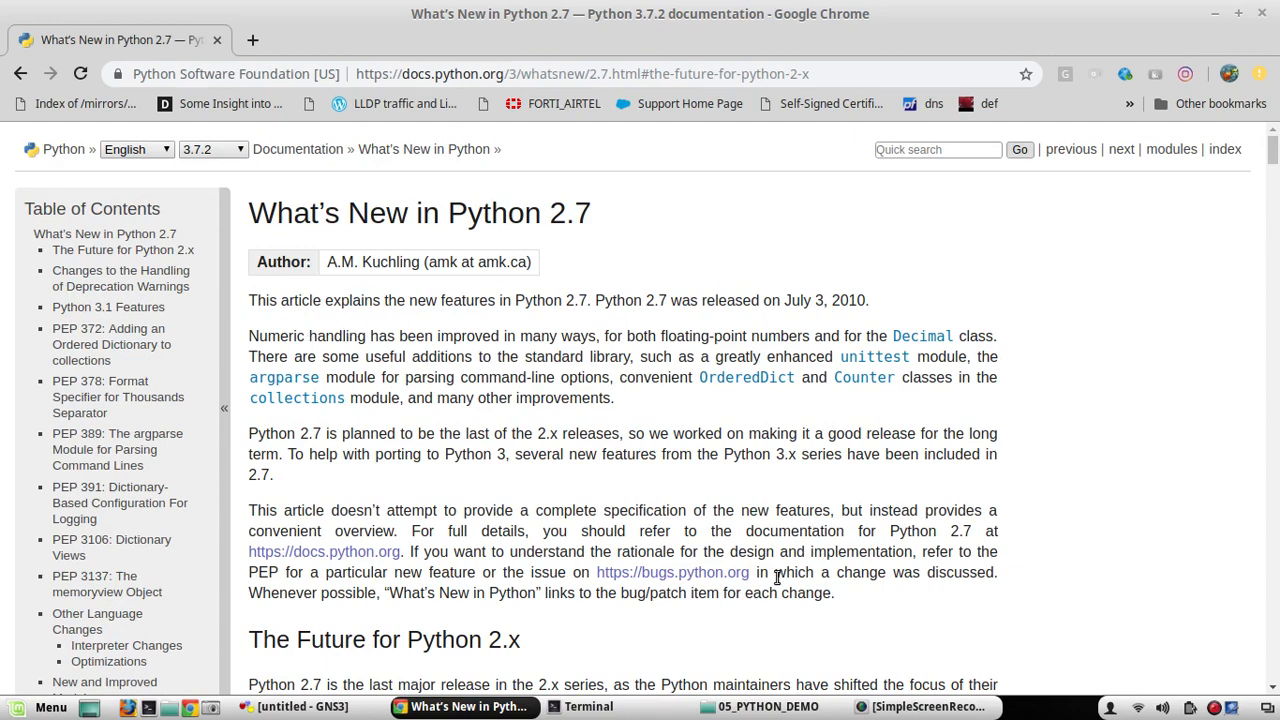
Highlight a phrase about Python 3.x development efforts, then clear the highlight
{"action": "scroll", "scroll_direction": "down", "scroll_amount": 3}
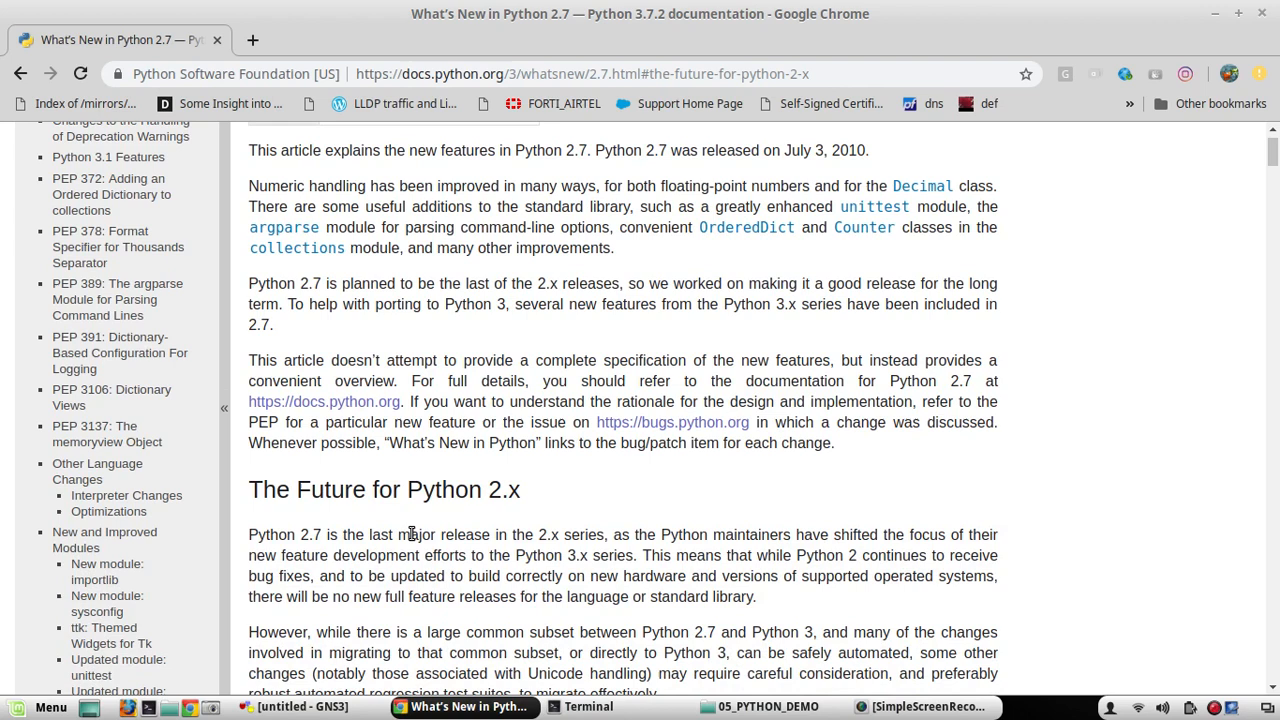
{"action": "mouse_move", "coordinate": [602, 535]}
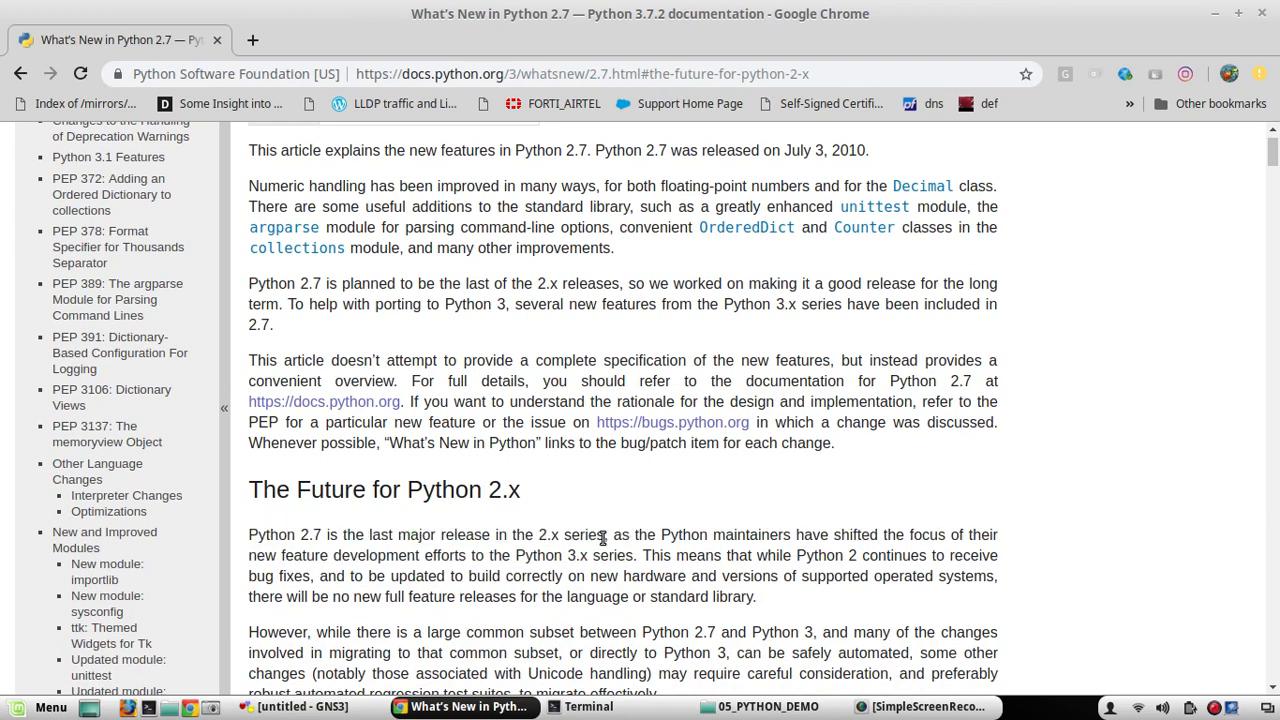
{"action": "scroll", "scroll_direction": "down", "scroll_amount": 3}
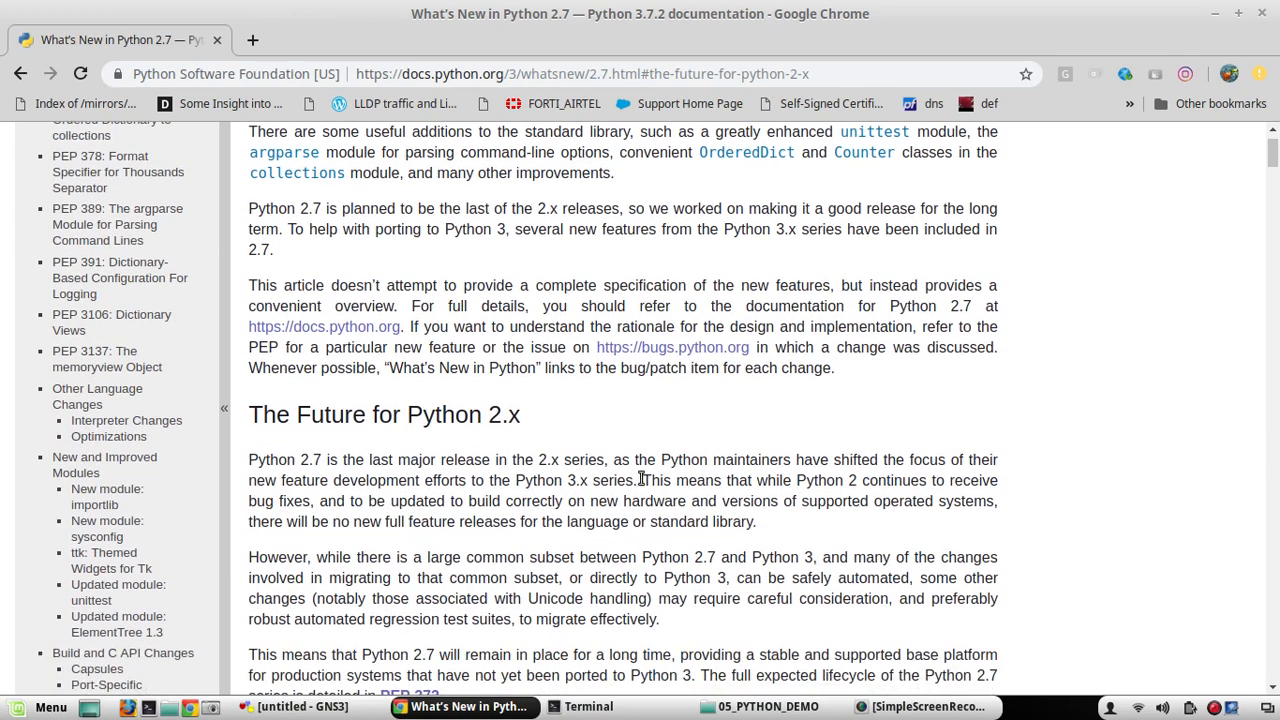
{"action": "double_click", "coordinate": [670, 460]}
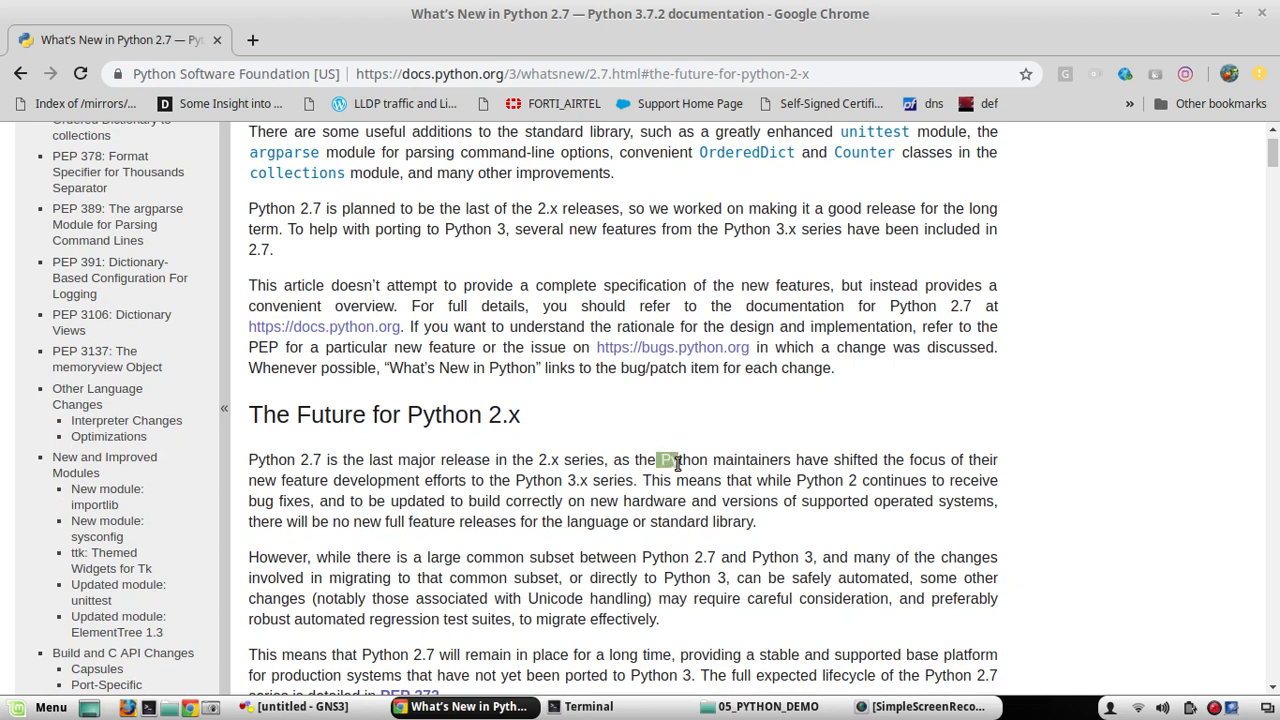
{"action": "left_click_drag", "start_coordinate": [658, 460], "coordinate": [748, 460]}
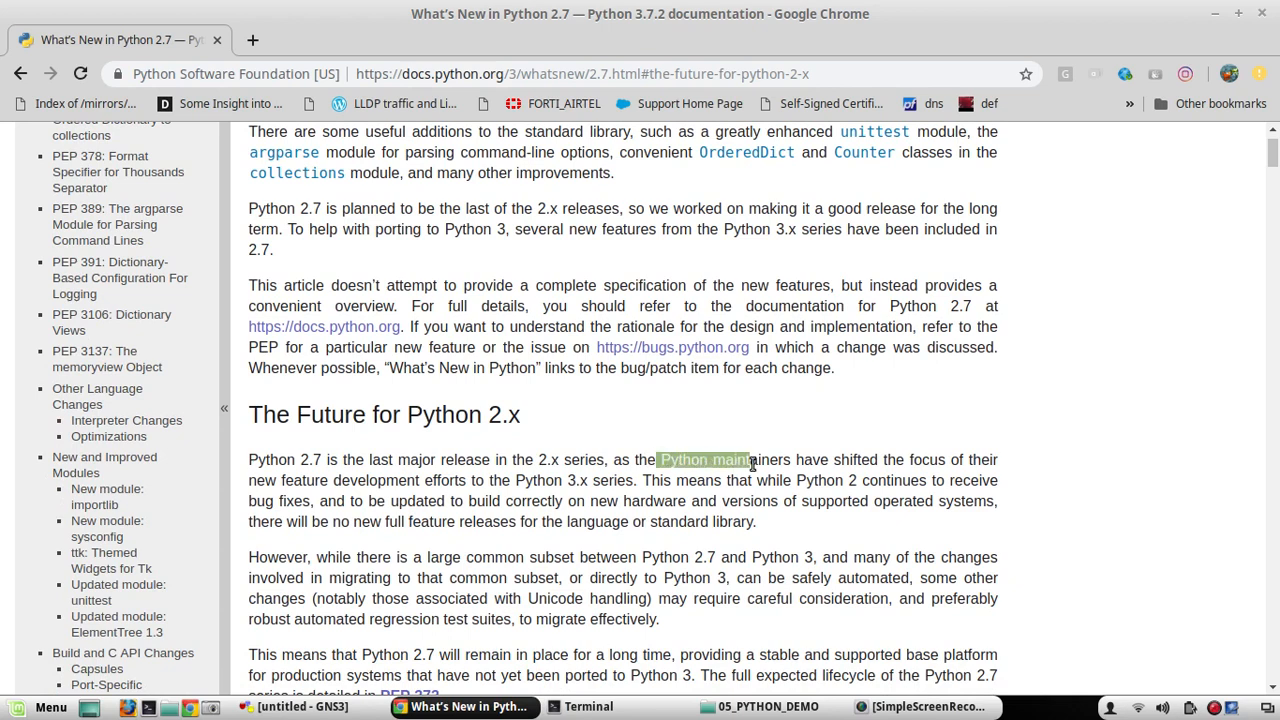
{"action": "mouse_move", "coordinate": [351, 483]}
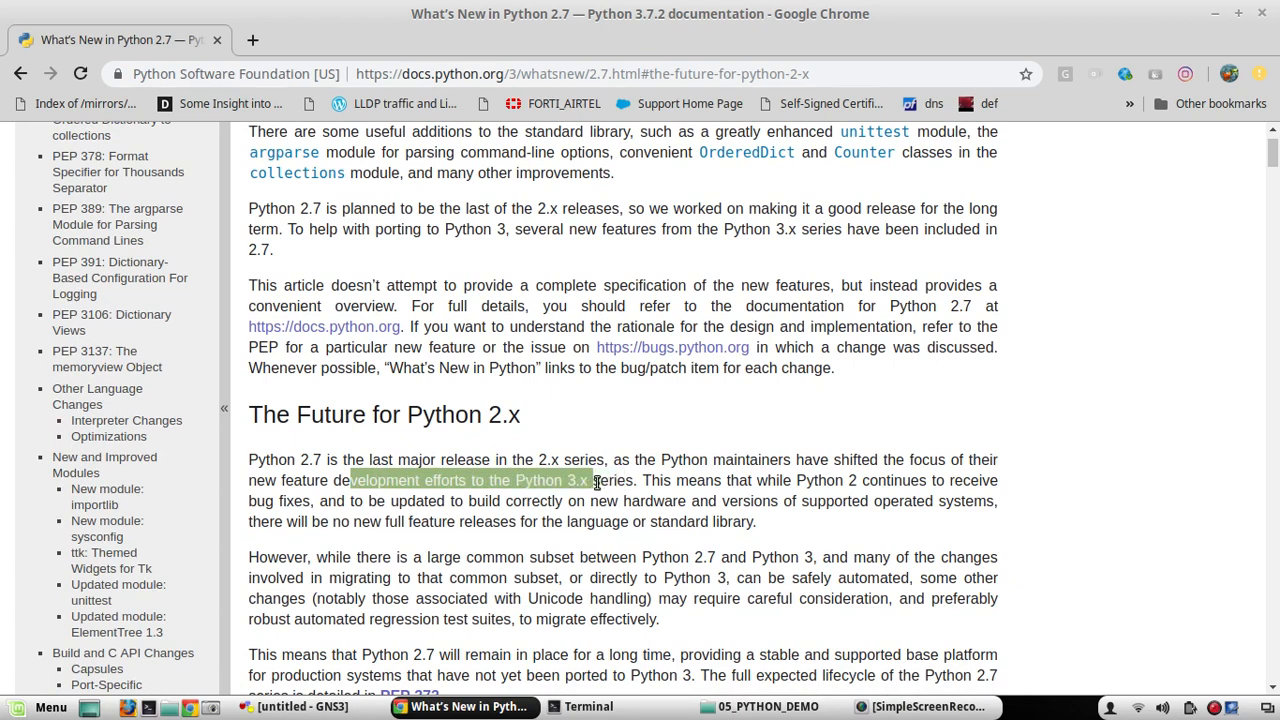
{"action": "left_click", "coordinate": [647, 480]}
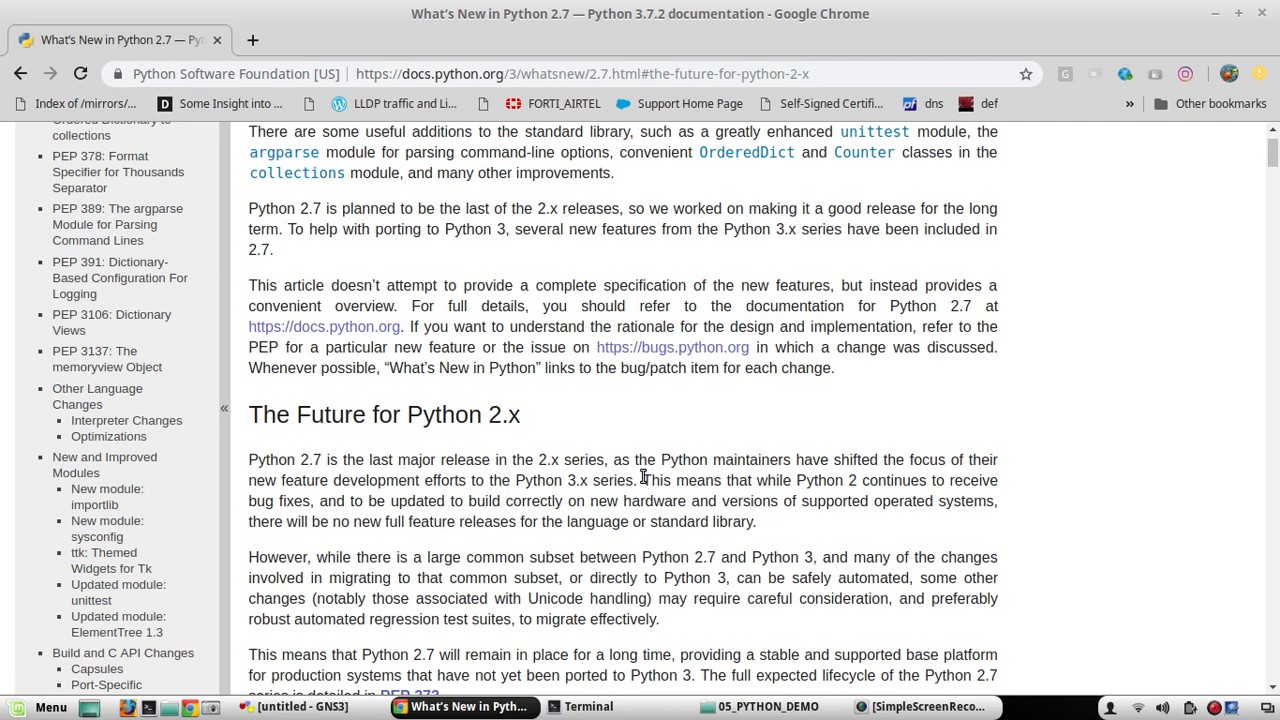
{"action": "mouse_move", "coordinate": [662, 492]}
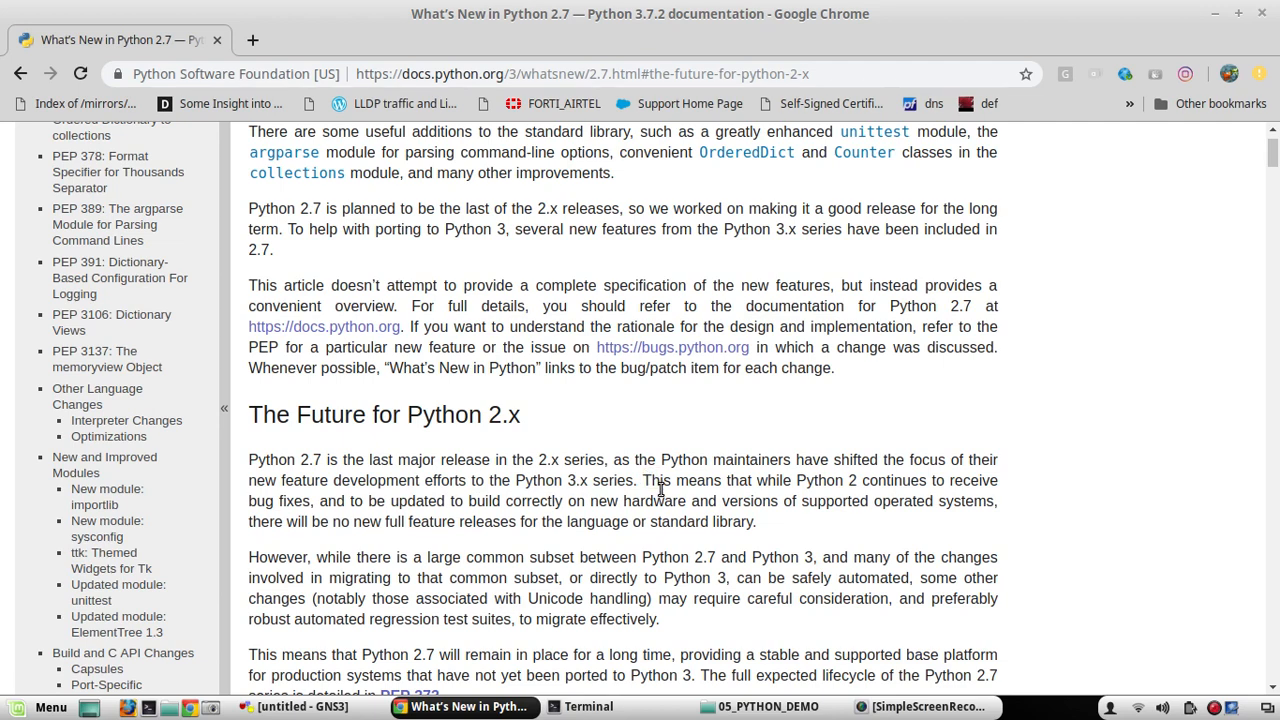
Scroll the 2.7 article down to the PEP 3106 and PEP 3137 sections
{"action": "scroll", "scroll_direction": "down", "scroll_amount": 3}
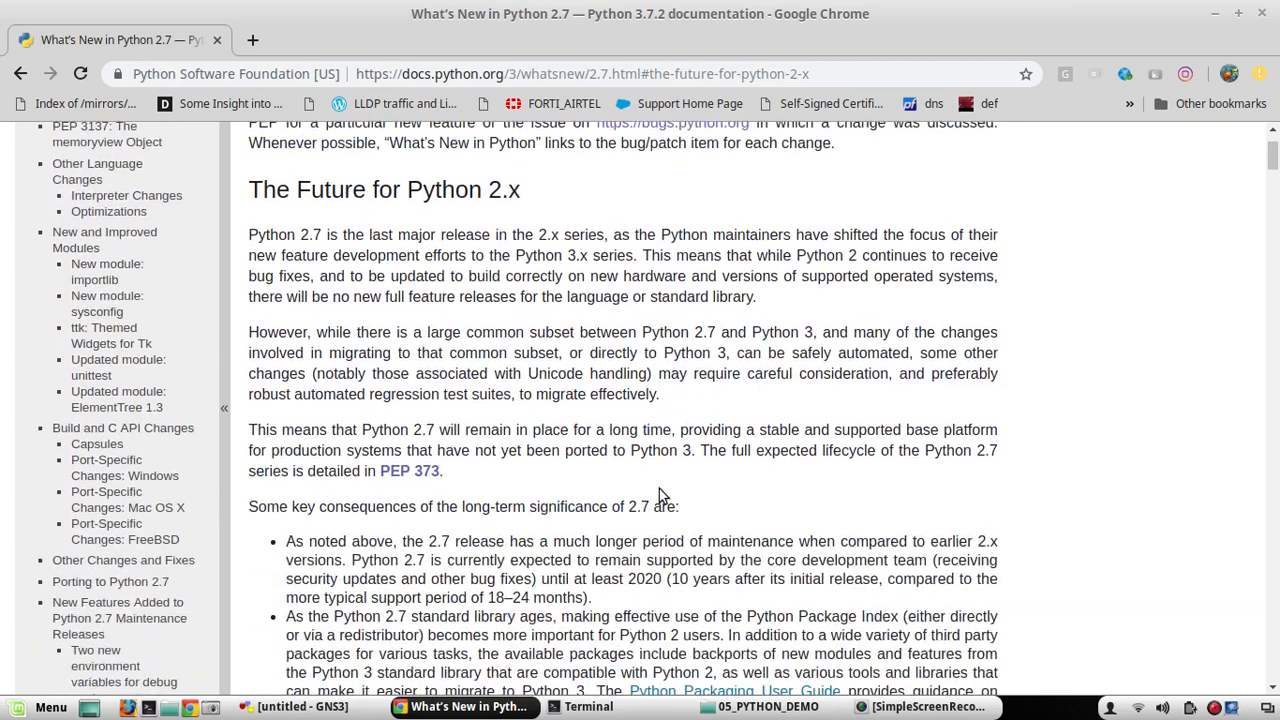
{"action": "mouse_move", "coordinate": [363, 476]}
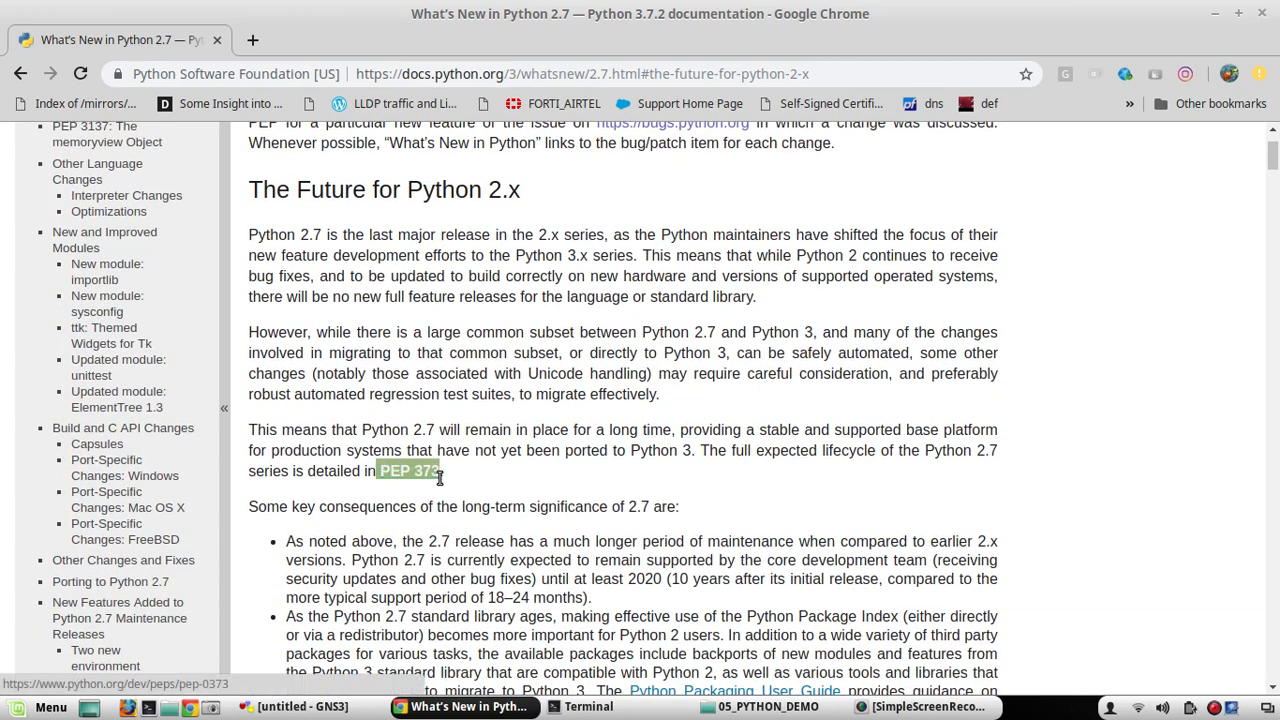
{"action": "mouse_move", "coordinate": [485, 468]}
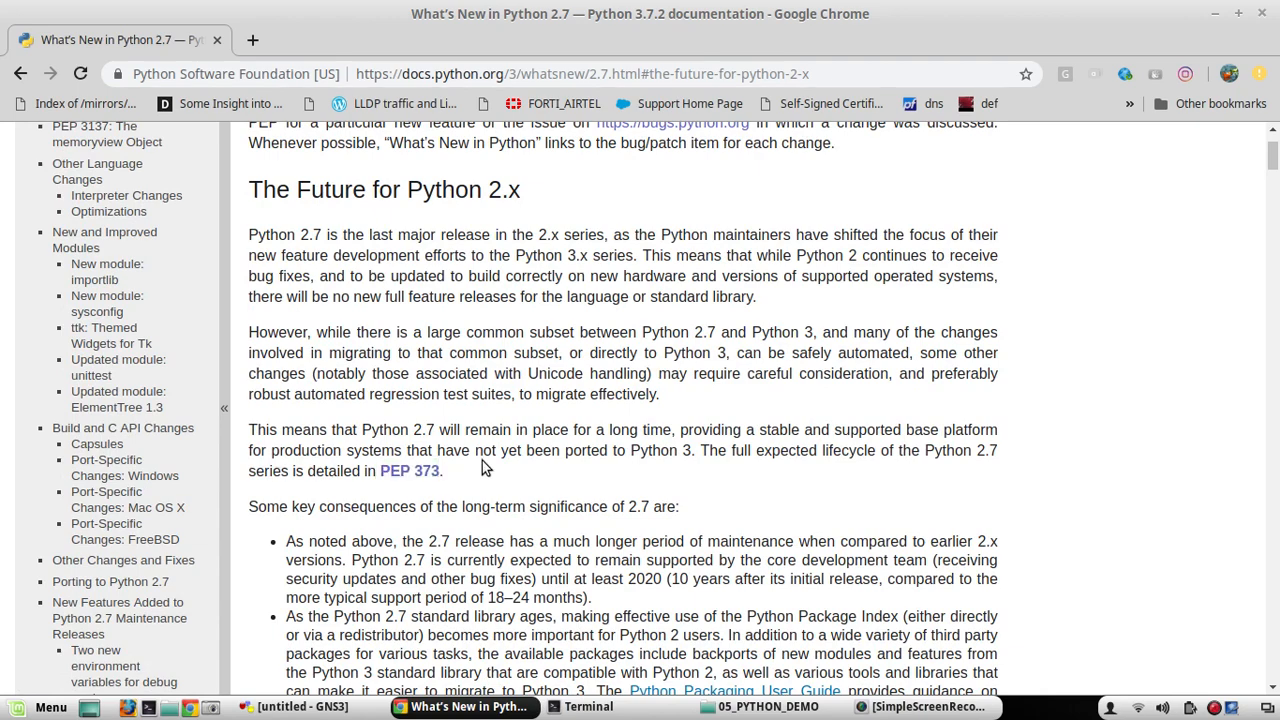
{"action": "mouse_move", "coordinate": [500, 446]}
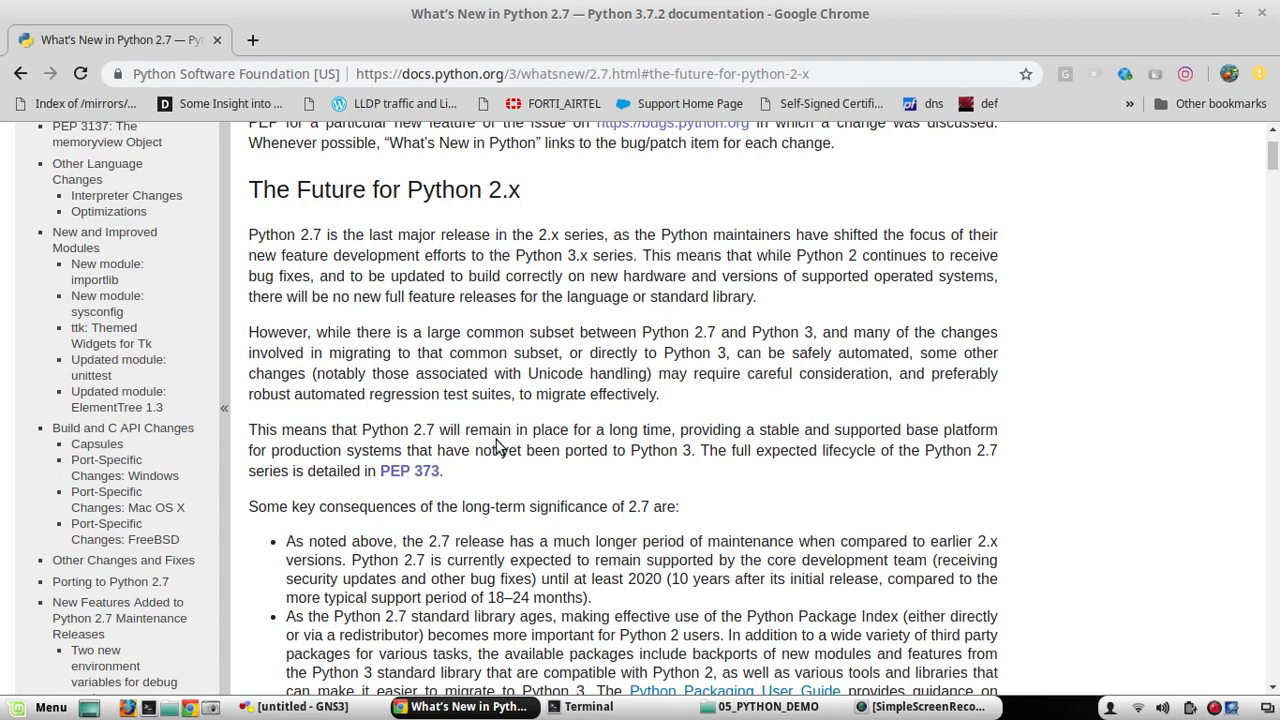
{"action": "scroll", "scroll_direction": "down", "scroll_amount": 3}
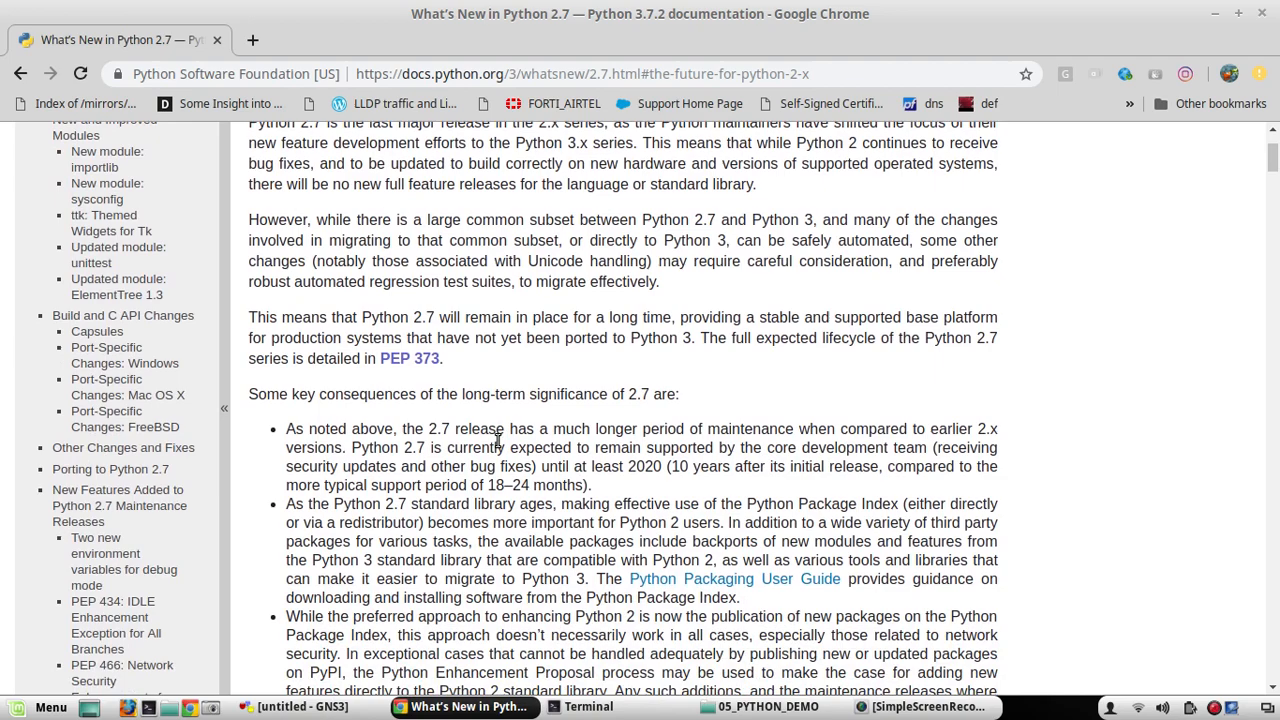
{"action": "scroll", "scroll_direction": "down", "scroll_amount": 3}
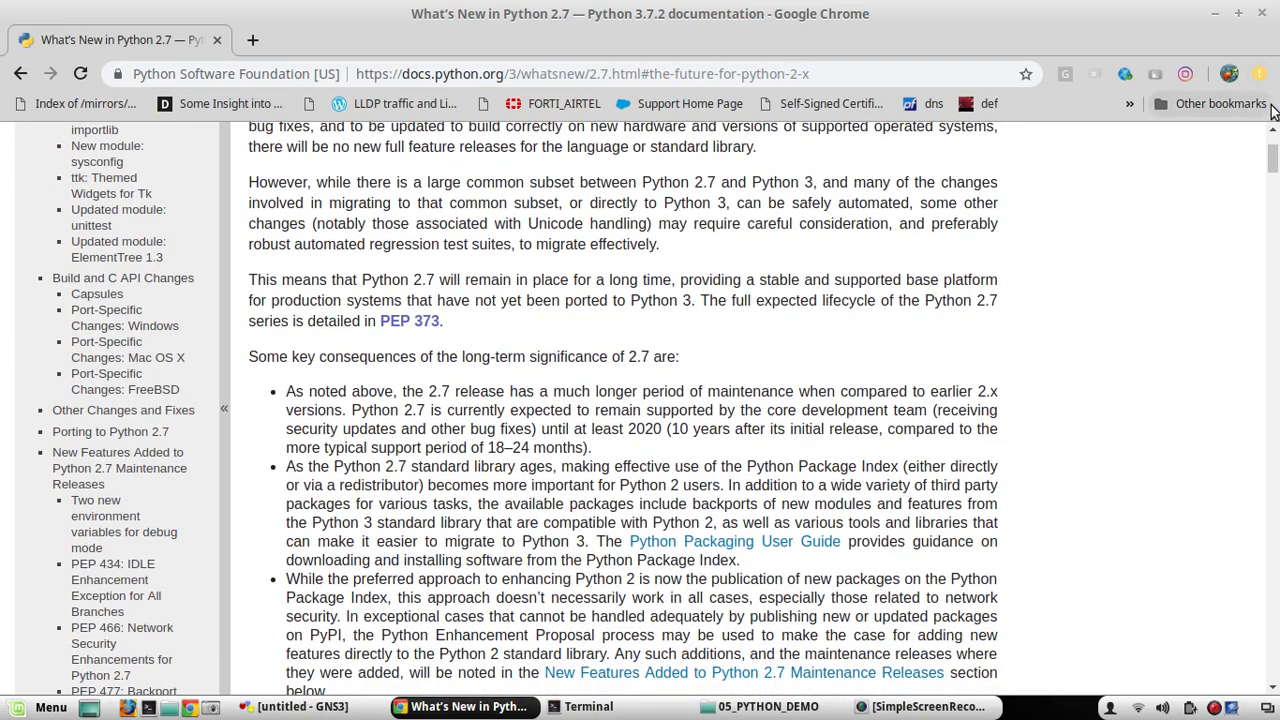
{"action": "scroll", "scroll_direction": "down", "scroll_amount": 3}
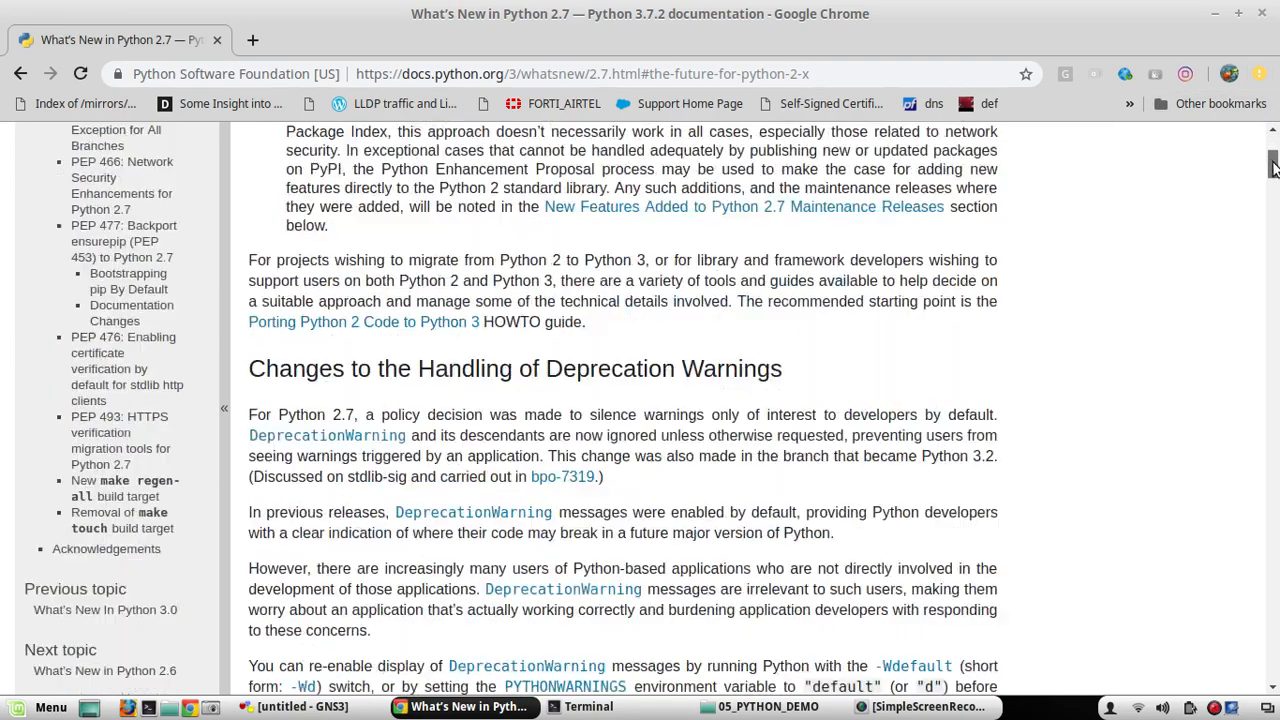
{"action": "scroll", "scroll_direction": "down", "scroll_amount": 3}
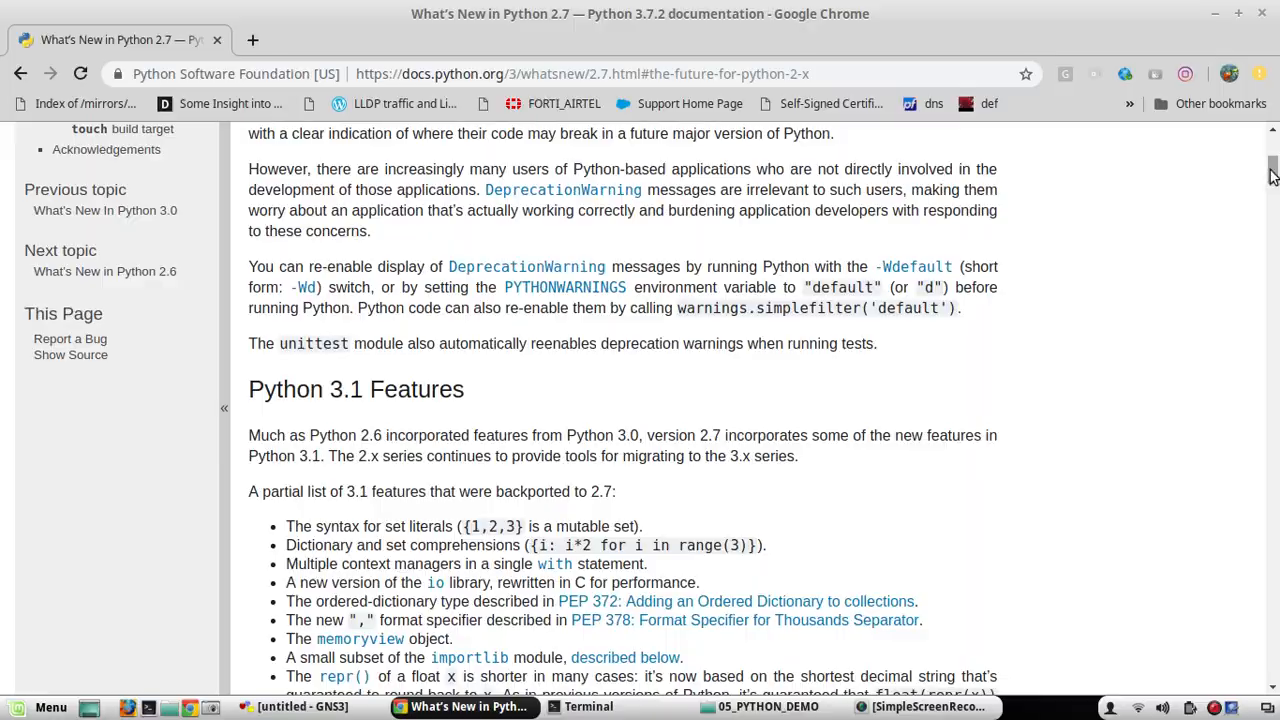
{"action": "scroll", "scroll_direction": "down", "scroll_amount": 3}
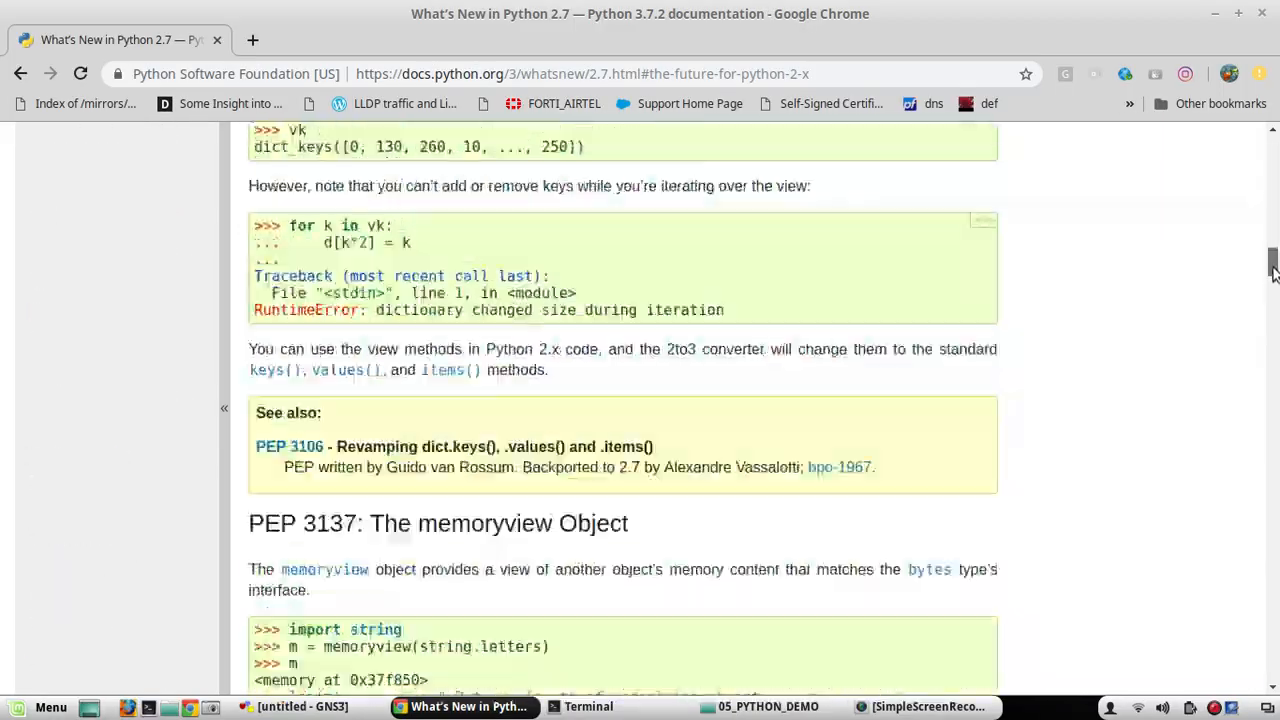
{"action": "scroll", "scroll_direction": "down", "scroll_amount": 3}
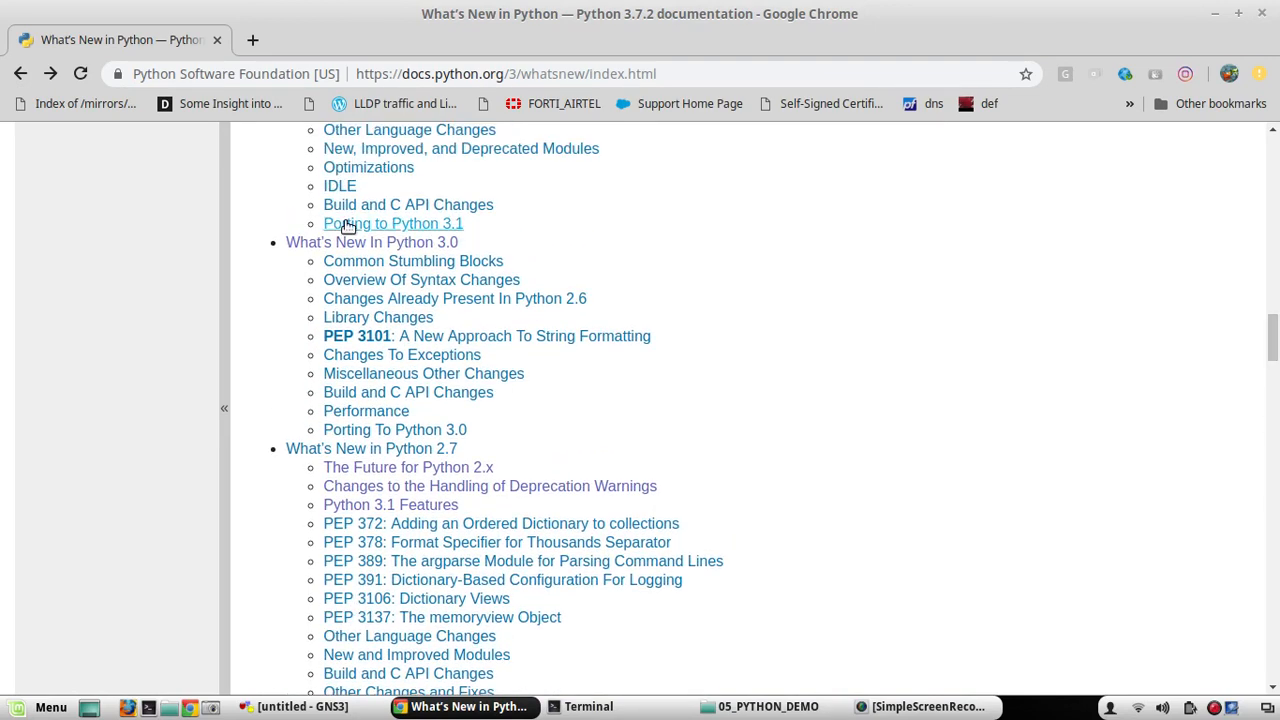
{"action": "mouse_move", "coordinate": [373, 247]}
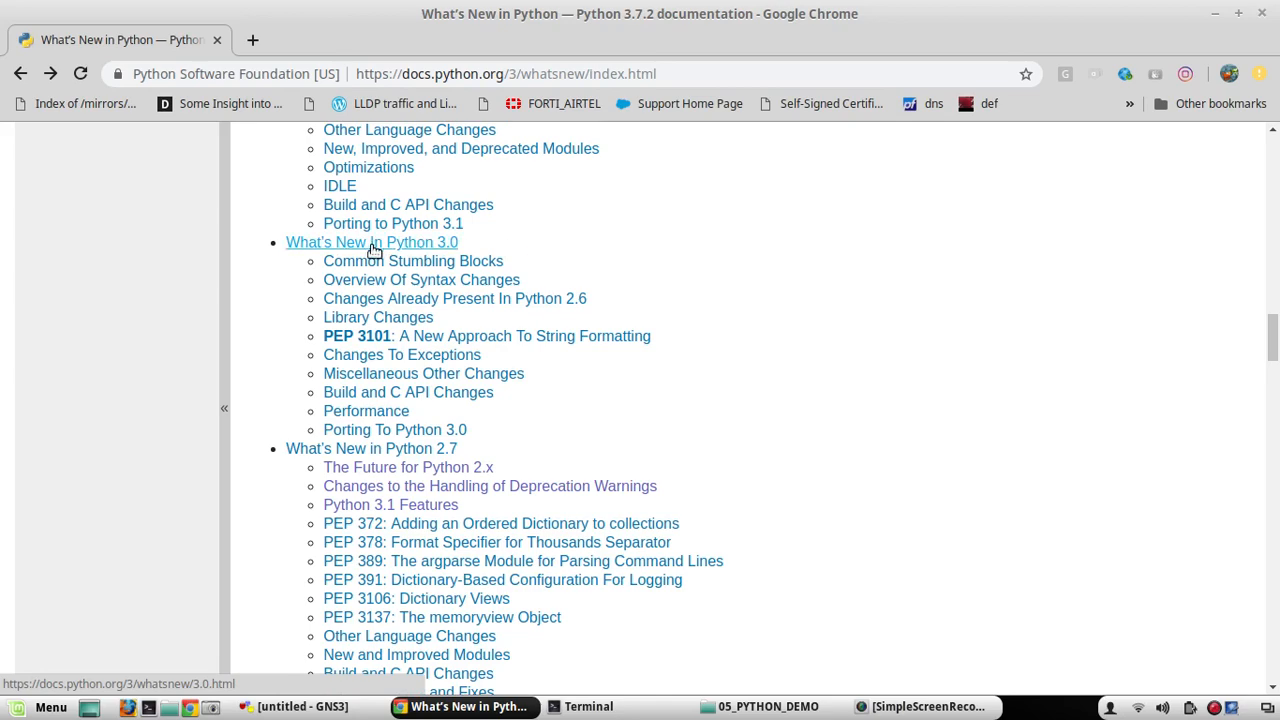
Open 'What's New In Python 3.0' from the What's New index
{"action": "left_click", "coordinate": [371, 242]}
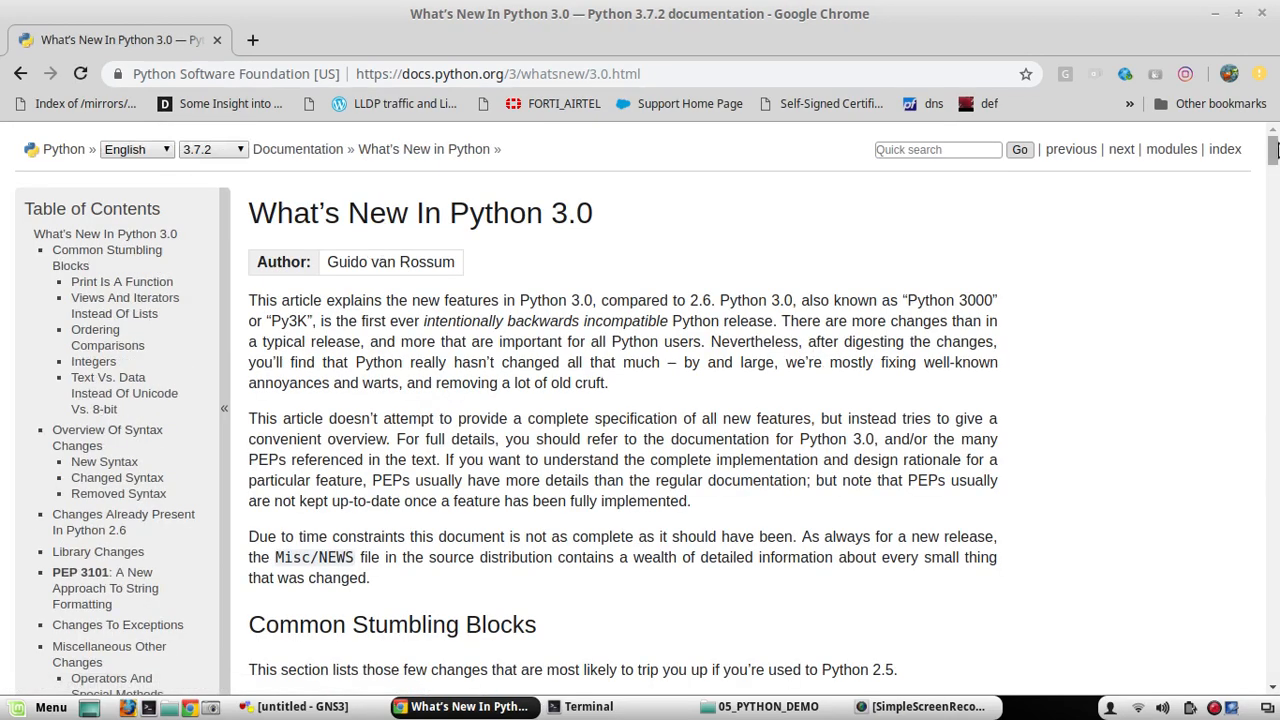
{"action": "scroll", "scroll_direction": "down", "scroll_amount": 3}
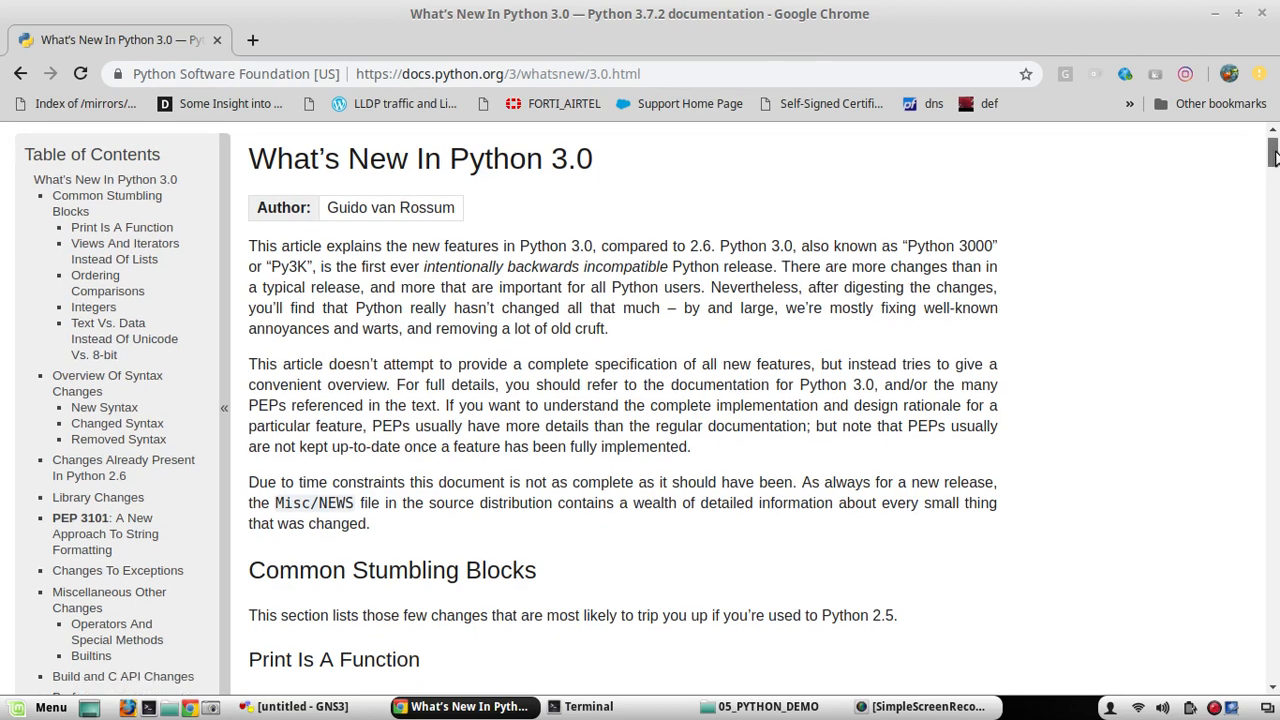
{"action": "scroll", "scroll_direction": "down", "scroll_amount": 3}
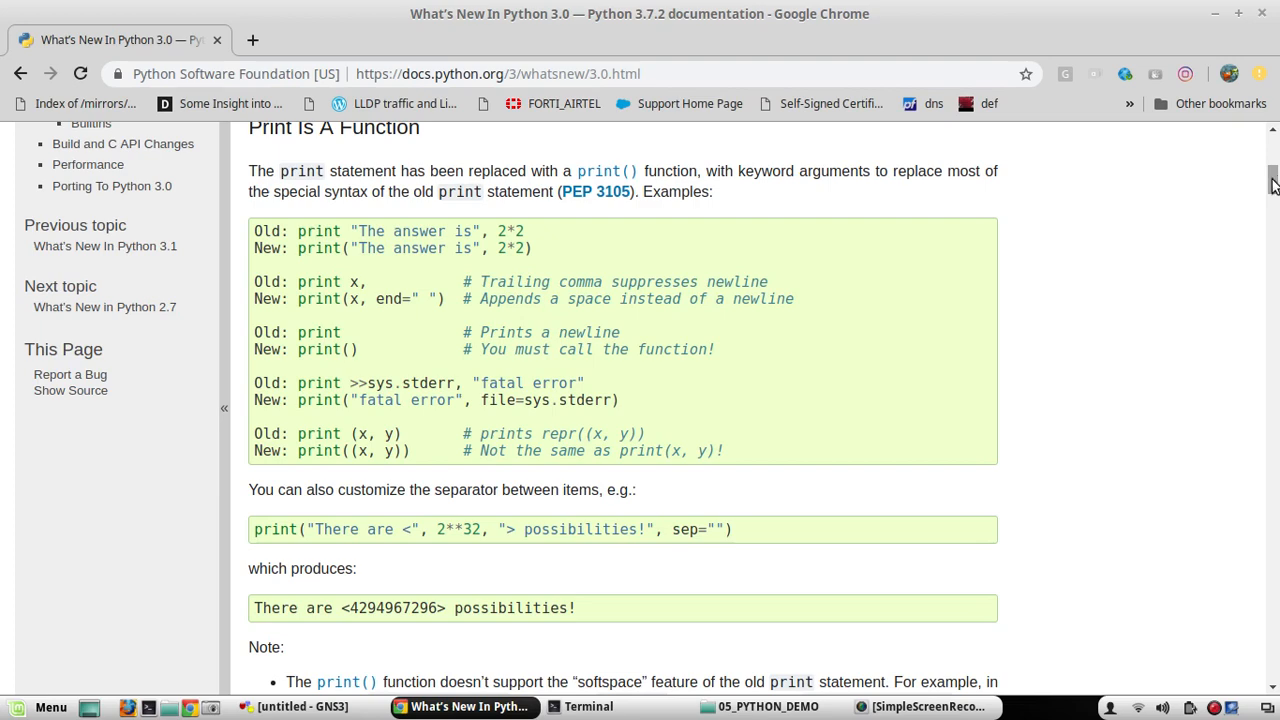
{"action": "scroll", "scroll_direction": "down", "scroll_amount": 3}
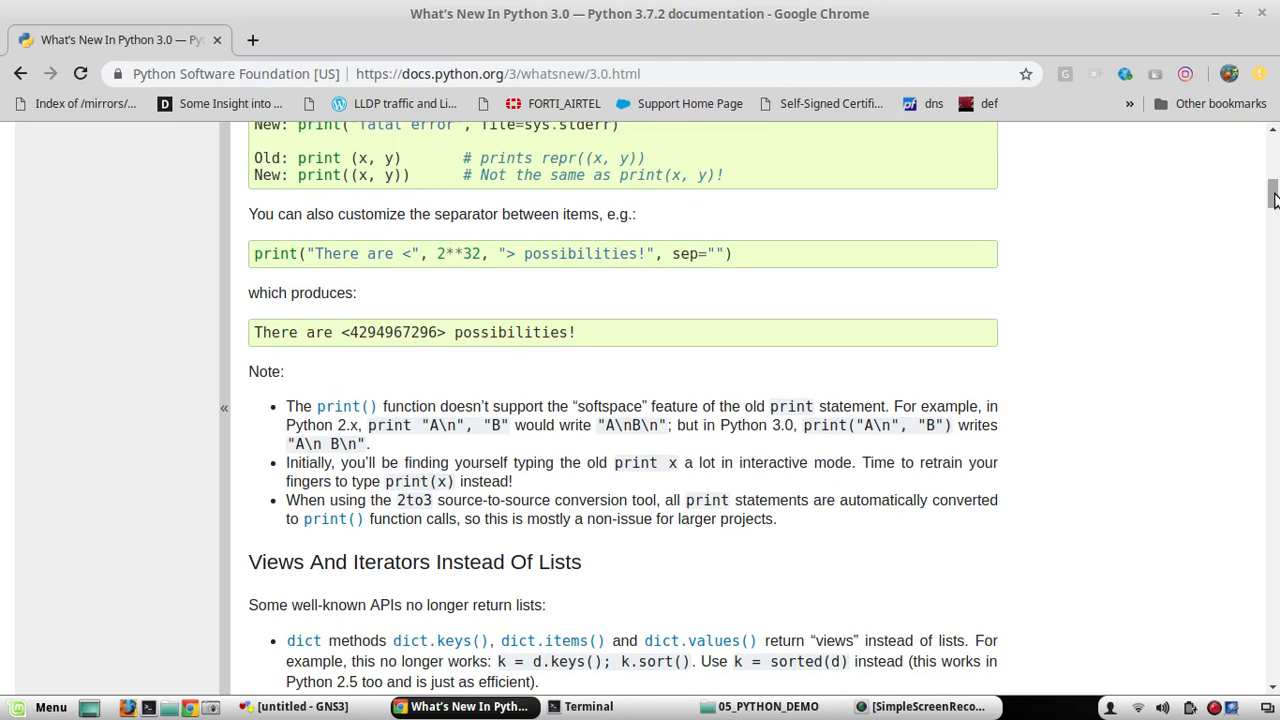
Find 'ascii' in the Python 3.0 article, then open docs.python.org/3/ in a new tab
{"action": "type", "text": "a"}
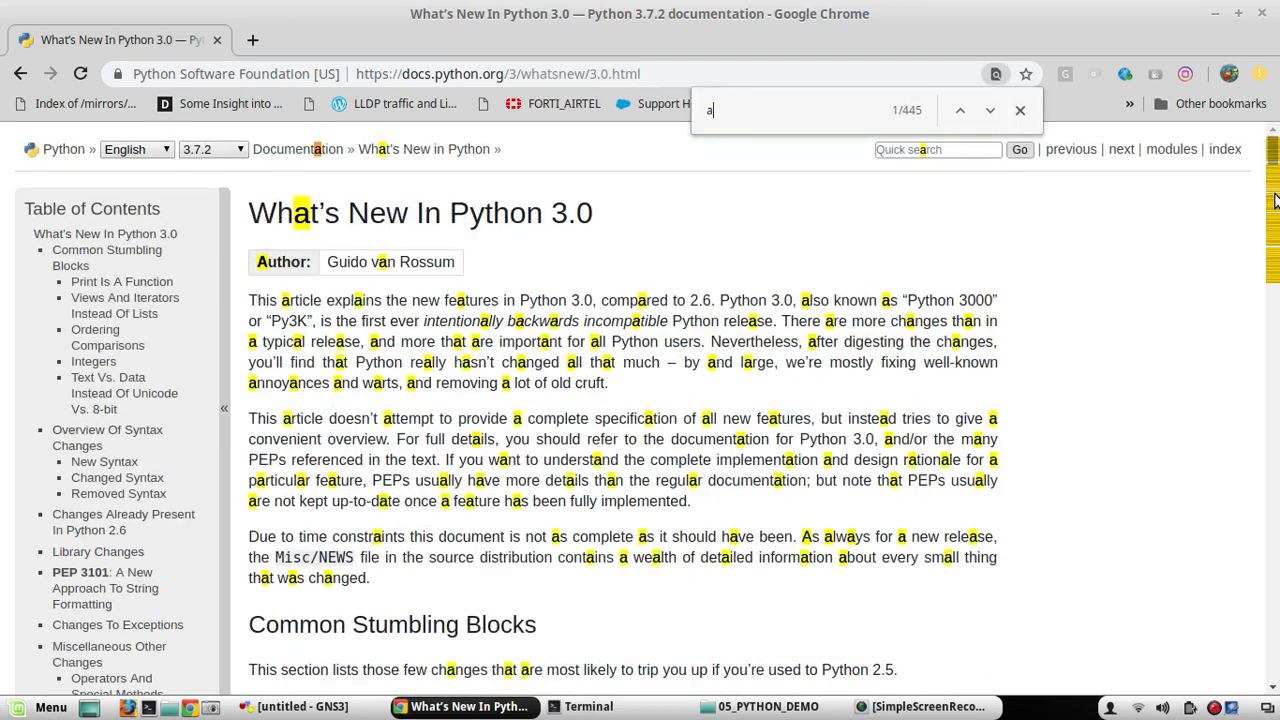
{"action": "type", "text": "scii"}
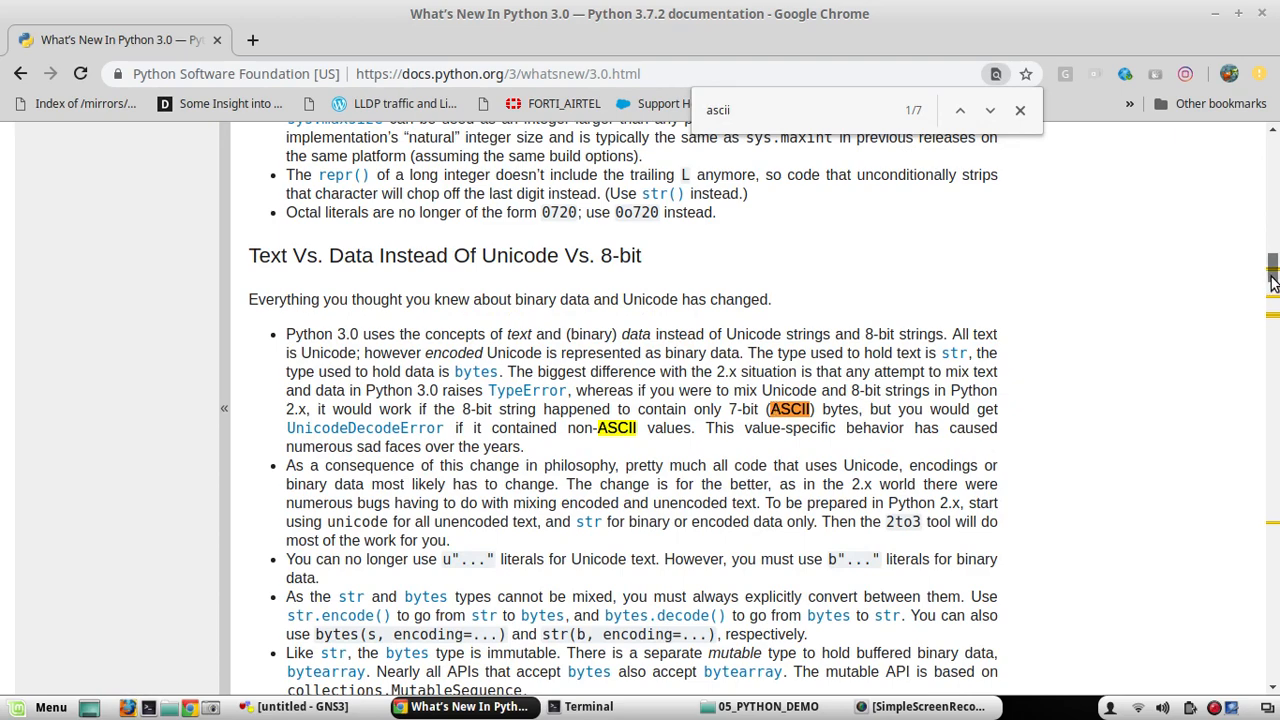
{"action": "scroll", "scroll_direction": "down", "scroll_amount": 3}
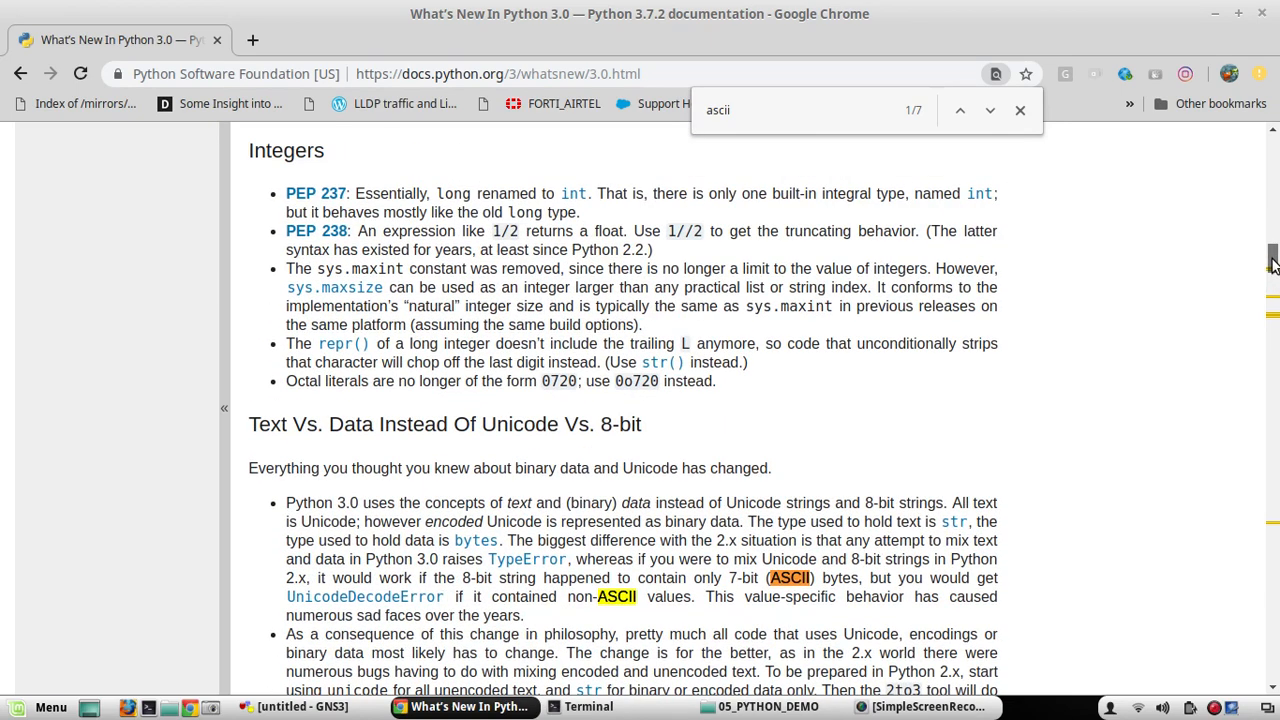
{"action": "scroll", "scroll_direction": "down", "scroll_amount": 3}
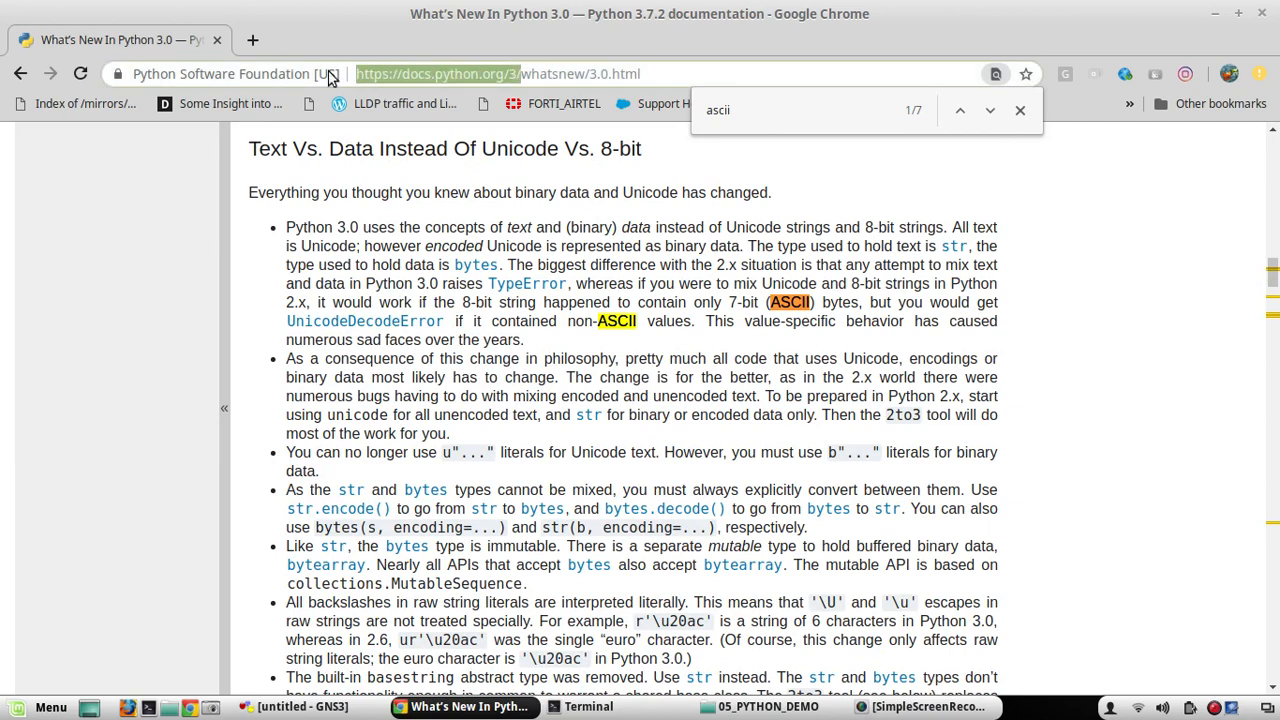
{"action": "left_click", "coordinate": [252, 40]}
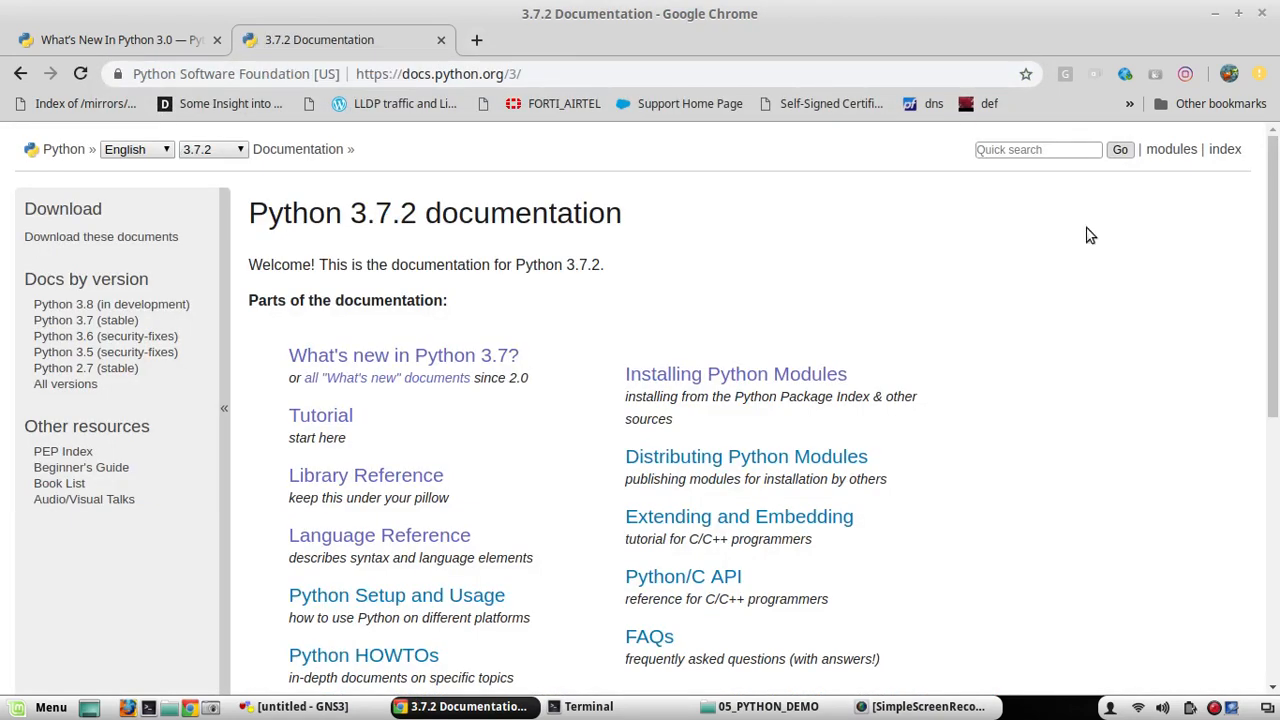
Open the Library Reference, find 'teln', and go to the telnetlib page
{"action": "scroll", "scroll_direction": "down", "scroll_amount": 3}
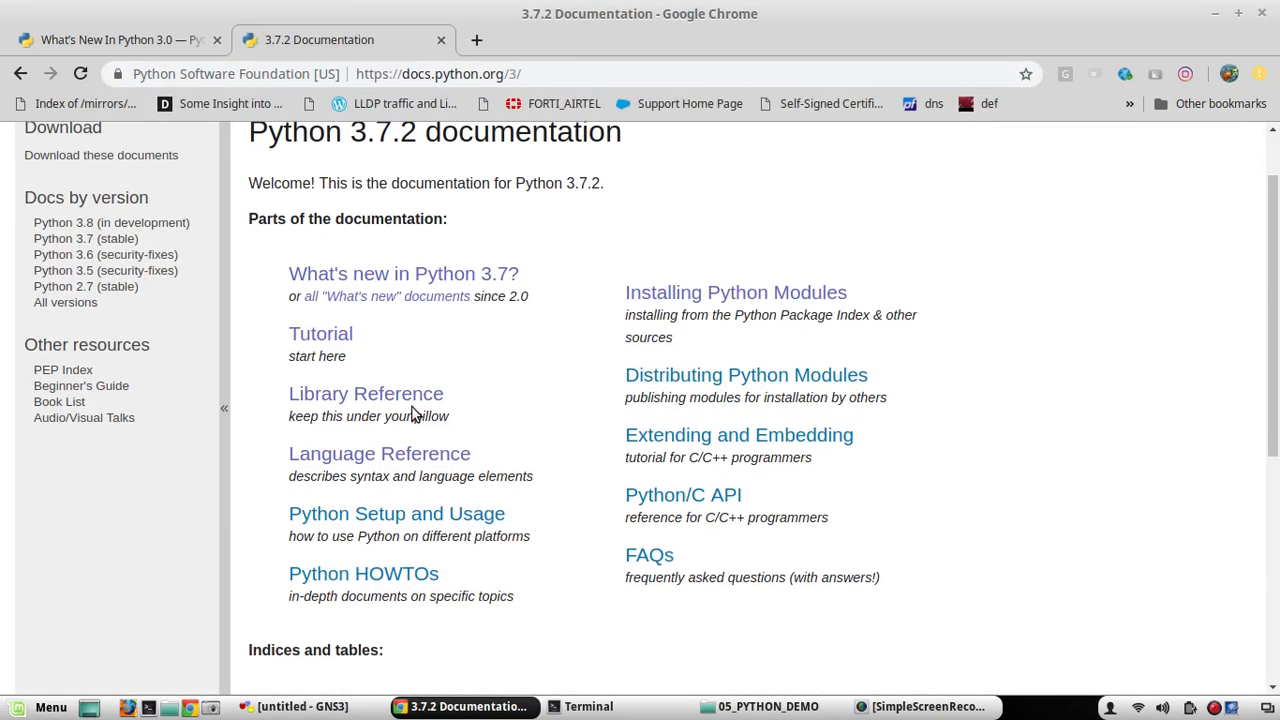
{"action": "left_click", "coordinate": [366, 393]}
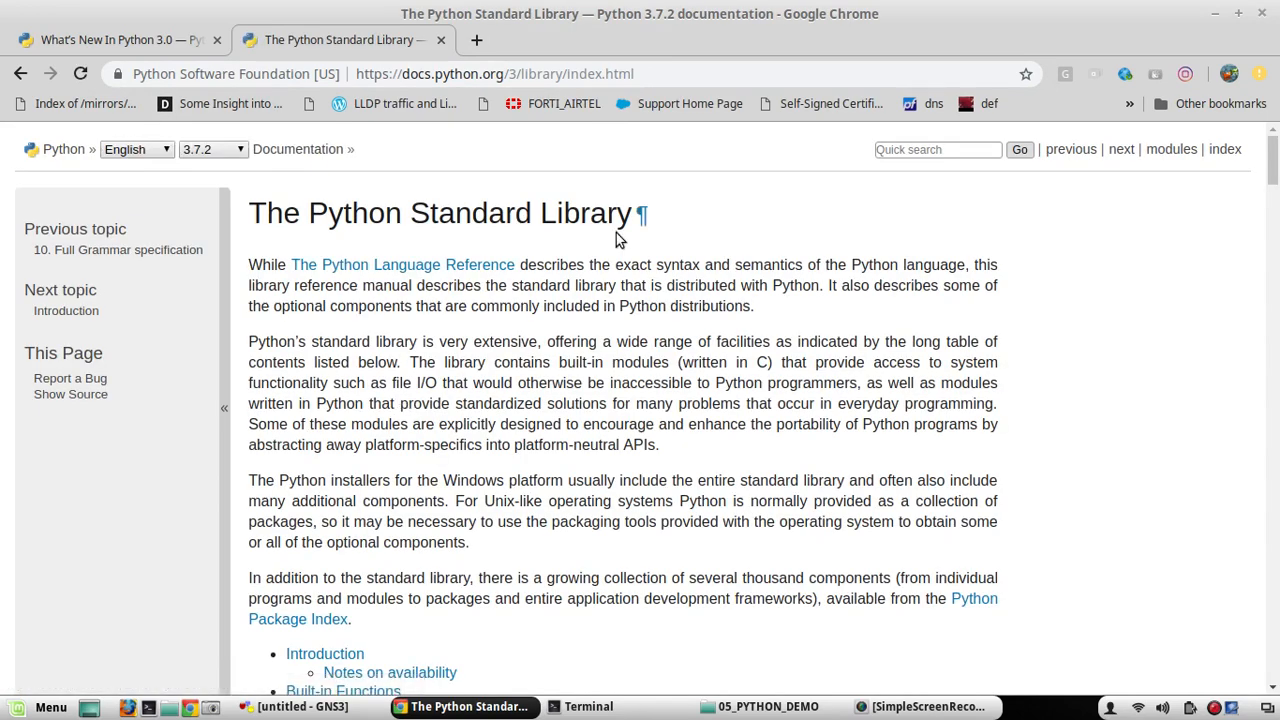
{"action": "scroll", "scroll_direction": "down", "scroll_amount": 3}
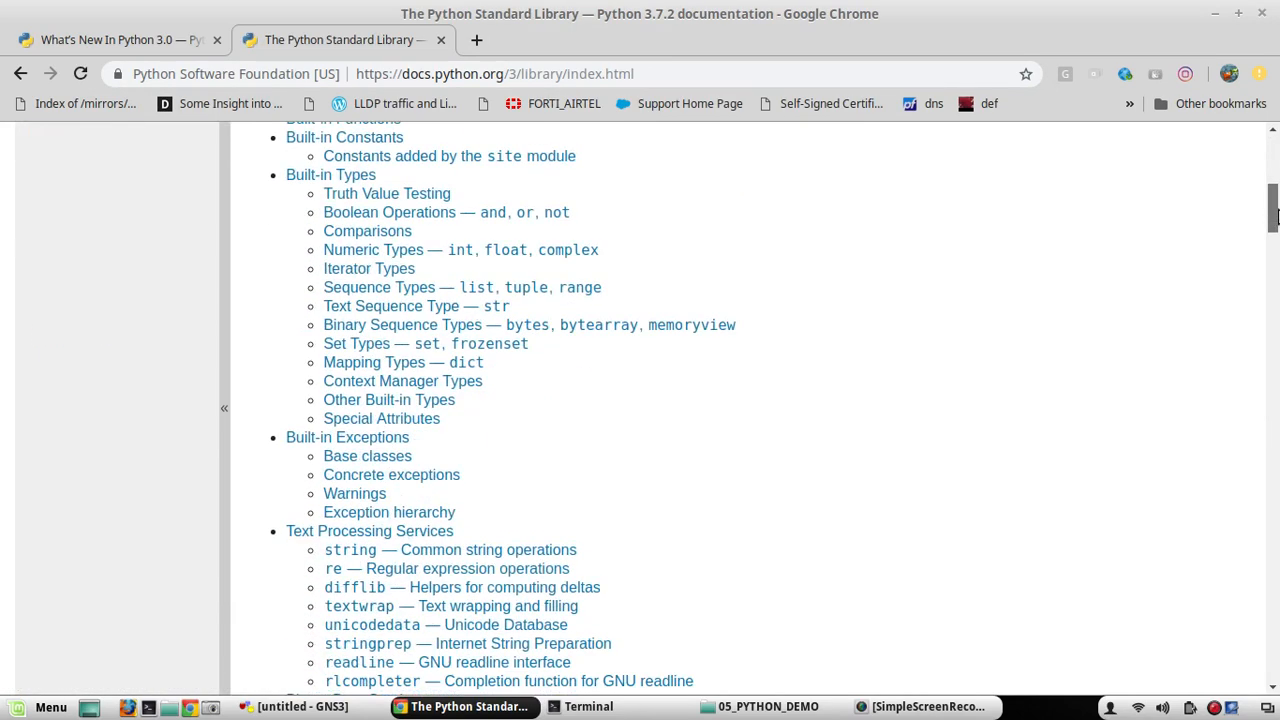
{"action": "scroll", "scroll_direction": "down", "scroll_amount": 3}
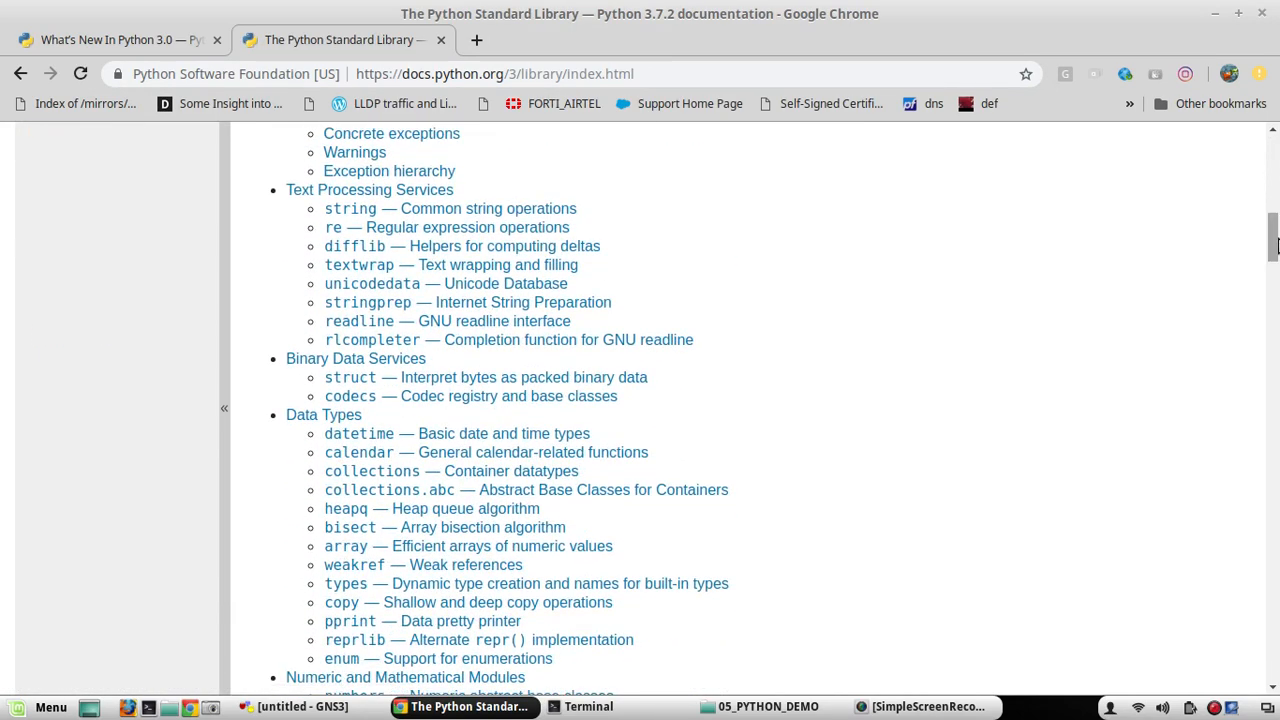
{"action": "type", "text": "teln"}
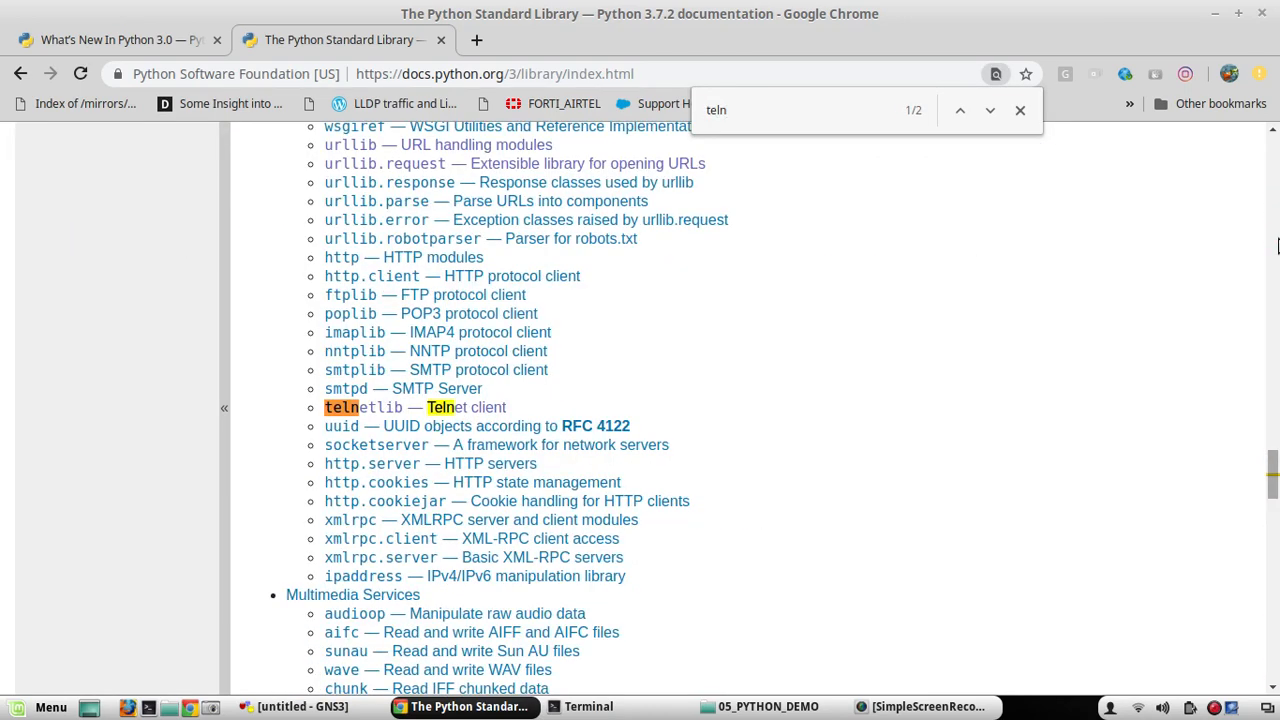
{"action": "left_click", "coordinate": [358, 407]}
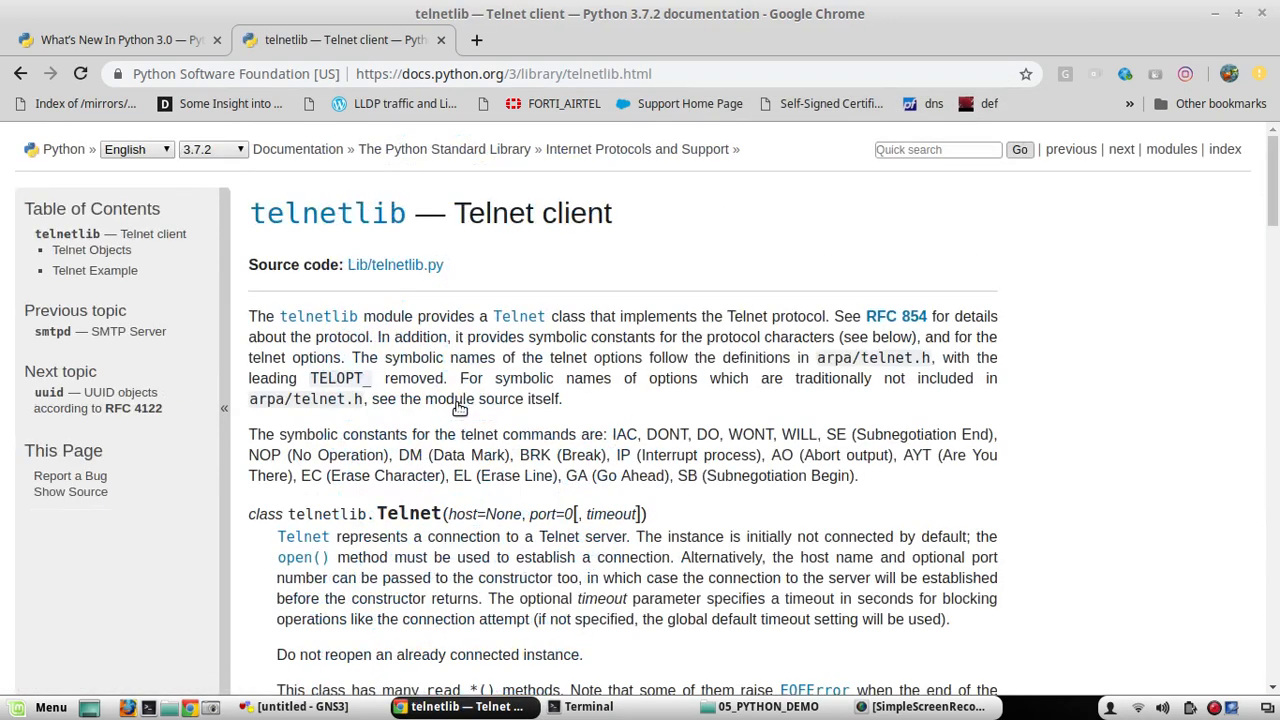
Review the telnetlib Telnet Example code, then open the 3.7.2 docs home in a third tab
{"action": "scroll", "scroll_direction": "down", "scroll_amount": 3}
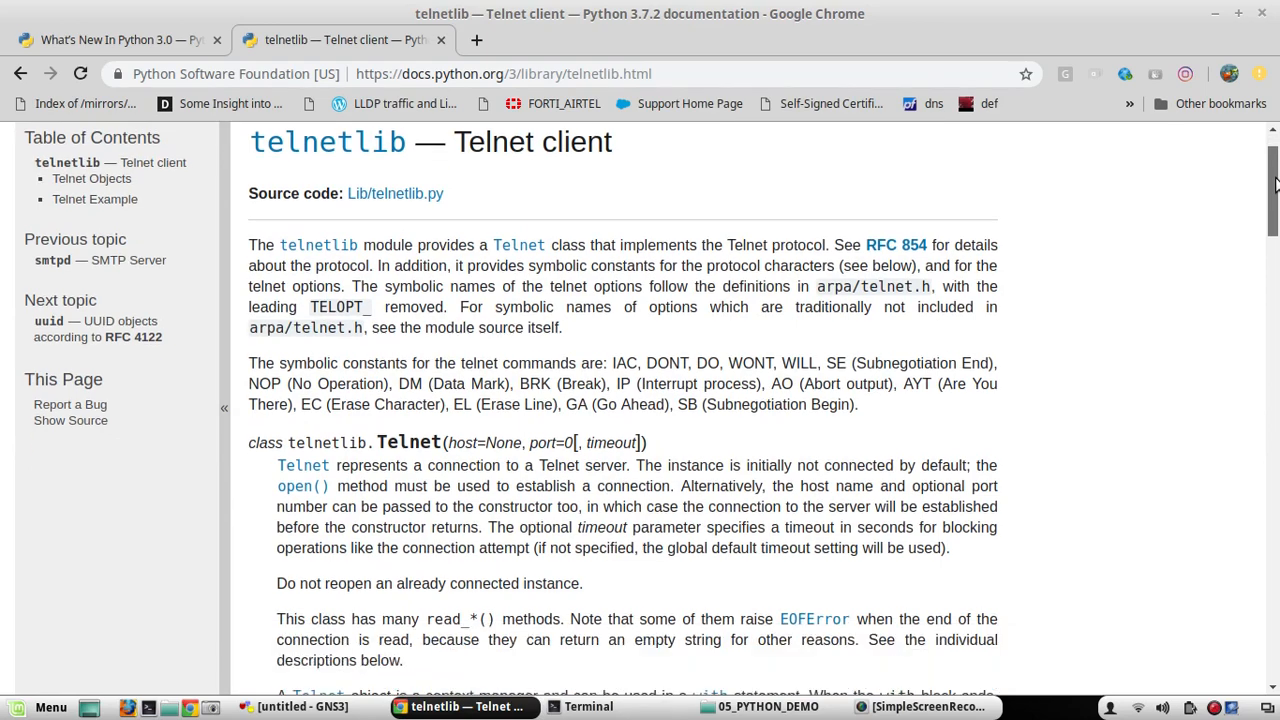
{"action": "scroll", "scroll_direction": "down", "scroll_amount": 3}
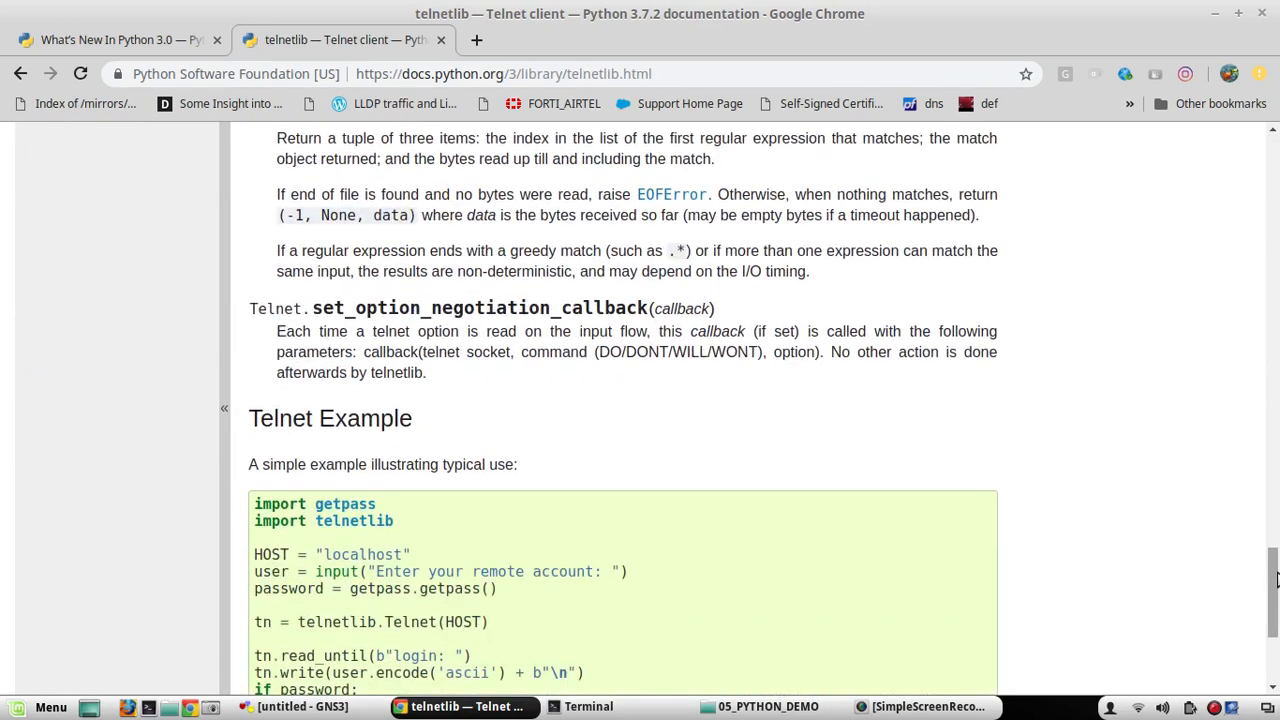
{"action": "scroll", "scroll_direction": "down", "scroll_amount": 3}
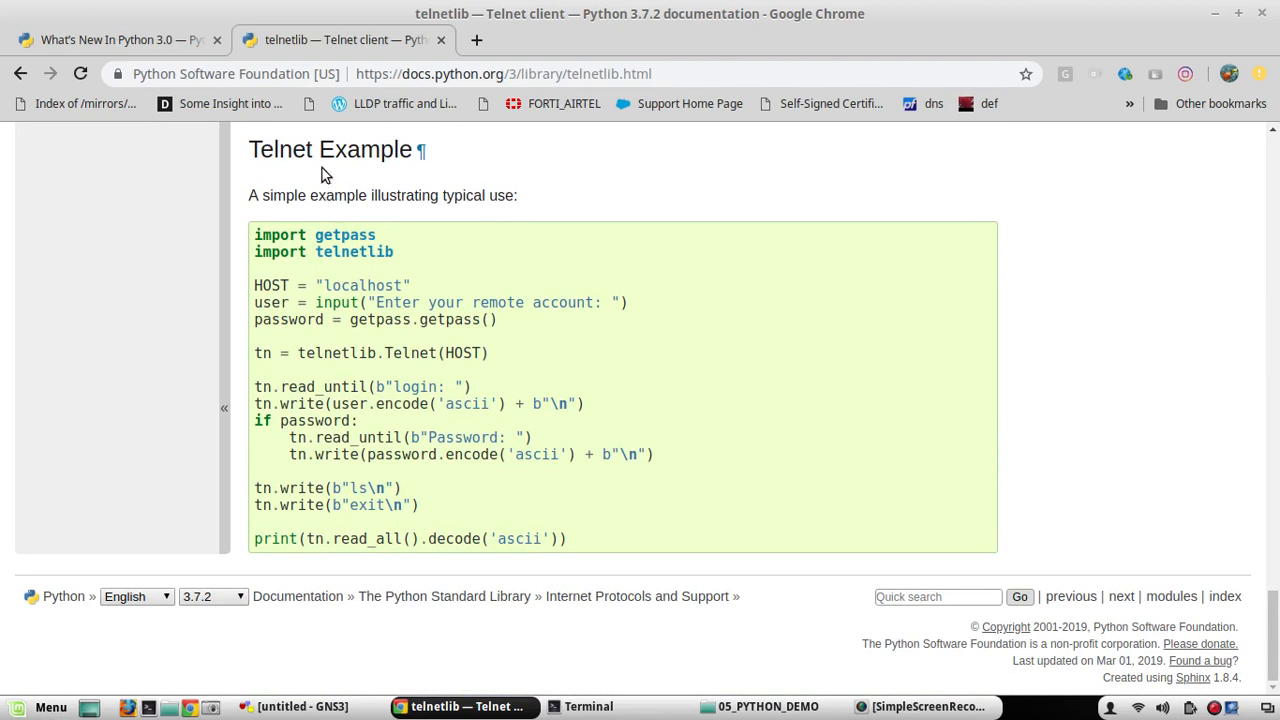
{"action": "mouse_move", "coordinate": [253, 195]}
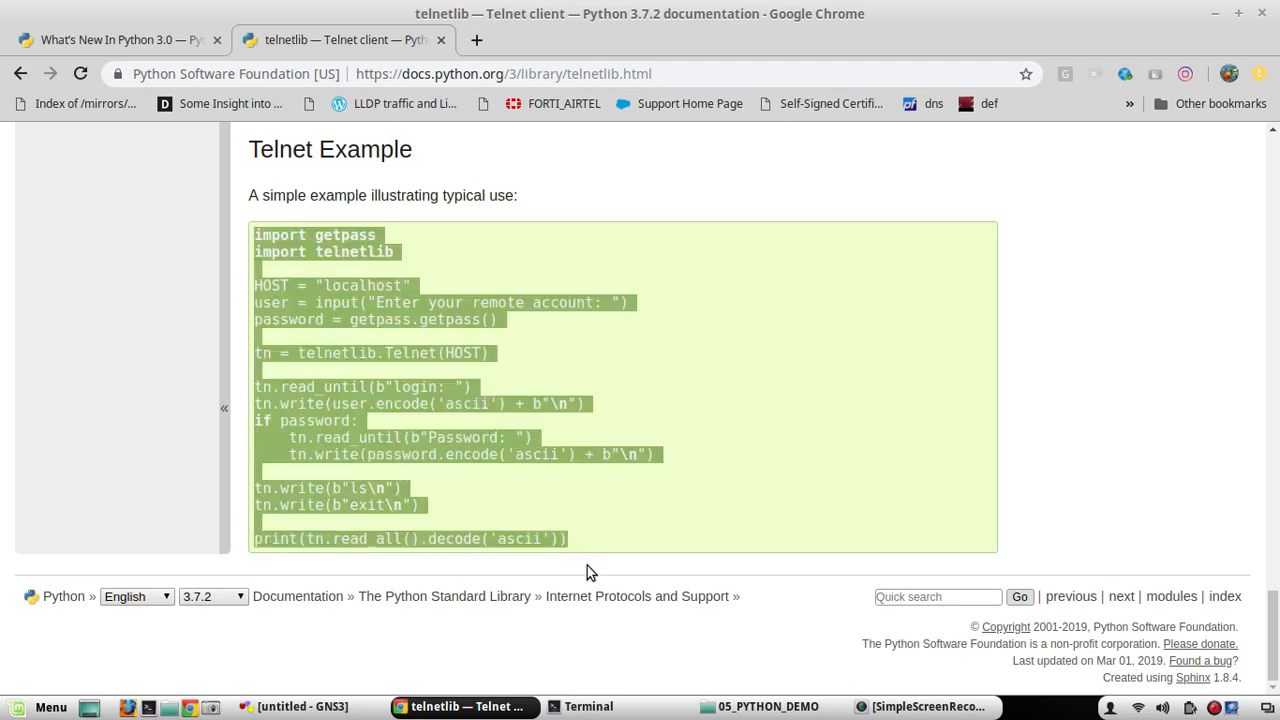
{"action": "left_click", "coordinate": [587, 244]}
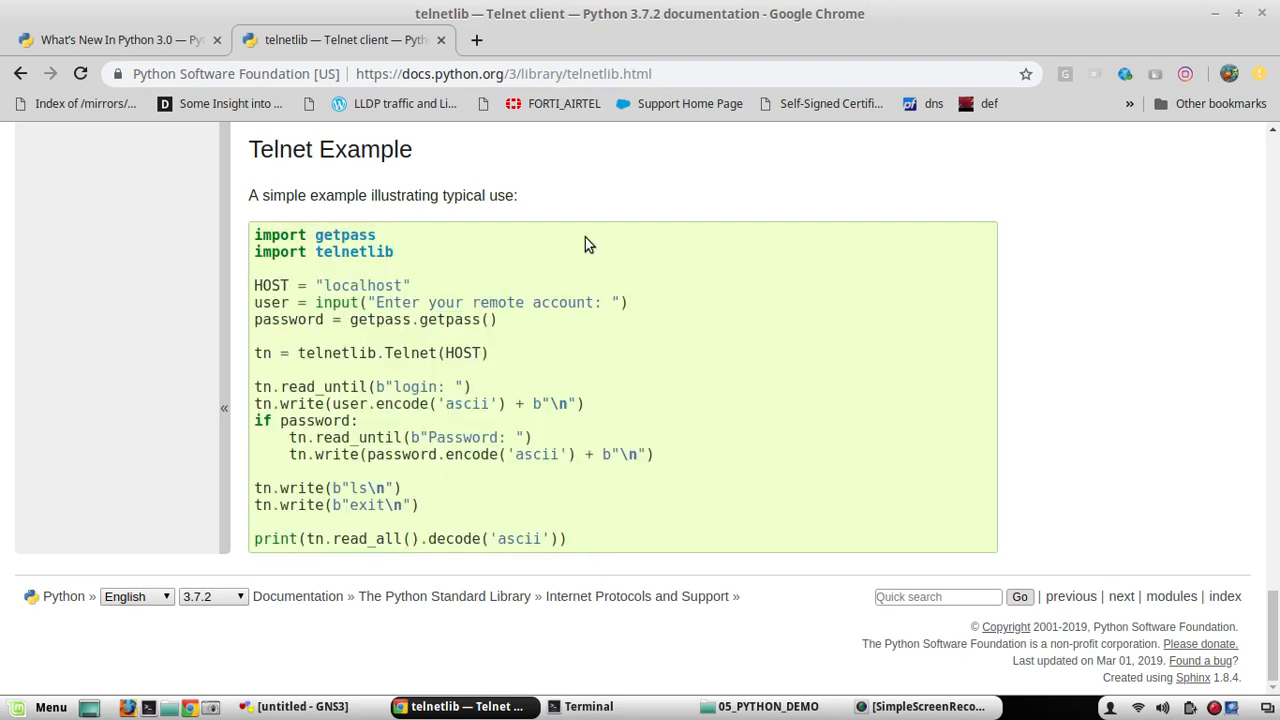
{"action": "mouse_move", "coordinate": [670, 323]}
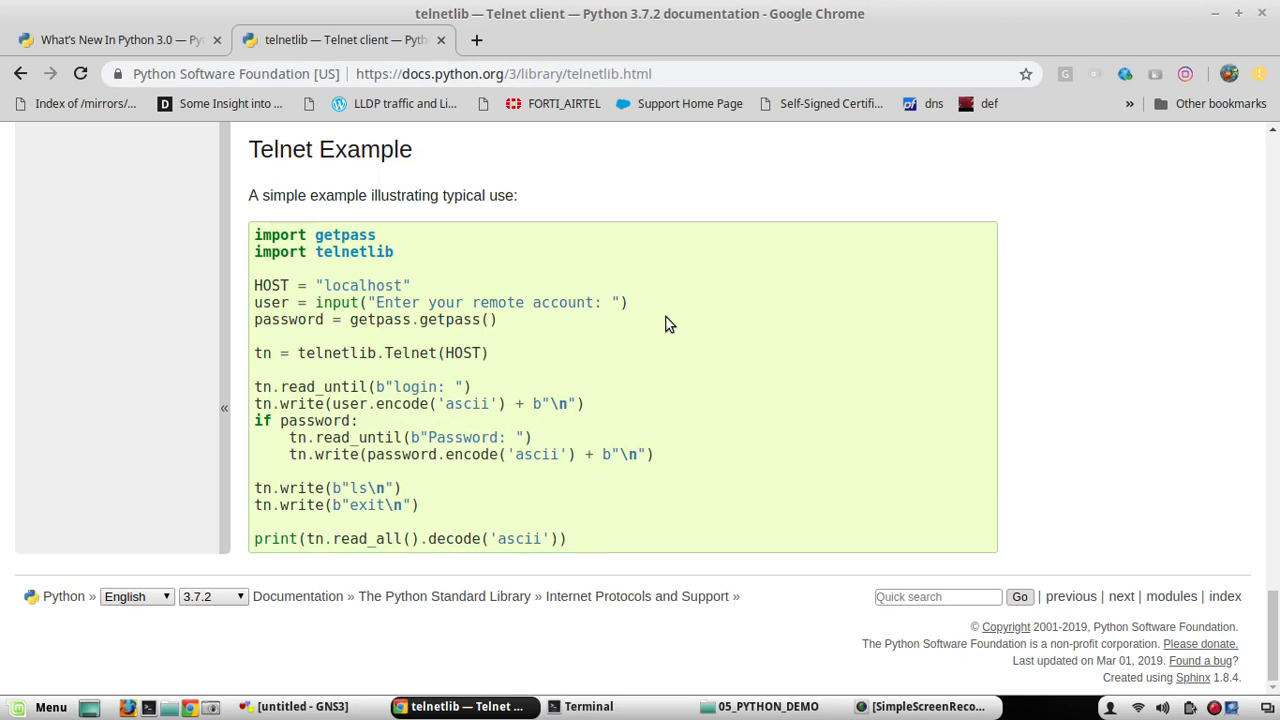
{"action": "mouse_move", "coordinate": [479, 287]}
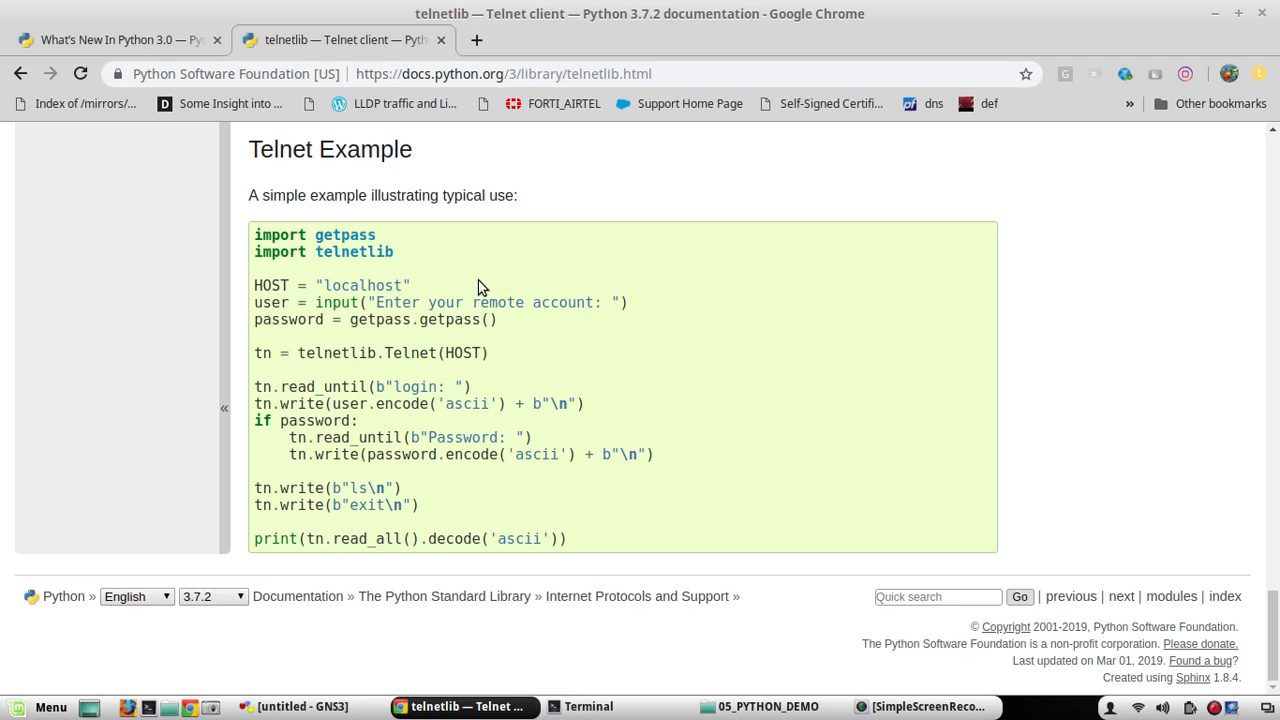
{"action": "double_click", "coordinate": [470, 74]}
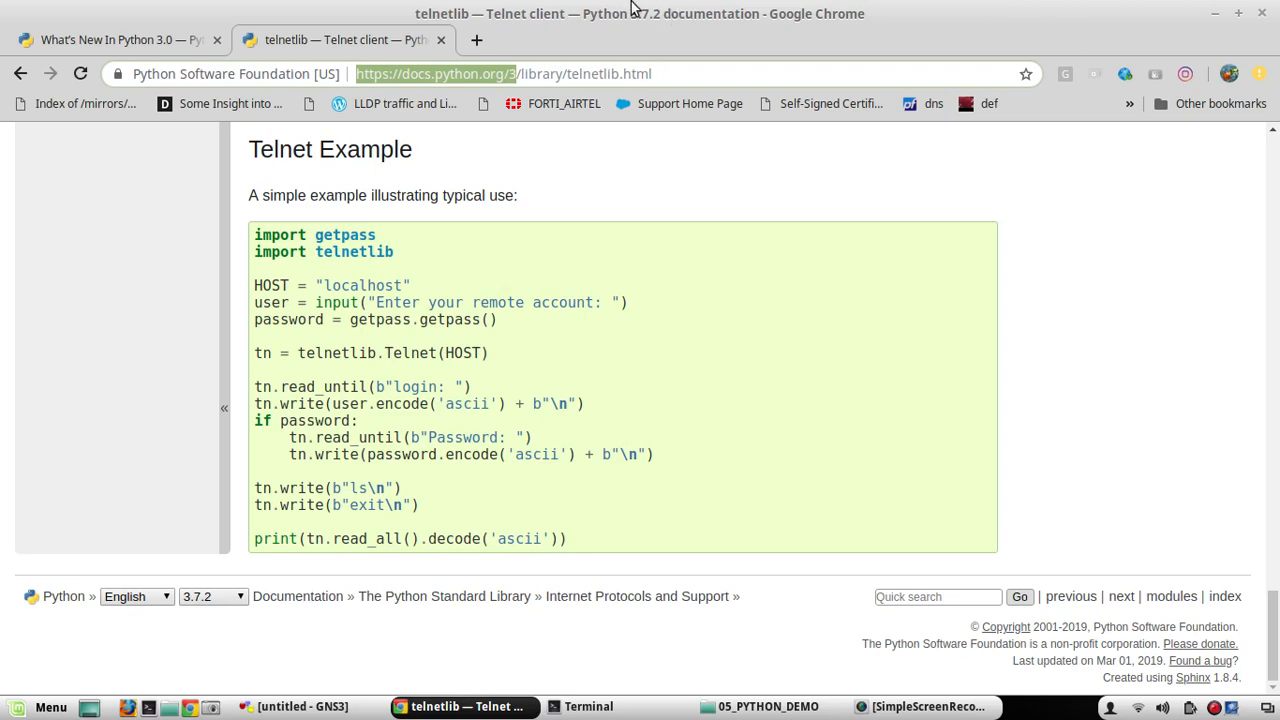
{"action": "left_click", "coordinate": [483, 39]}
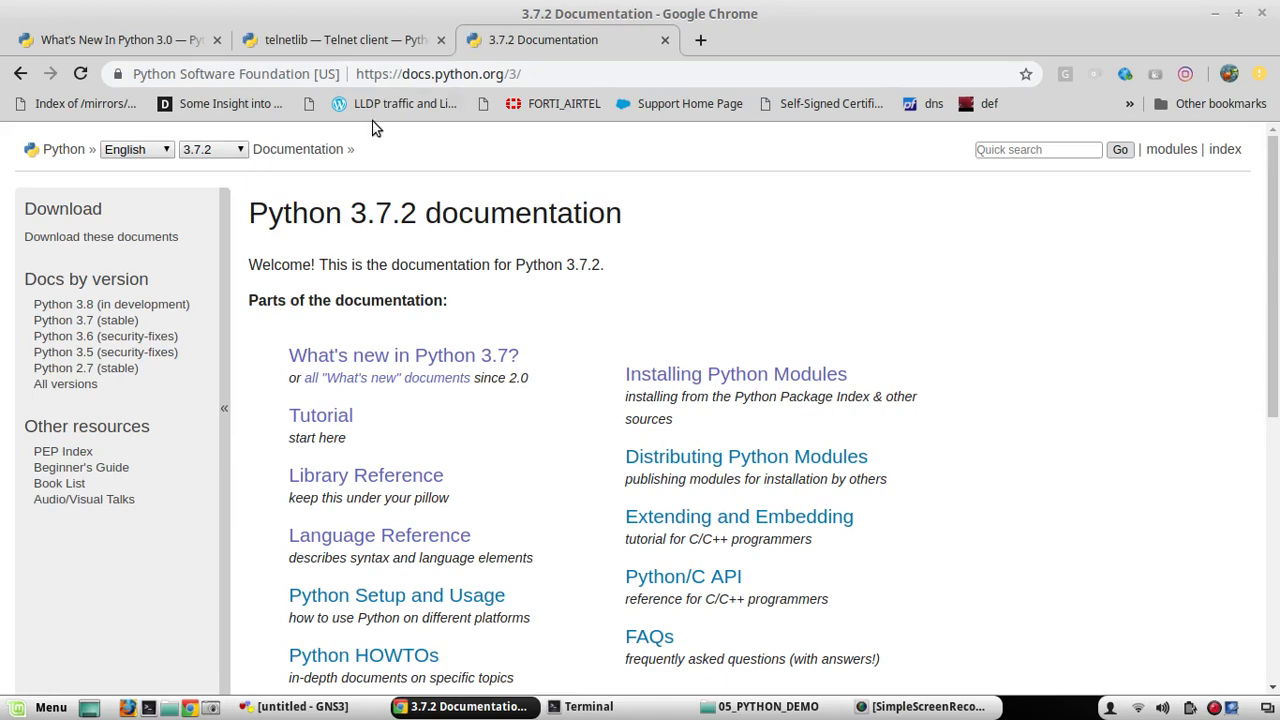
Switch the docs to Python 2.7 and scroll the telnetlib page to its Telnet Example
{"action": "left_click", "coordinate": [212, 149]}
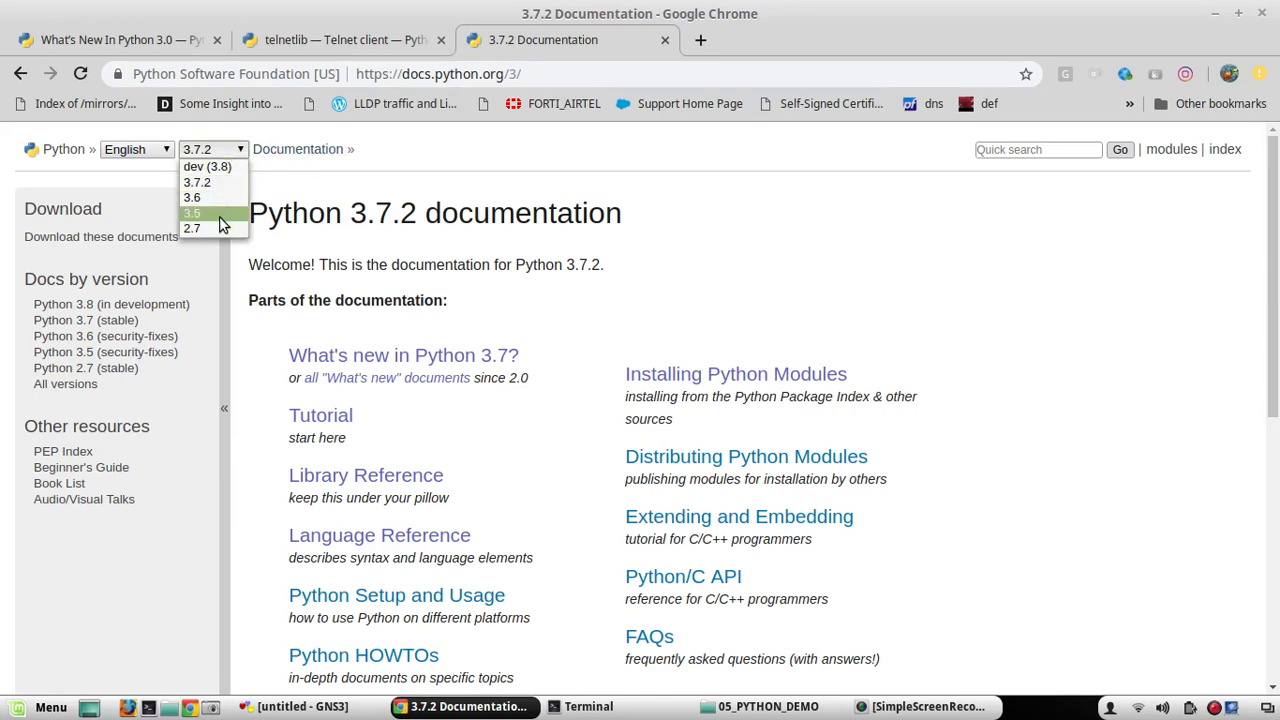
{"action": "left_click", "coordinate": [191, 228]}
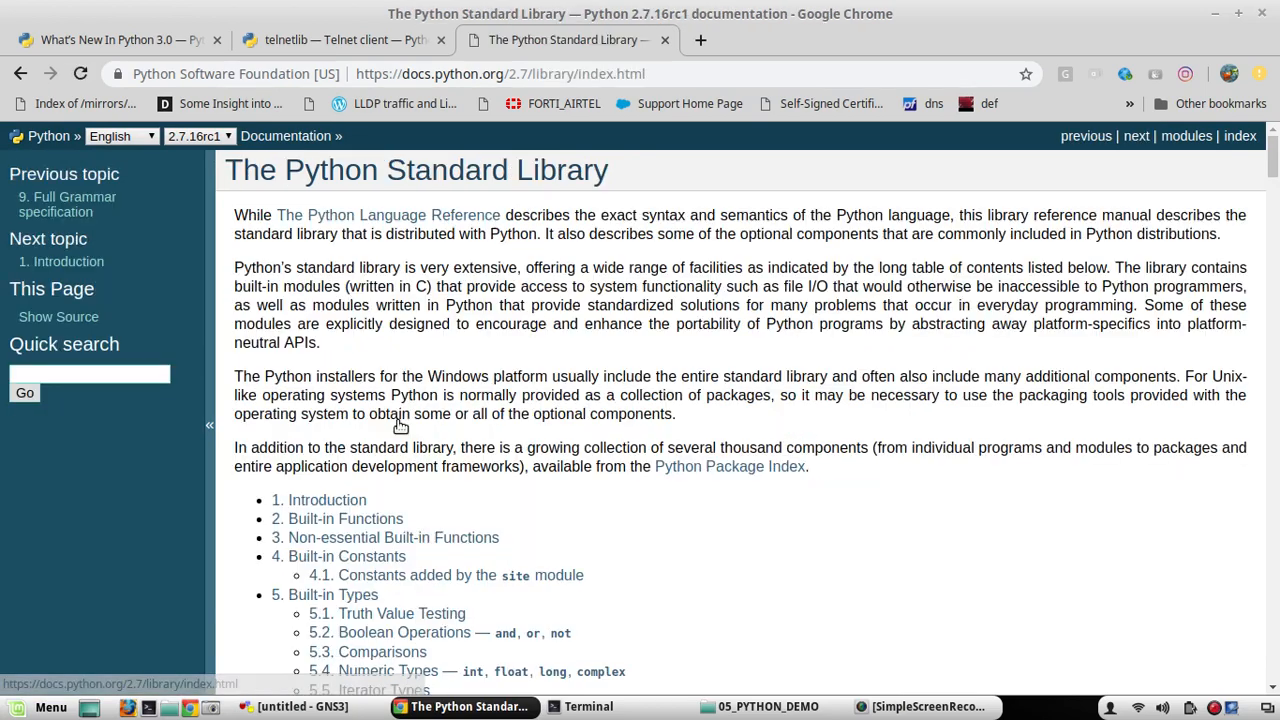
{"action": "mouse_move", "coordinate": [1273, 170]}
{"action": "type", "text": "tel"}
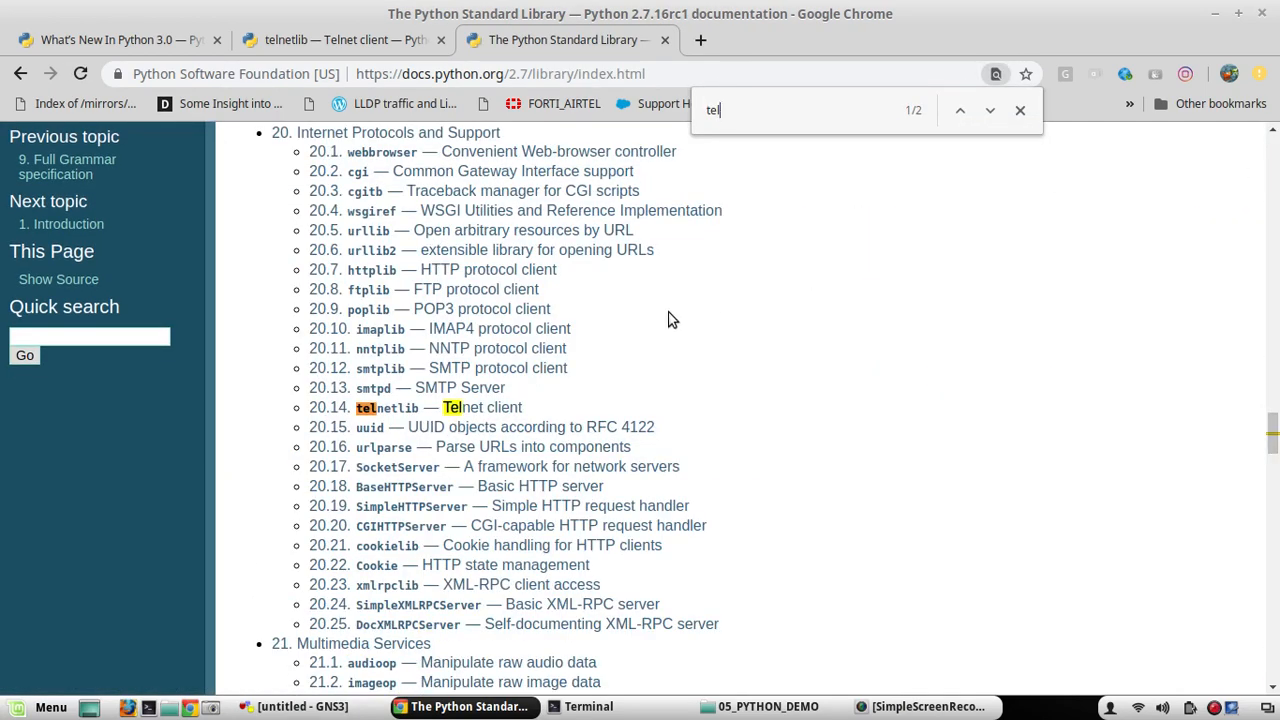
{"action": "left_click", "coordinate": [382, 407]}
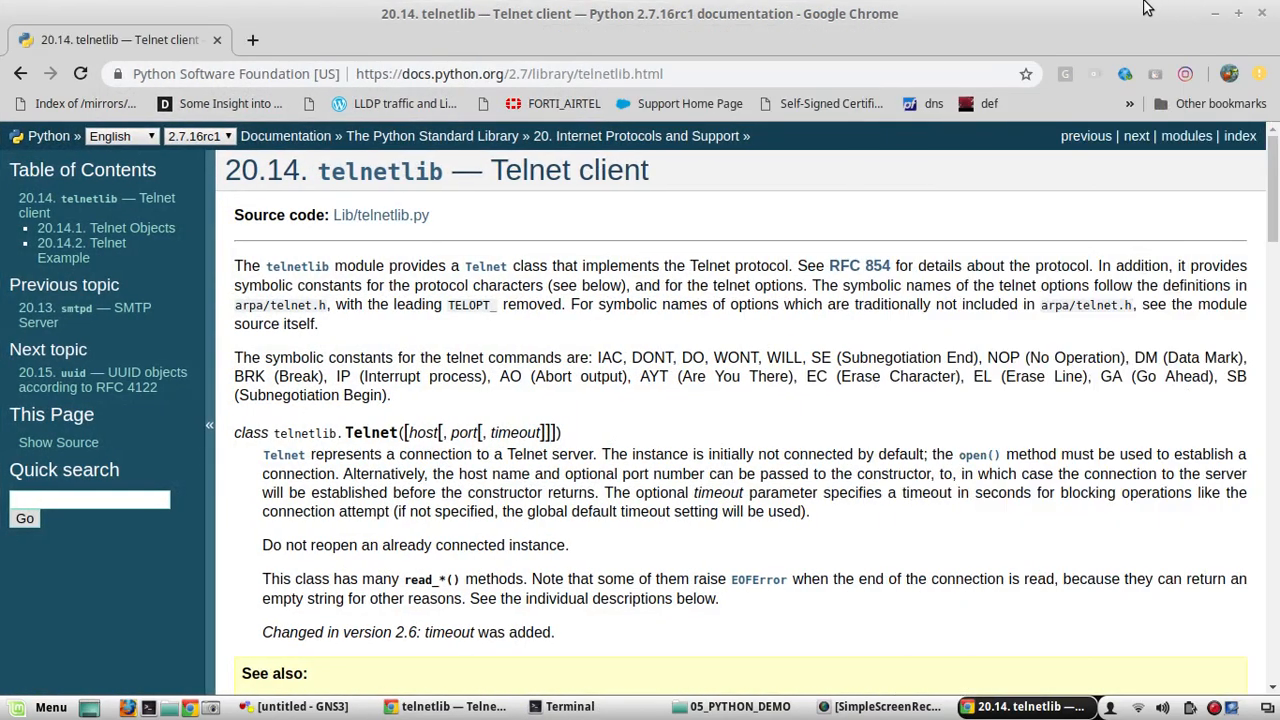
{"action": "scroll", "scroll_direction": "down", "scroll_amount": 3}
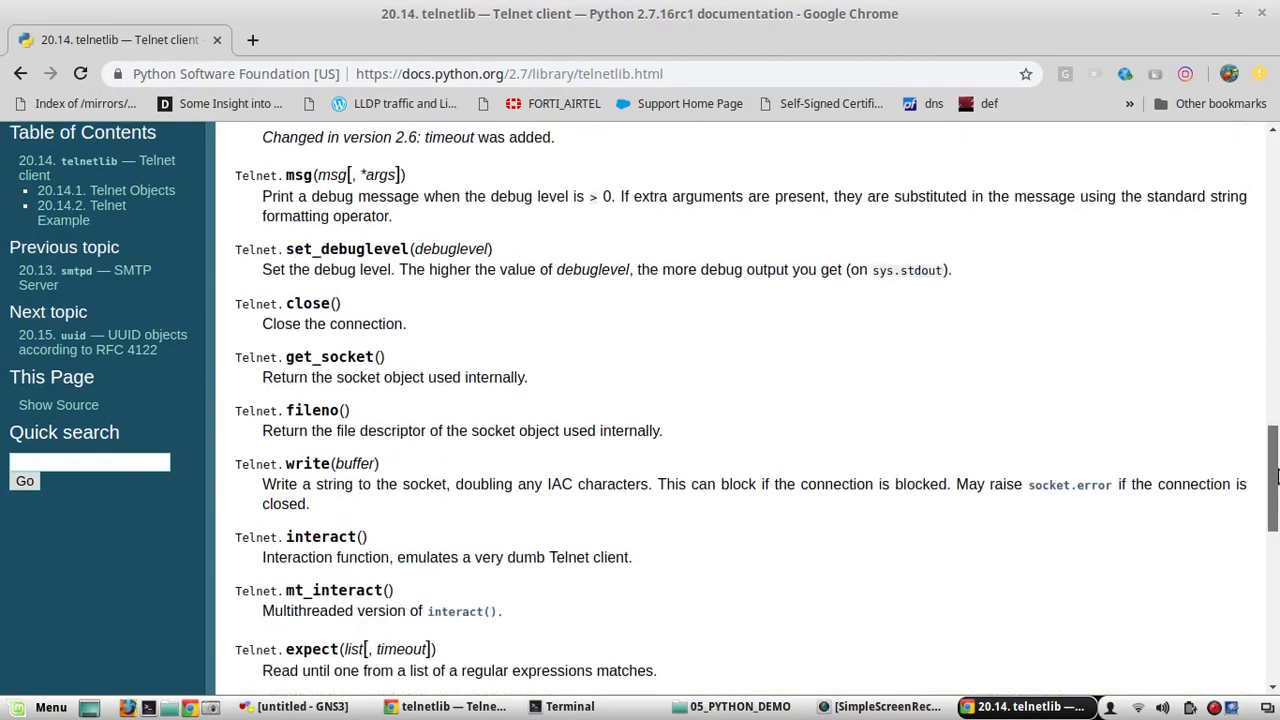
{"action": "scroll", "scroll_direction": "down", "scroll_amount": 3}
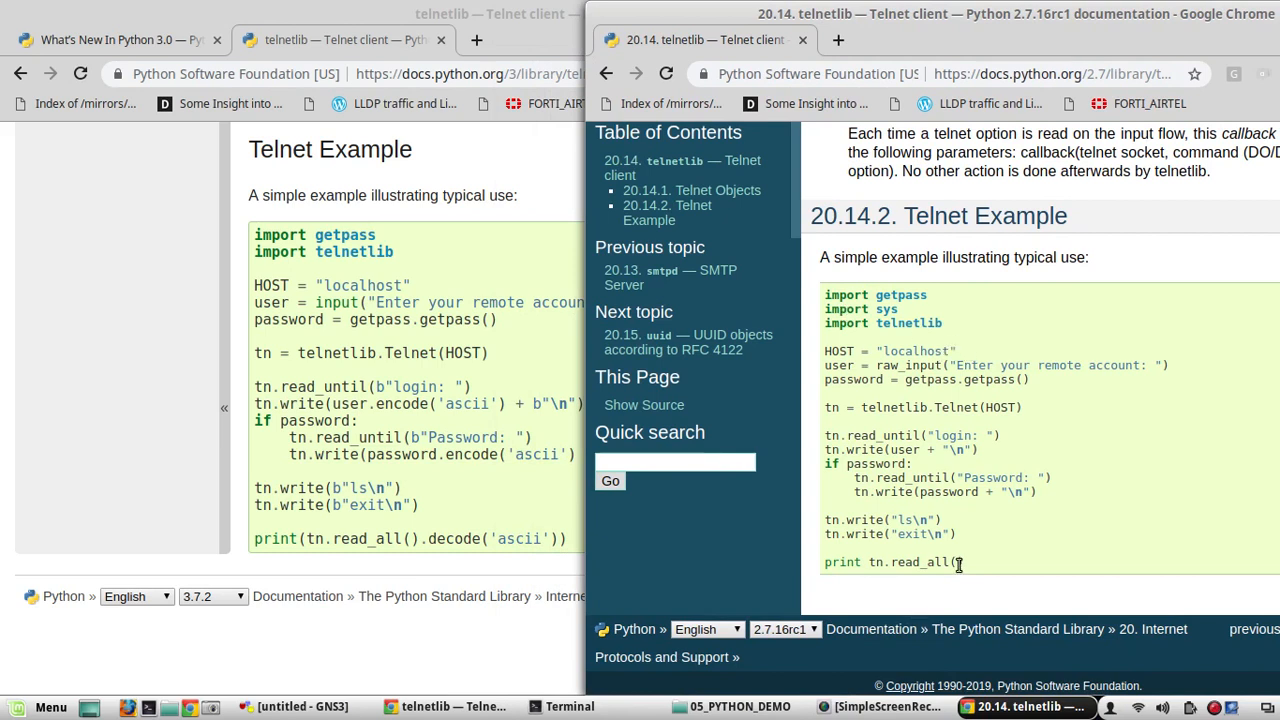
Highlight the final print line, read_until Password, user and raw_input in the 2.7 example
{"action": "triple_click", "coordinate": [893, 562]}
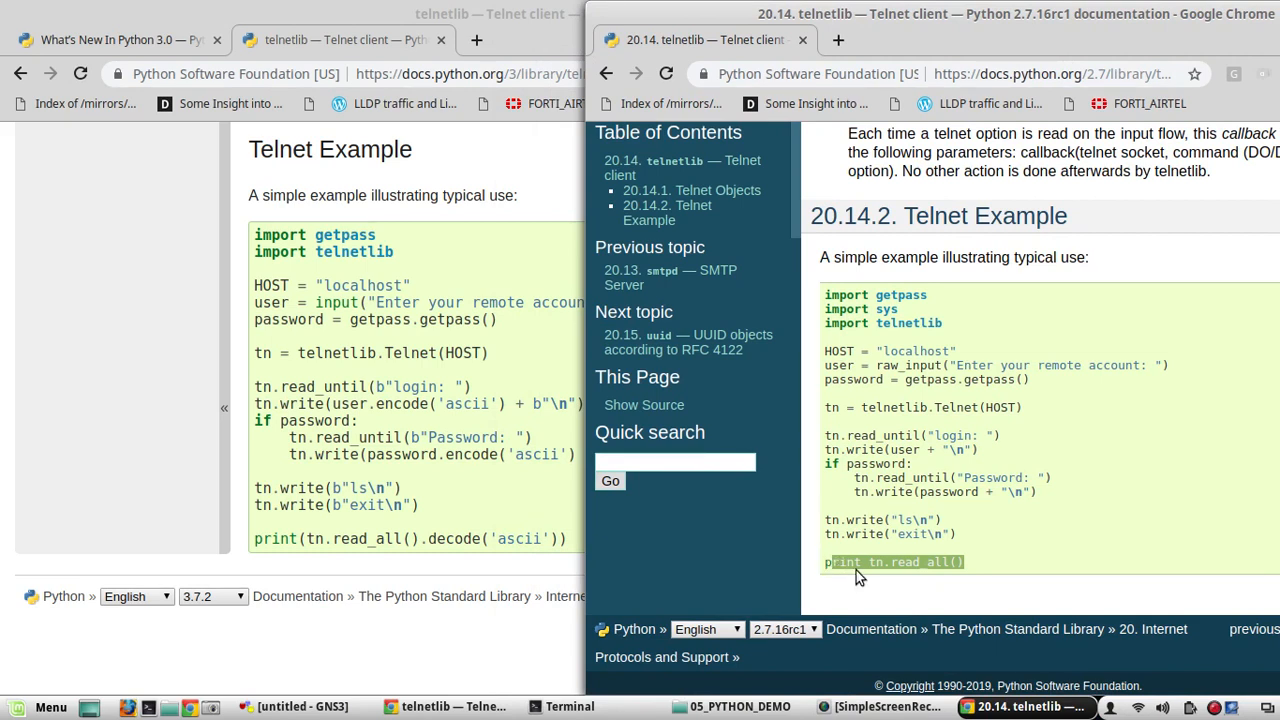
{"action": "left_click", "coordinate": [858, 561]}
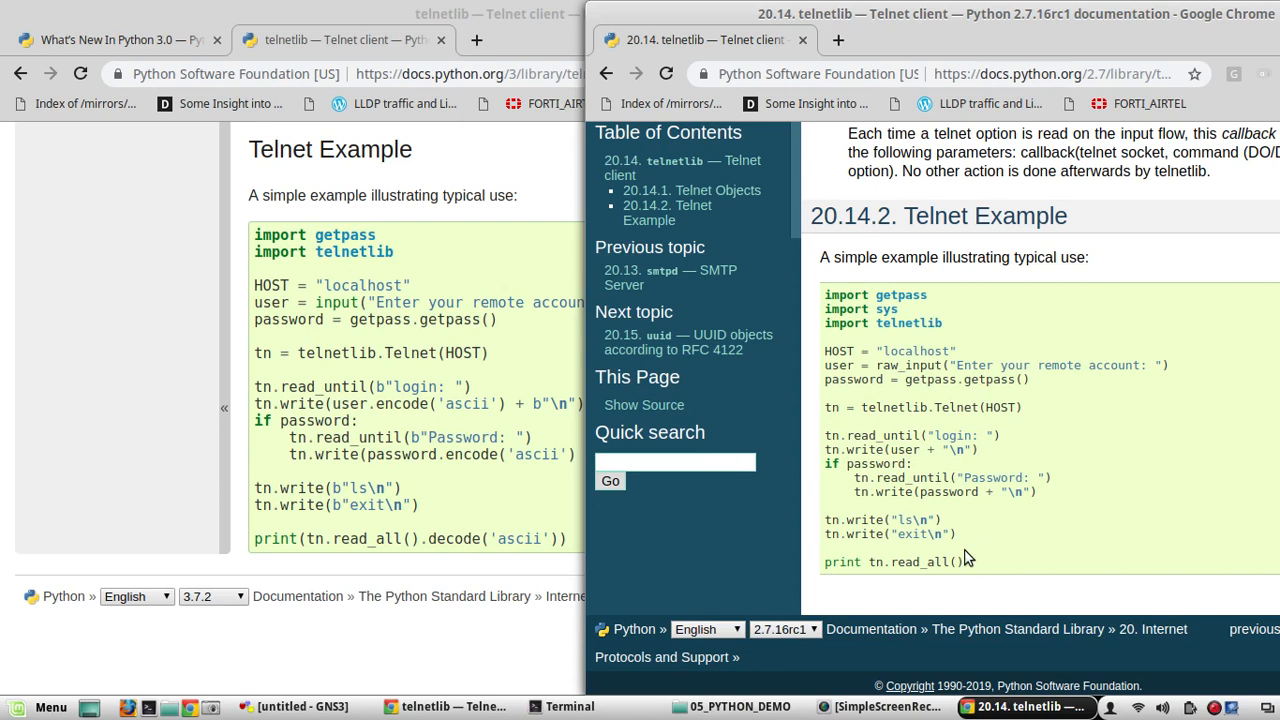
{"action": "mouse_move", "coordinate": [372, 558]}
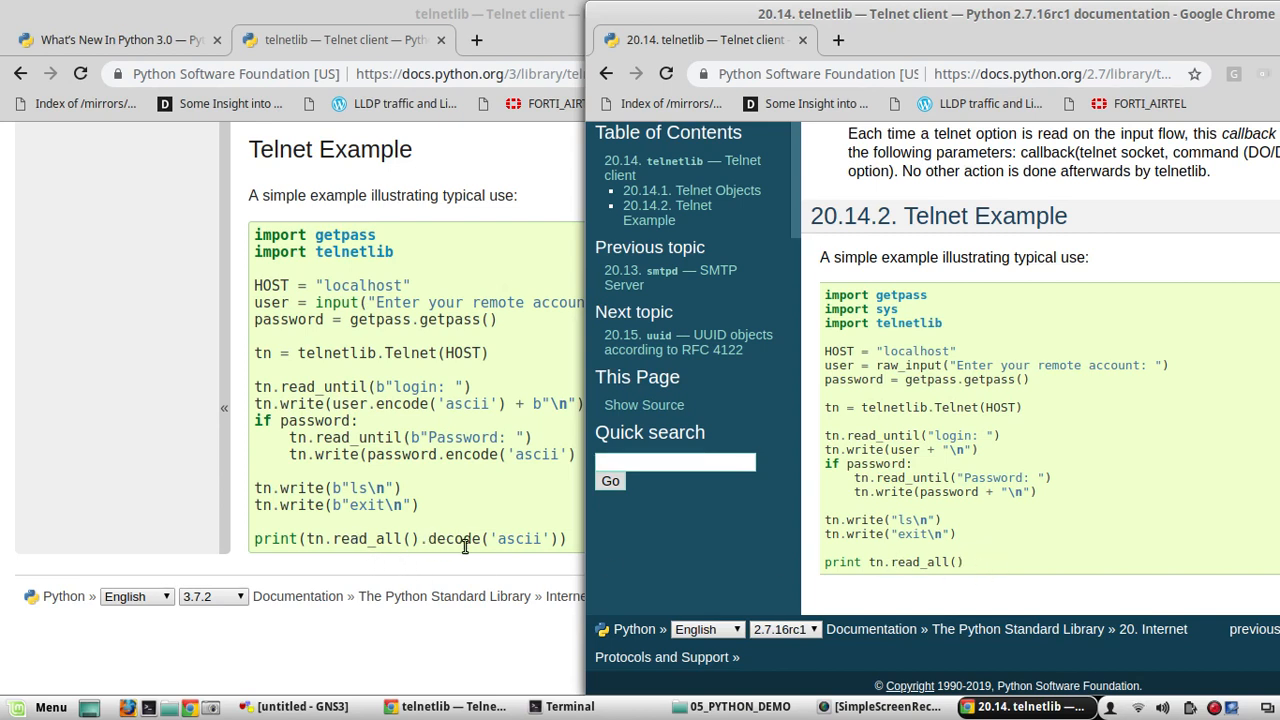
{"action": "mouse_move", "coordinate": [553, 544]}
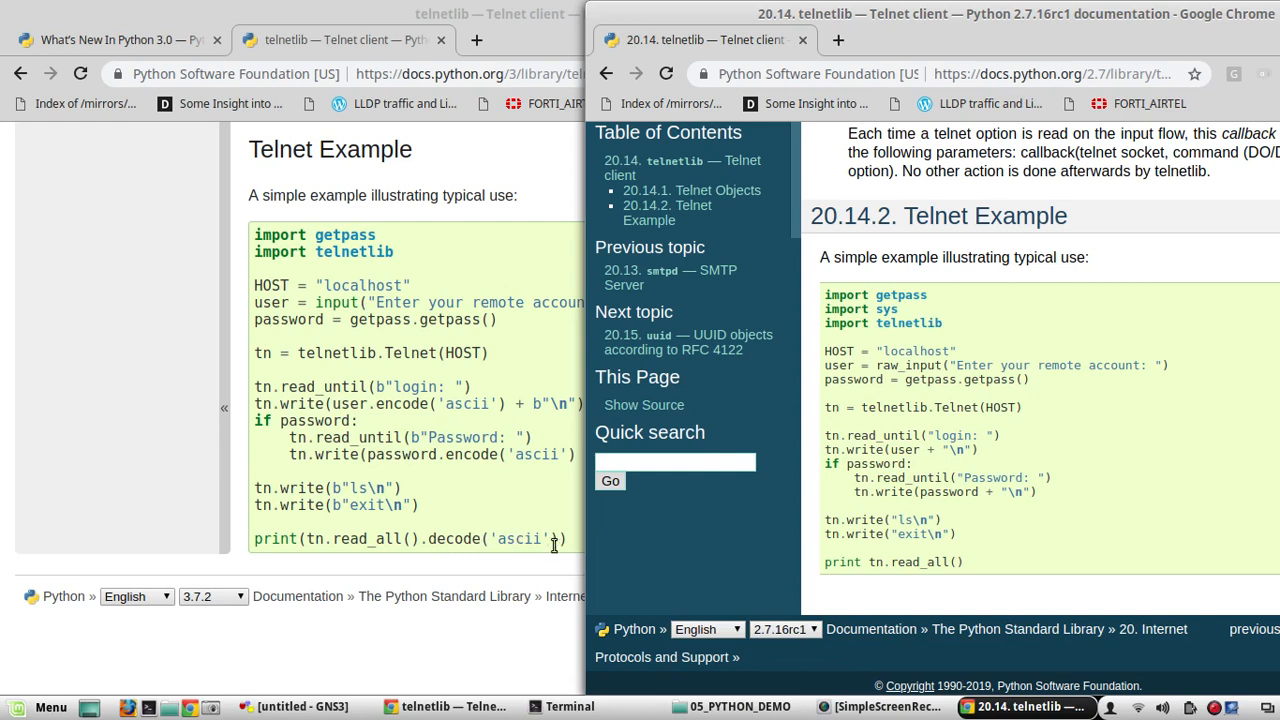
{"action": "mouse_move", "coordinate": [930, 472]}
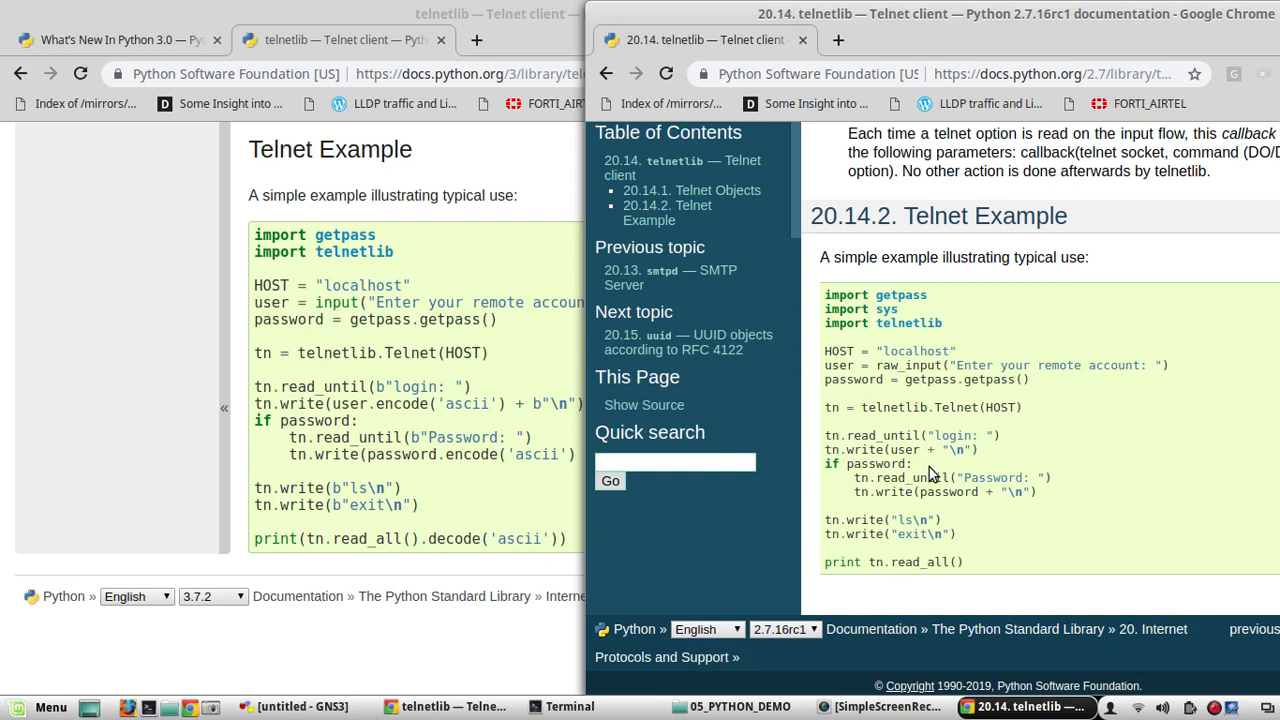
{"action": "mouse_move", "coordinate": [907, 485]}
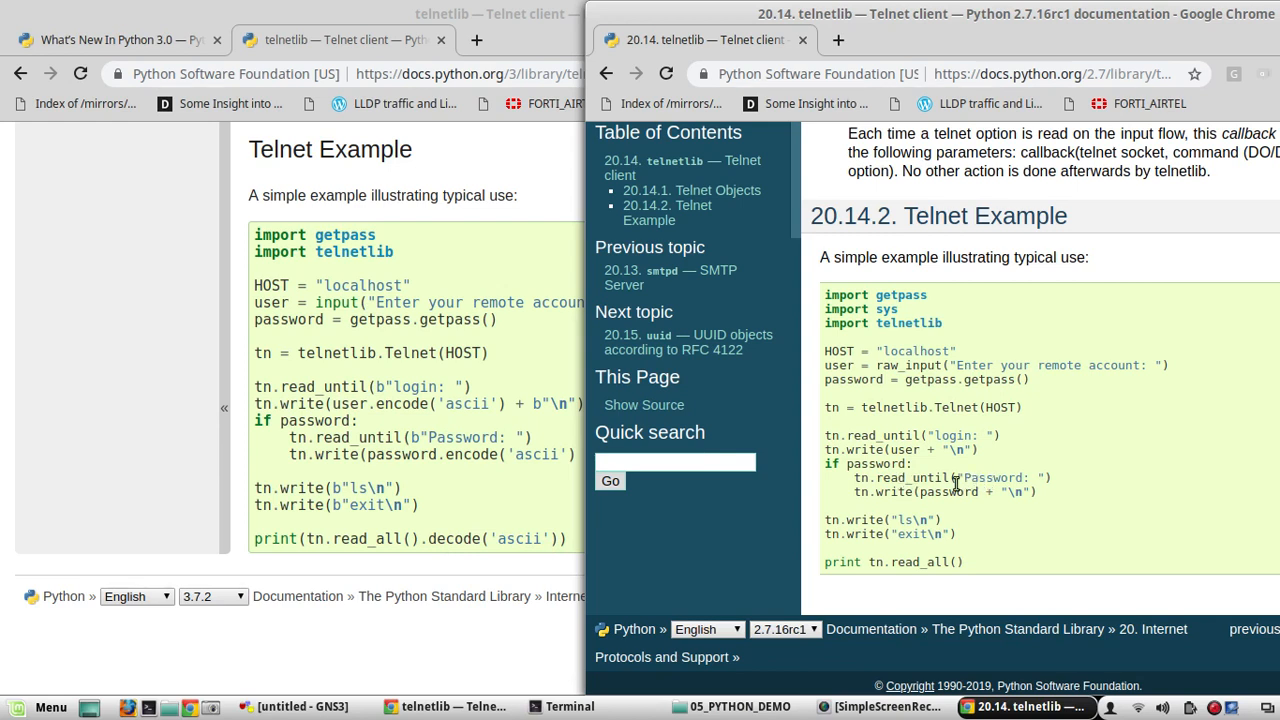
{"action": "mouse_move", "coordinate": [954, 477]}
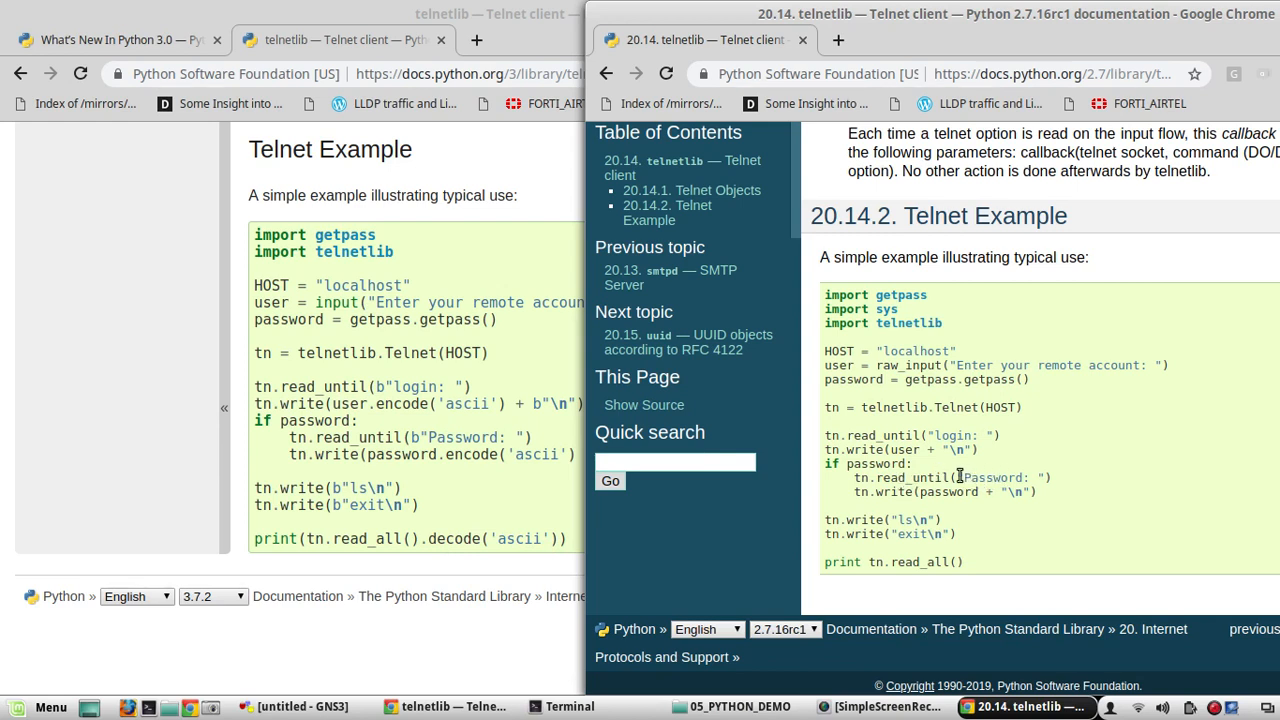
{"action": "double_click", "coordinate": [1000, 478]}
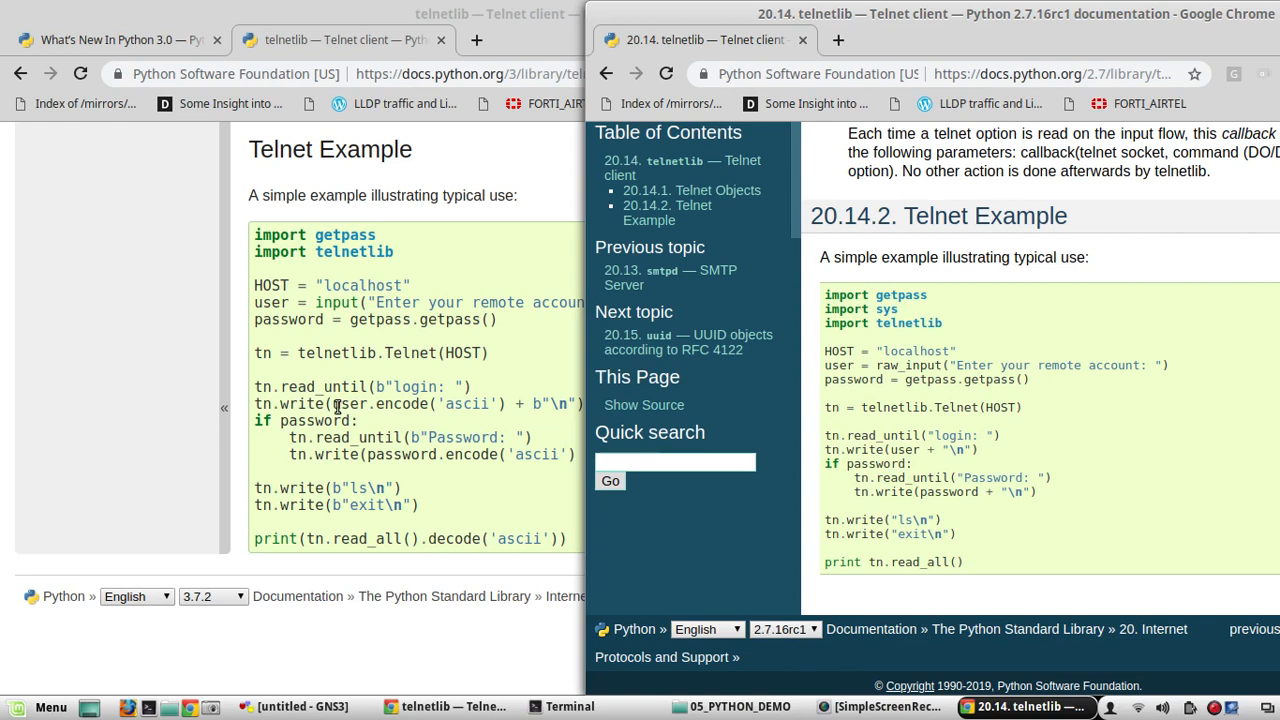
{"action": "mouse_move", "coordinate": [437, 425]}
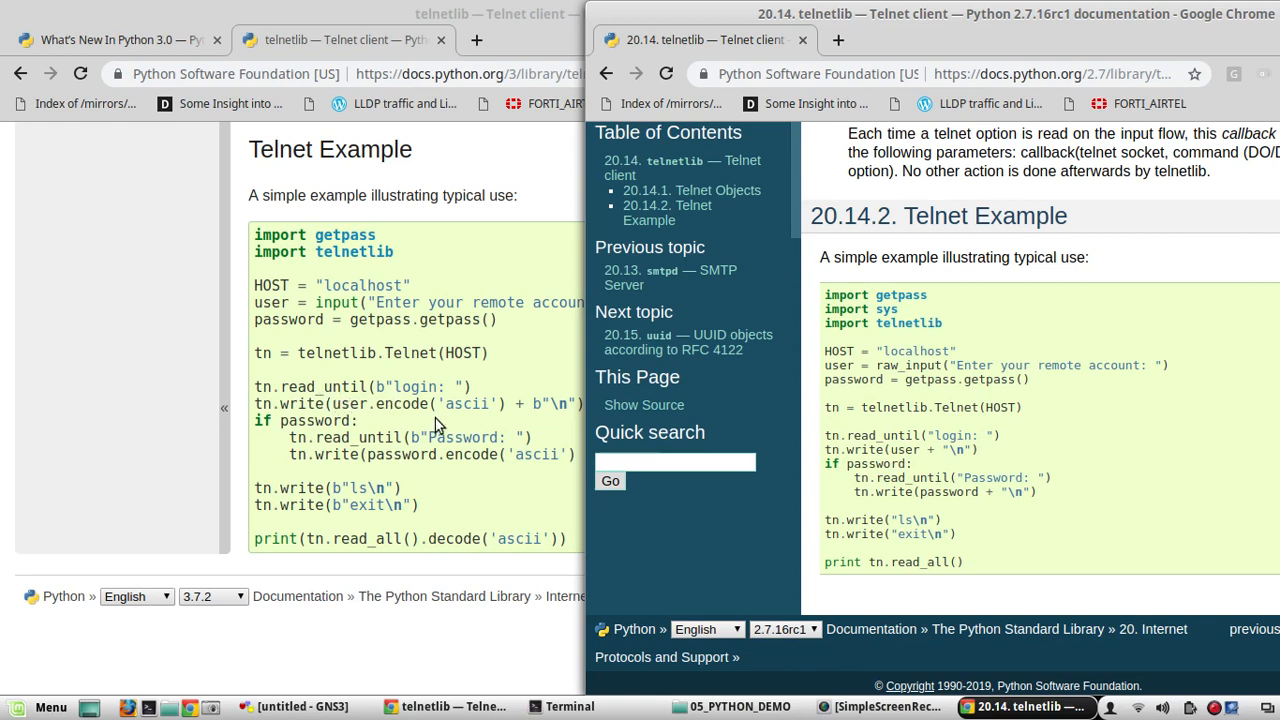
{"action": "mouse_move", "coordinate": [920, 450]}
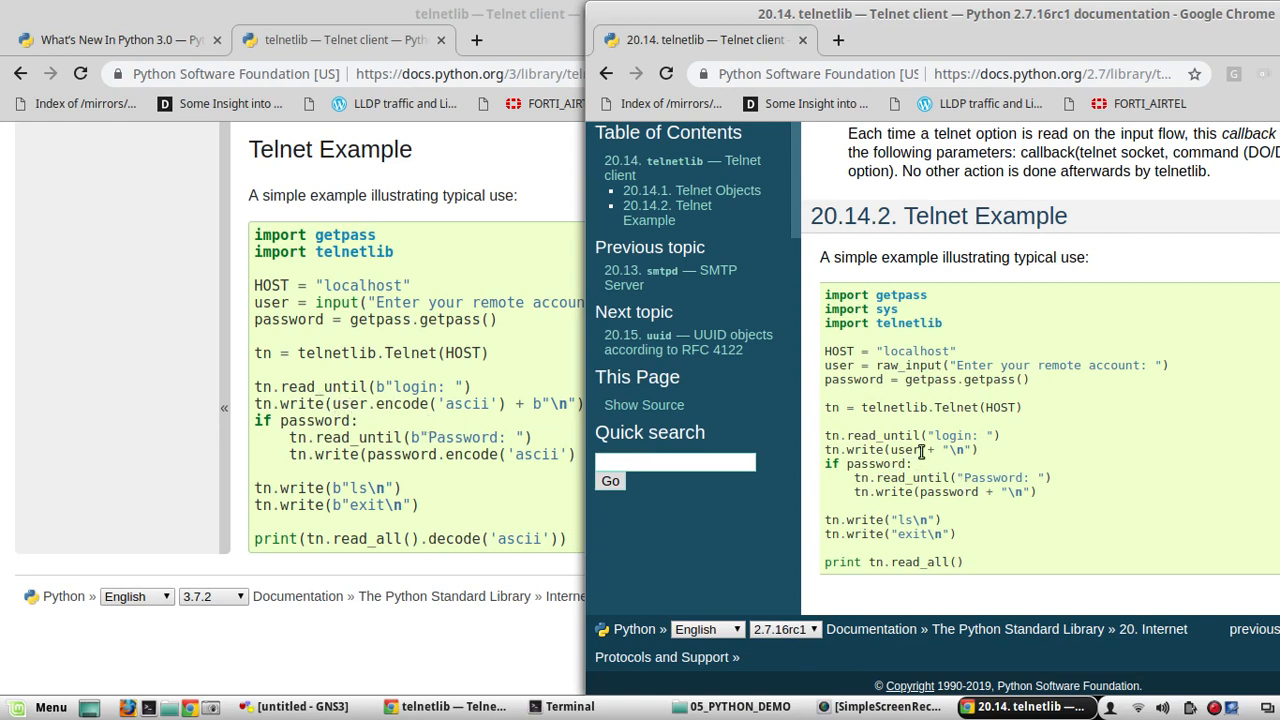
{"action": "double_click", "coordinate": [903, 450]}
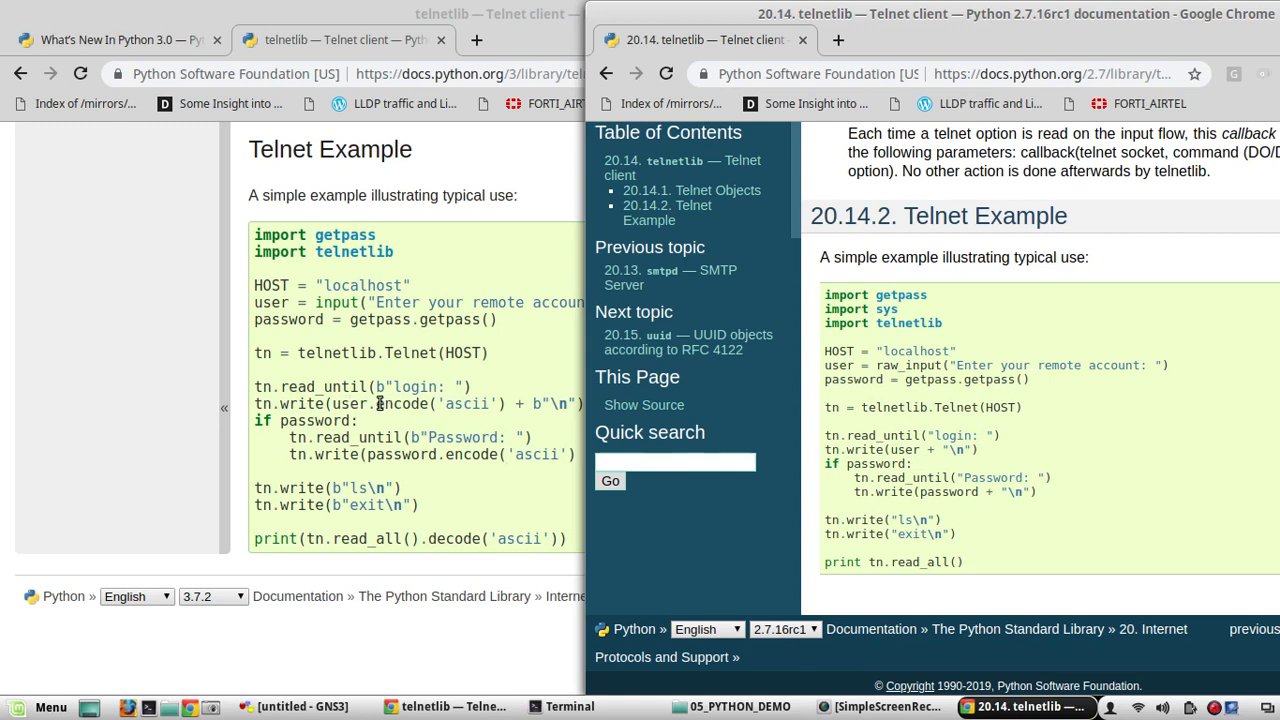
{"action": "mouse_move", "coordinate": [543, 404]}
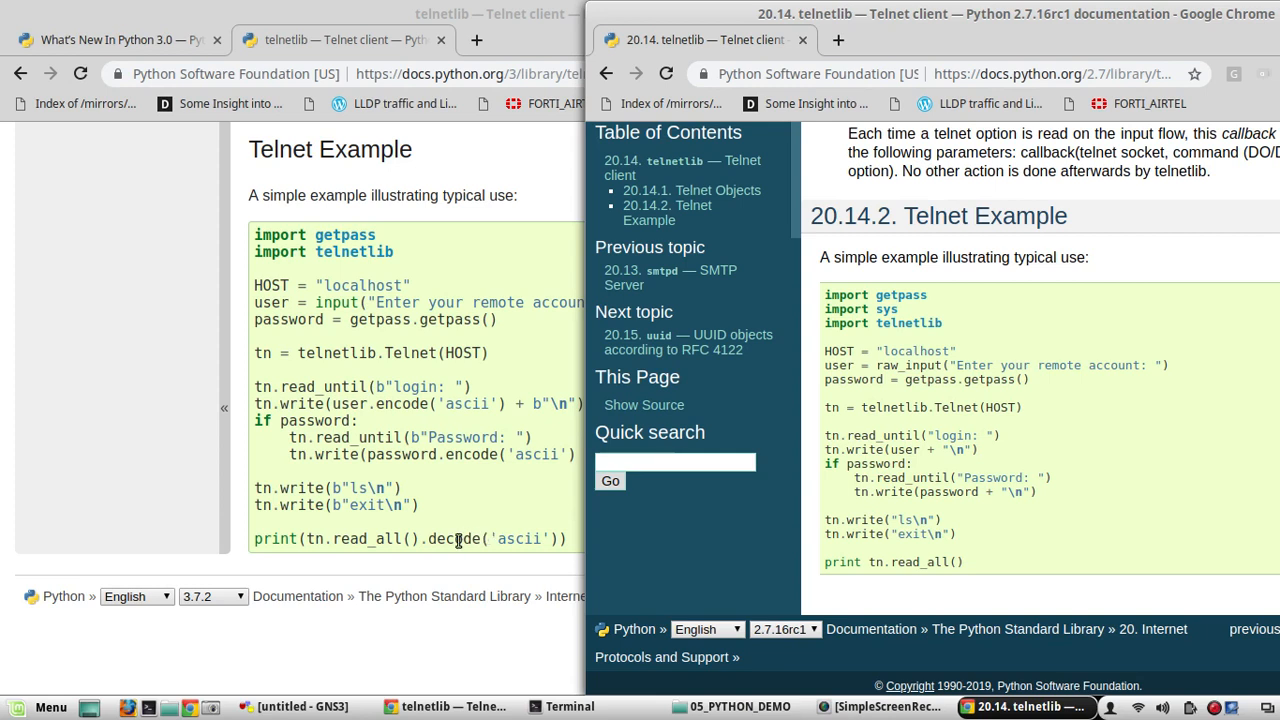
{"action": "mouse_move", "coordinate": [464, 527]}
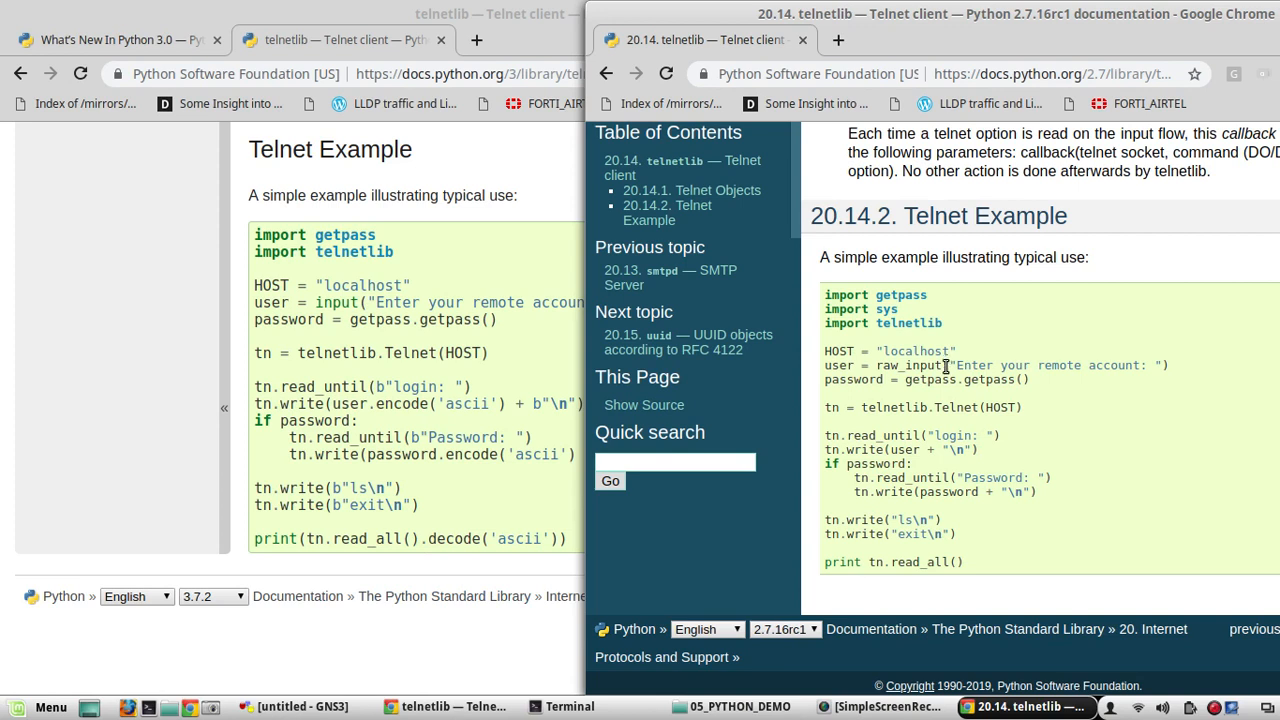
{"action": "double_click", "coordinate": [909, 365]}
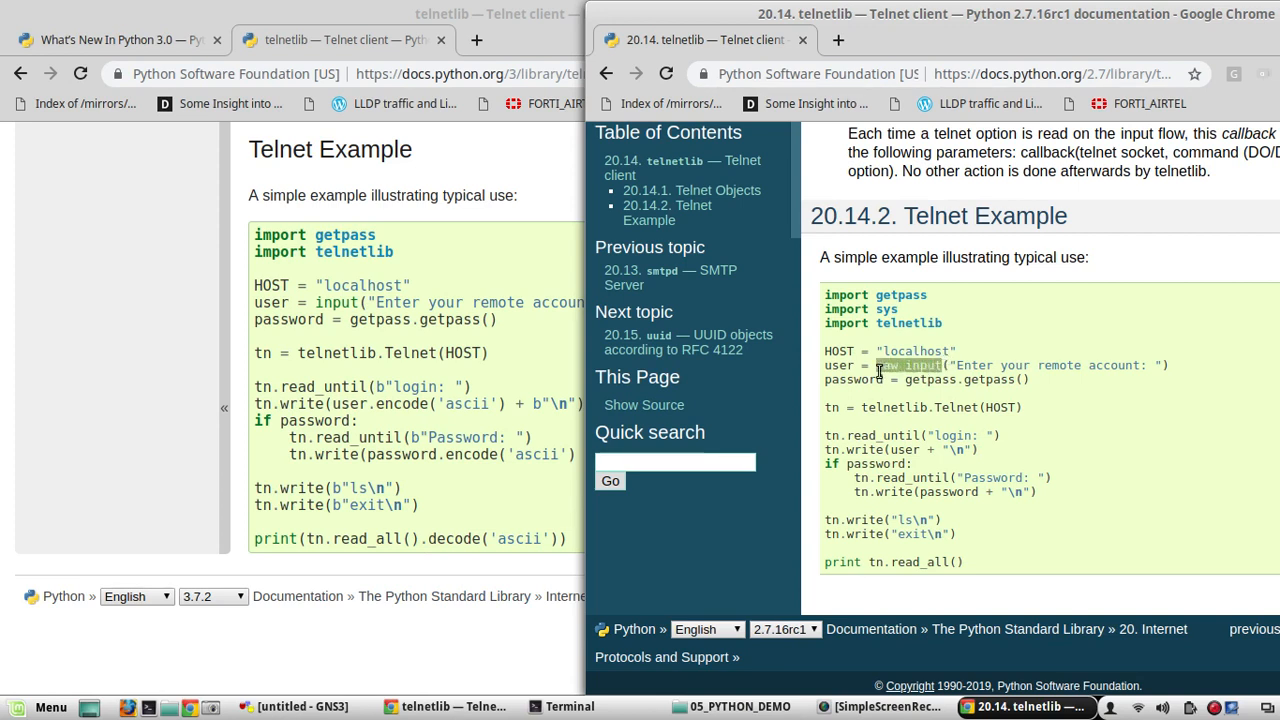
{"action": "left_click", "coordinate": [945, 365]}
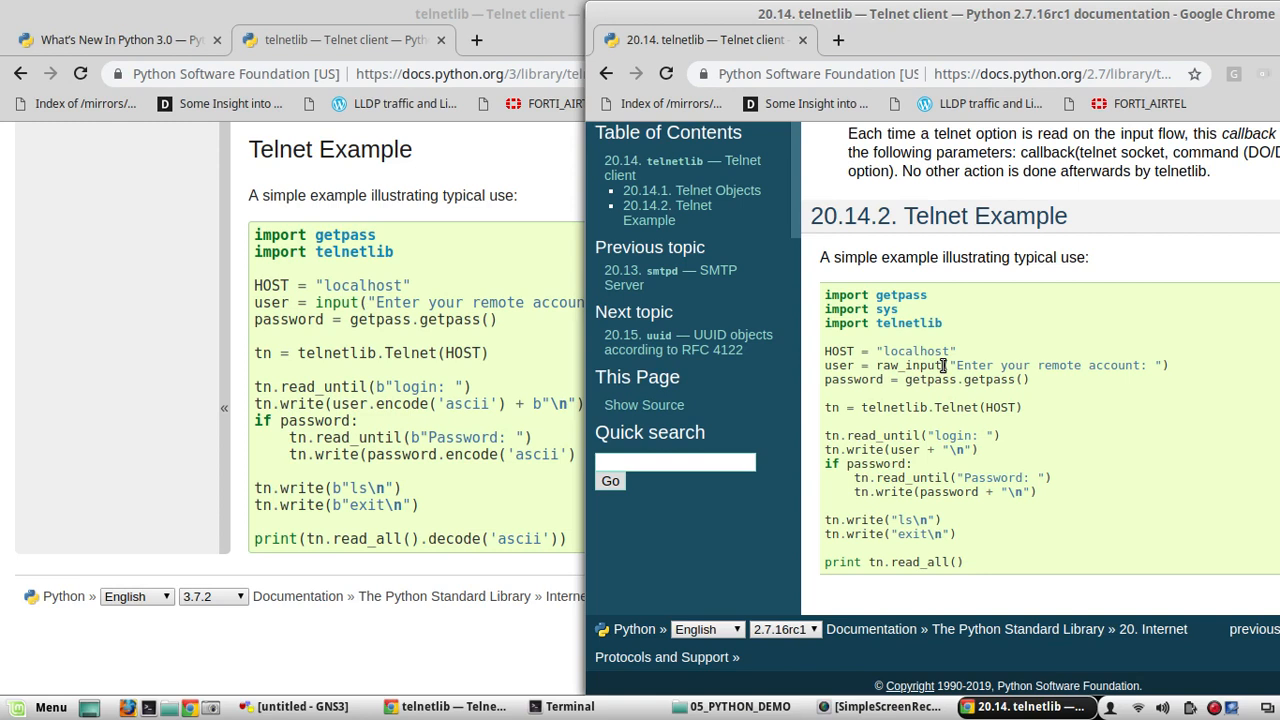
{"action": "double_click", "coordinate": [909, 365]}
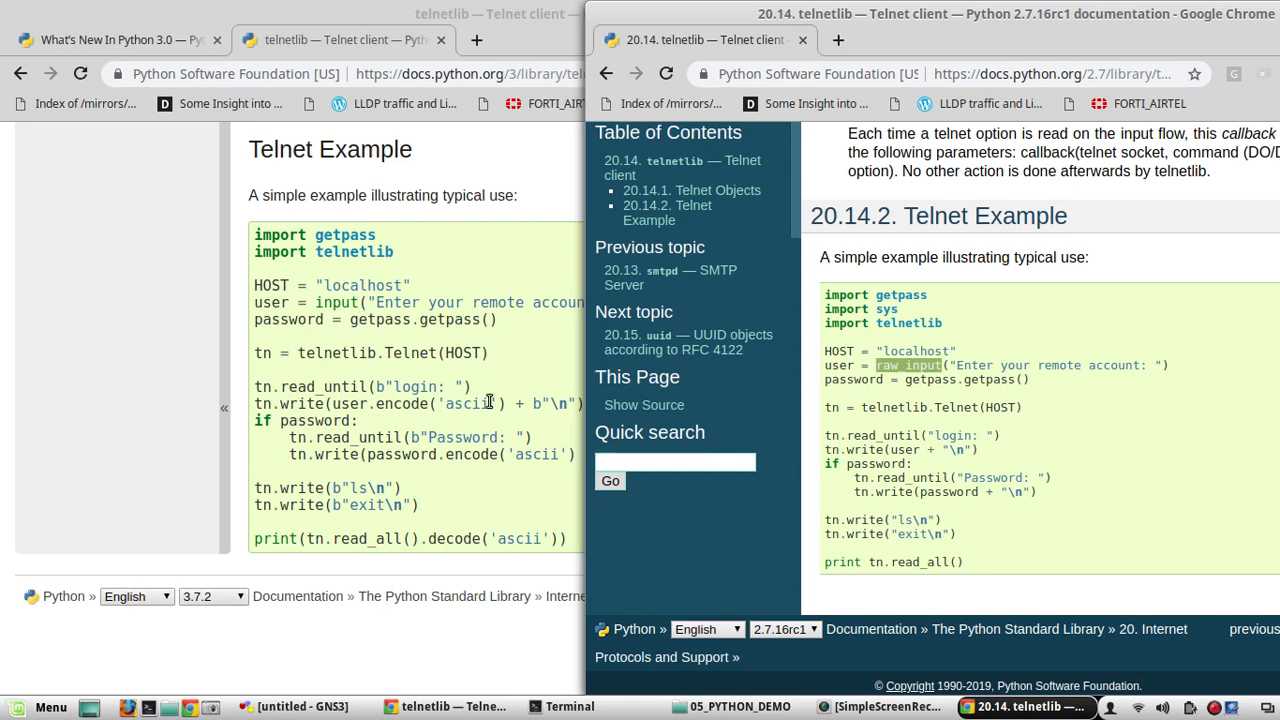
{"action": "mouse_move", "coordinate": [390, 411]}
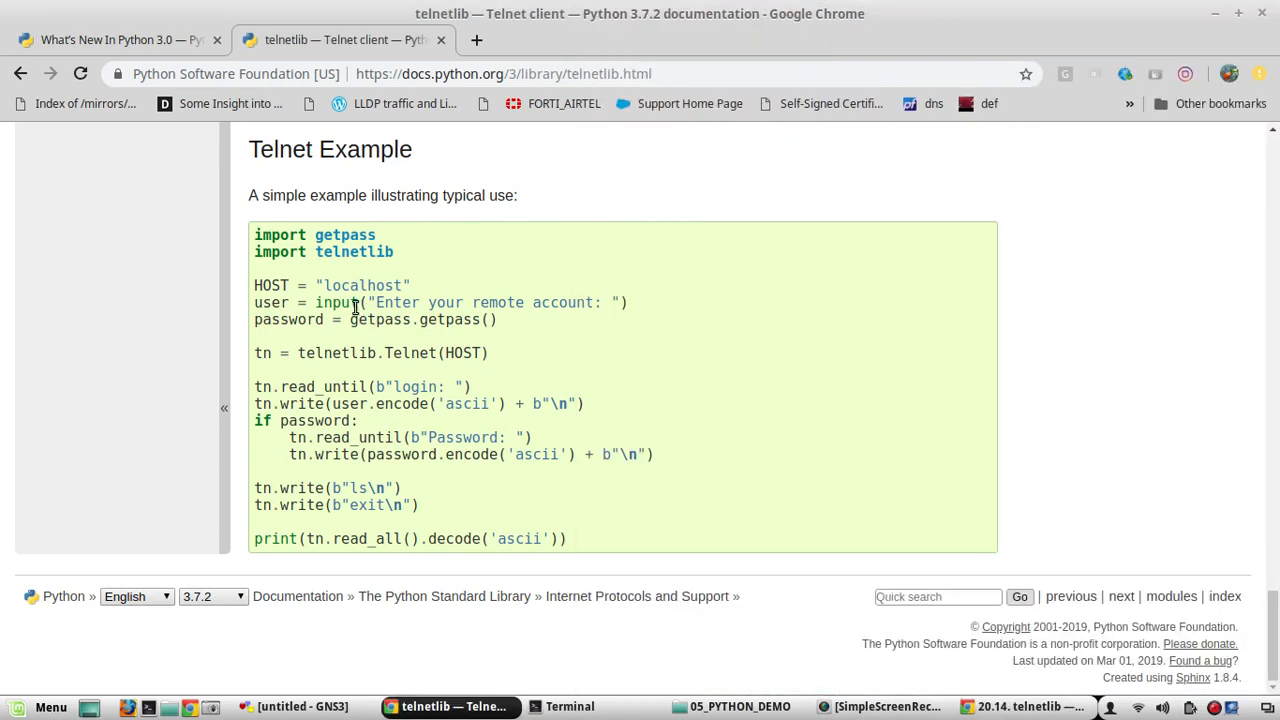
Select input in the 3.7.2 example, then search the page for 'ra' (157 matches)
{"action": "double_click", "coordinate": [337, 302]}
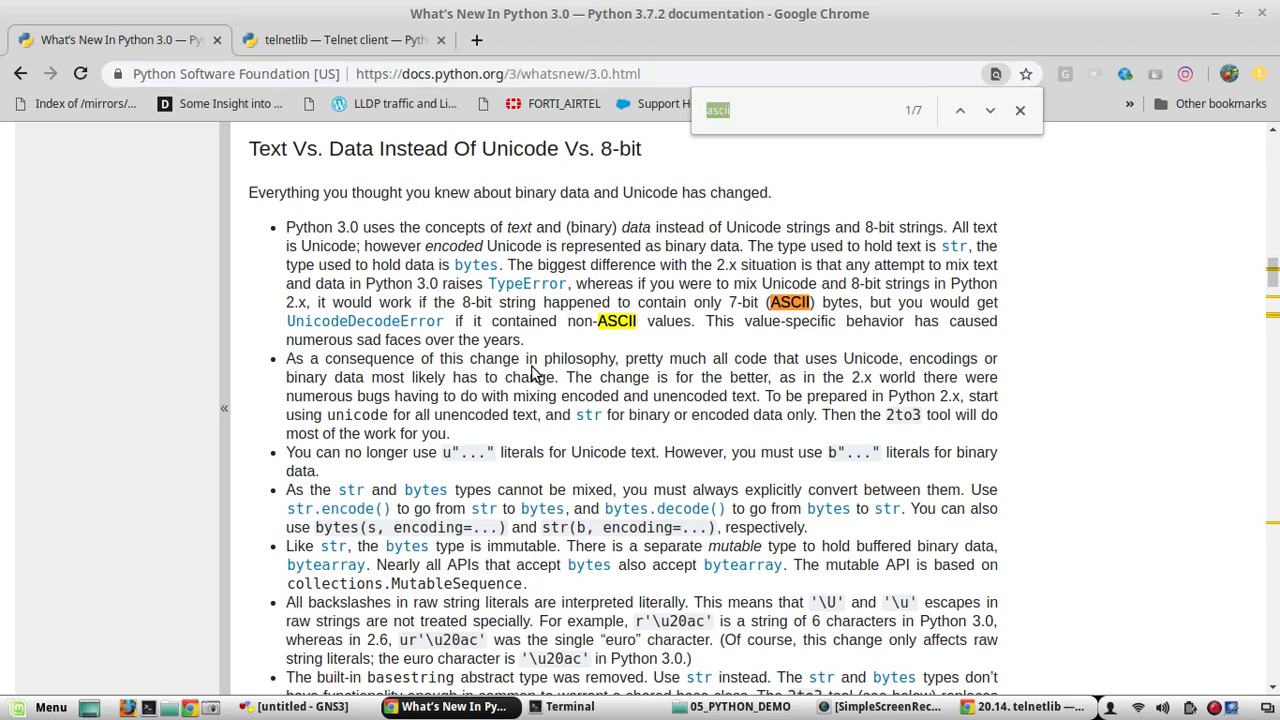
{"action": "type", "text": "ra"}
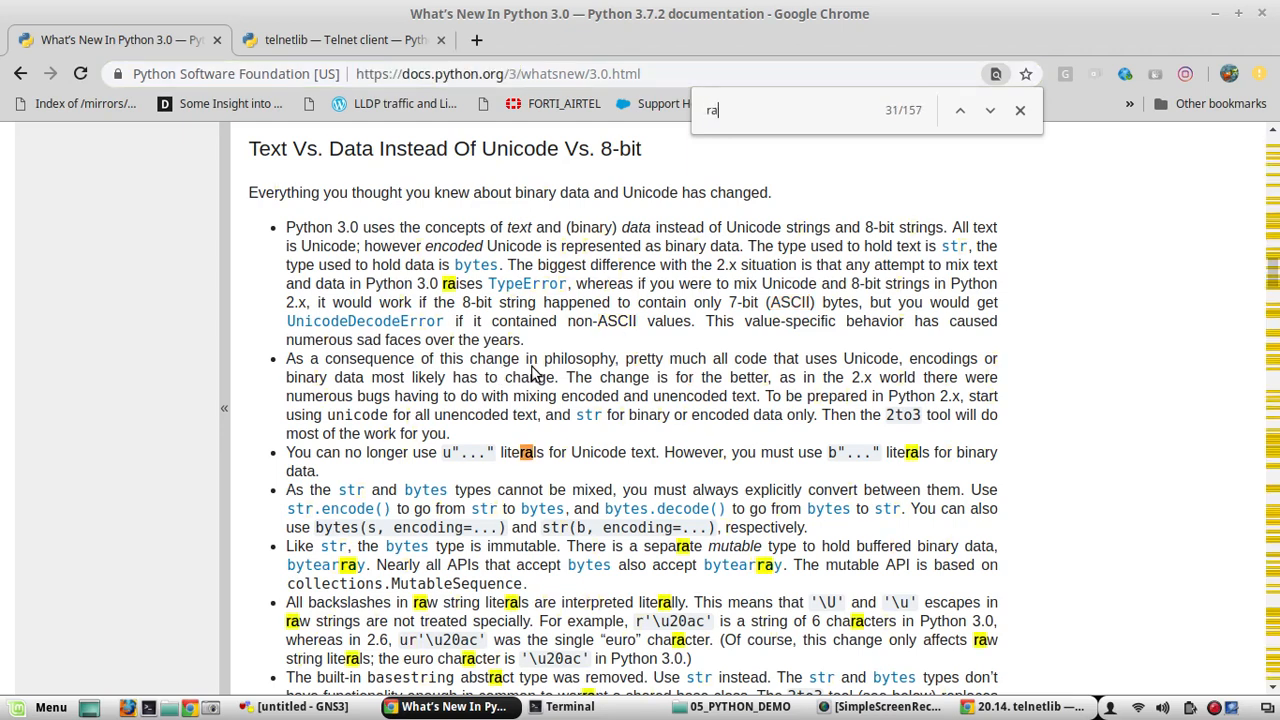